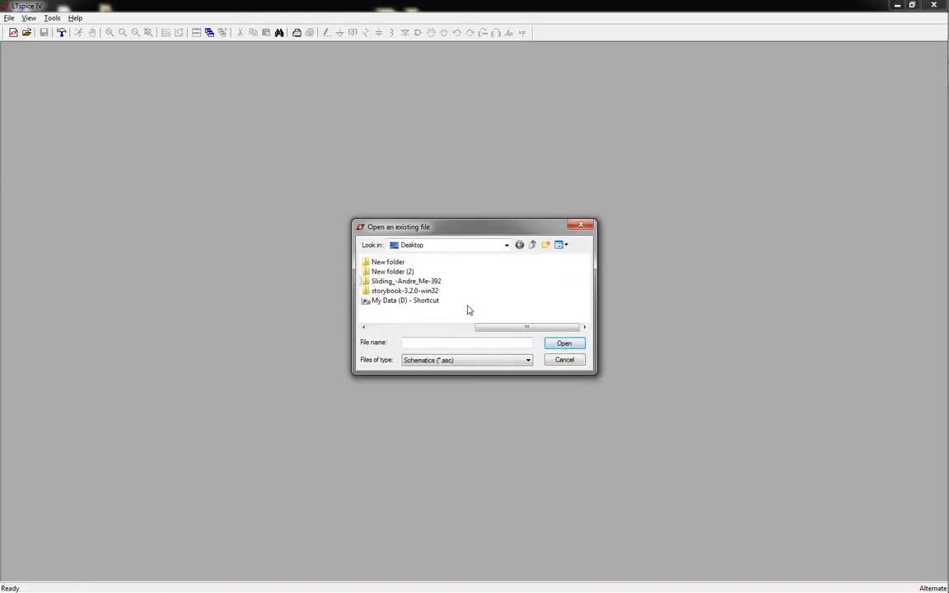
- Open the irf6715spbf power MOSFET model file from the netlist file-type list
{"action": "left_click", "coordinate": [527, 359]}
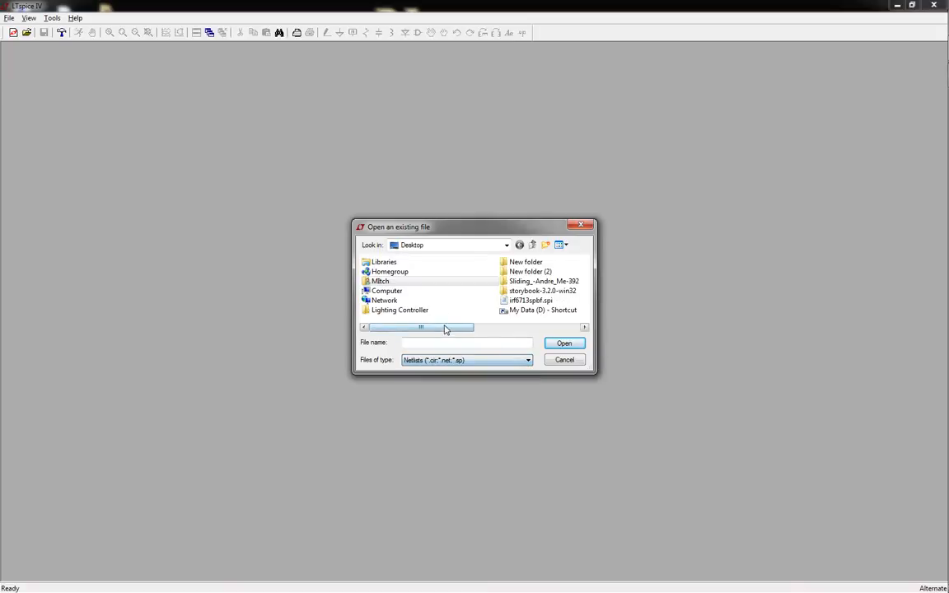
{"action": "double_click", "coordinate": [530, 300]}
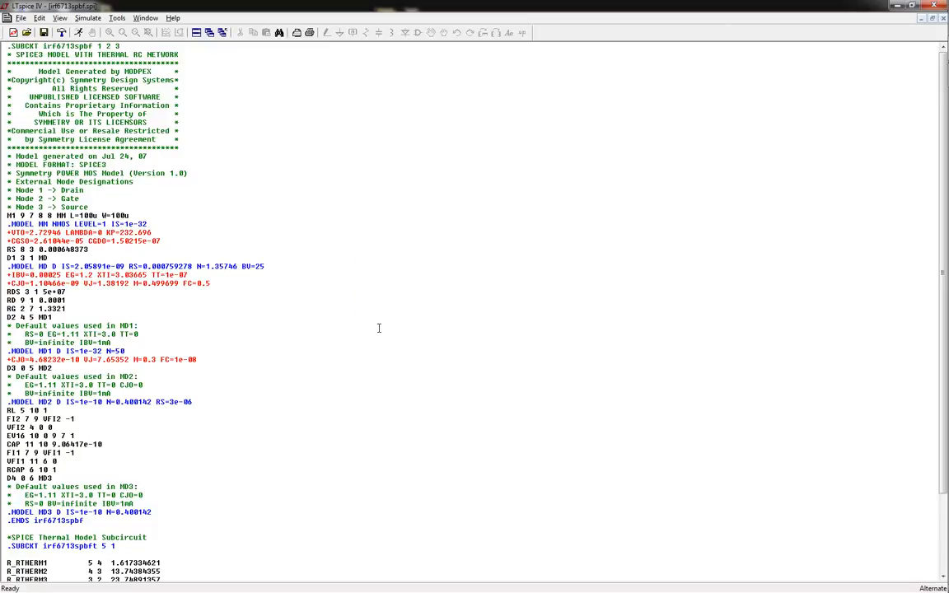
{"action": "mouse_move", "coordinate": [367, 364]}
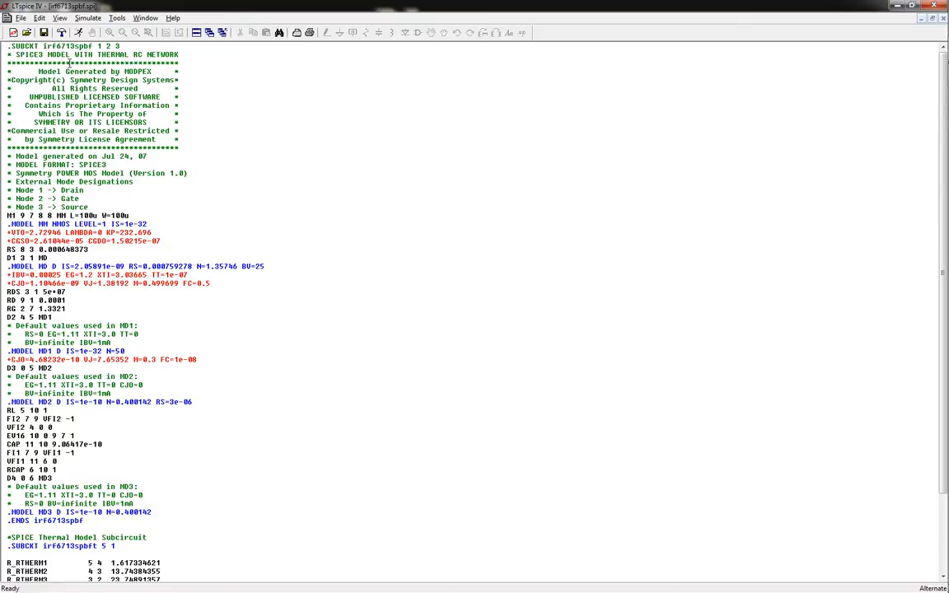
{"action": "double_click", "coordinate": [64, 43]}
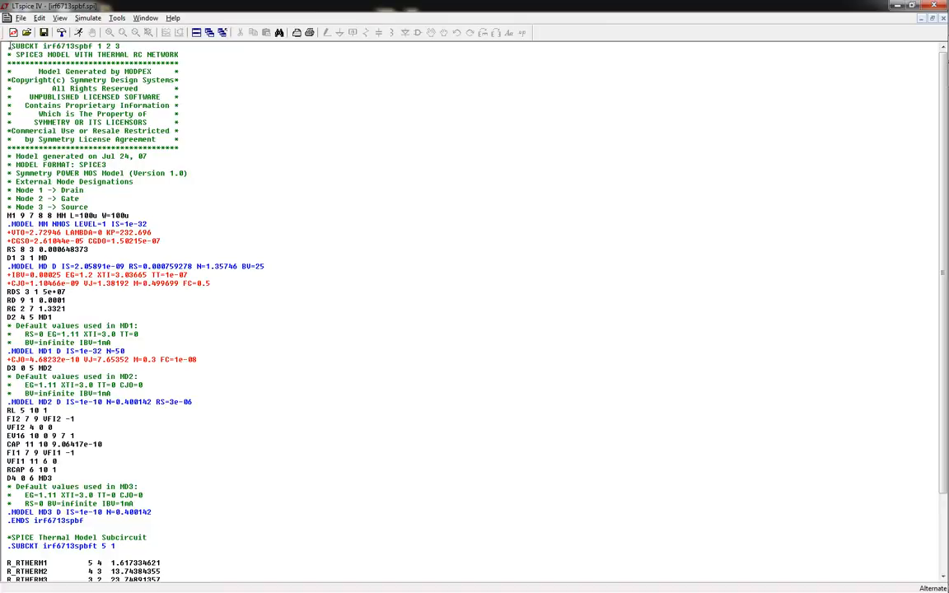
{"action": "left_click", "coordinate": [13, 18]}
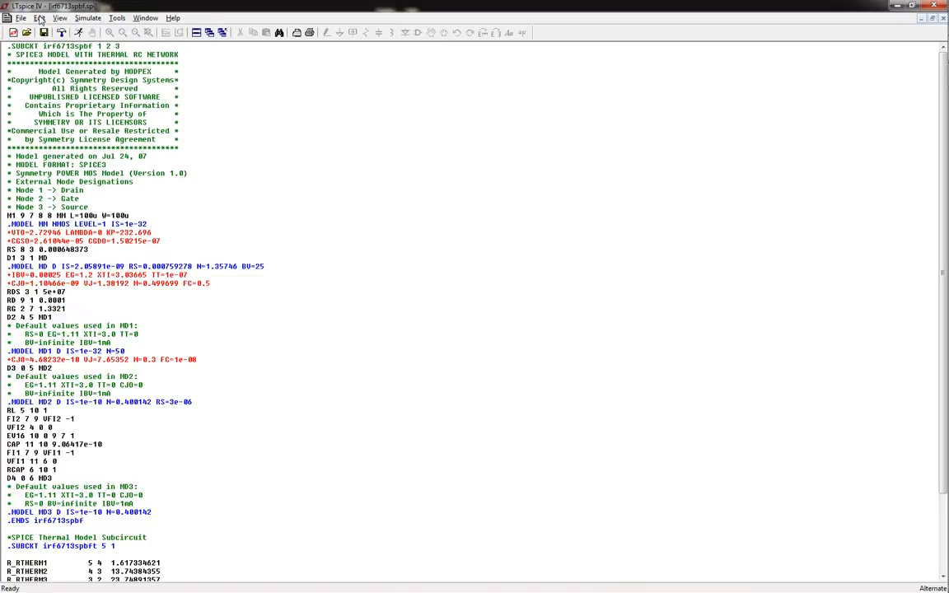
- Save the model file under a new name and start a new untitled symbol
{"action": "left_click", "coordinate": [20, 16]}
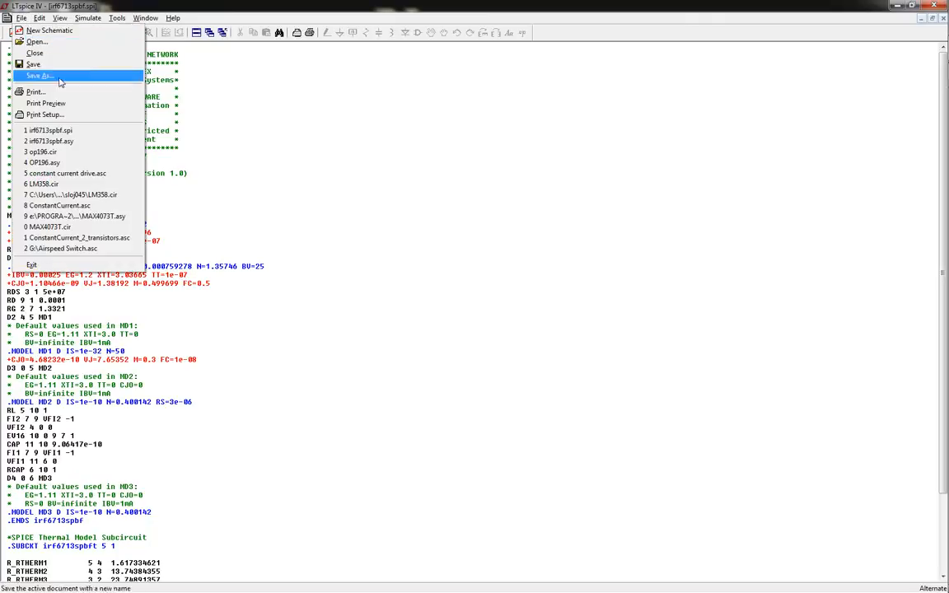
{"action": "left_click", "coordinate": [43, 30]}
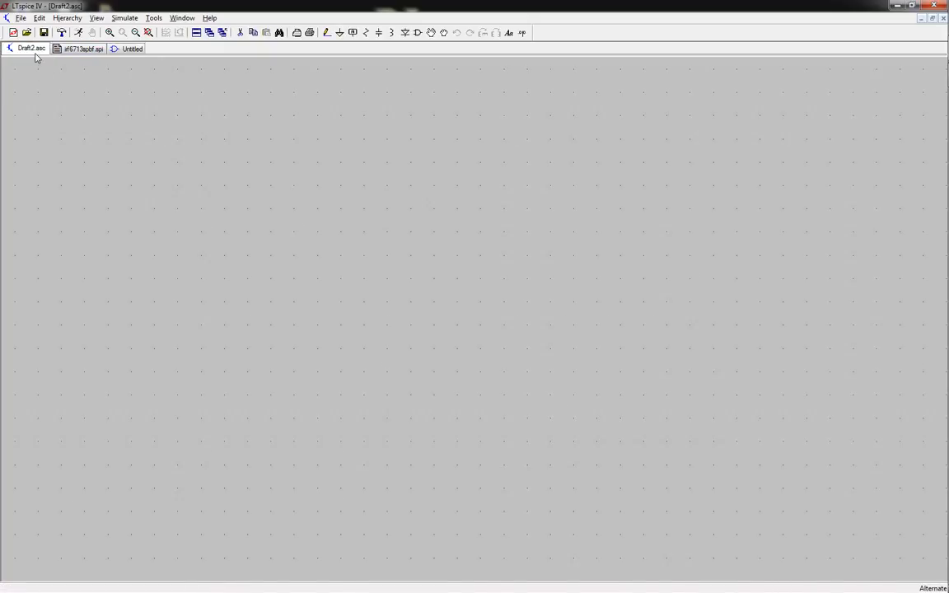
{"action": "left_click", "coordinate": [86, 48]}
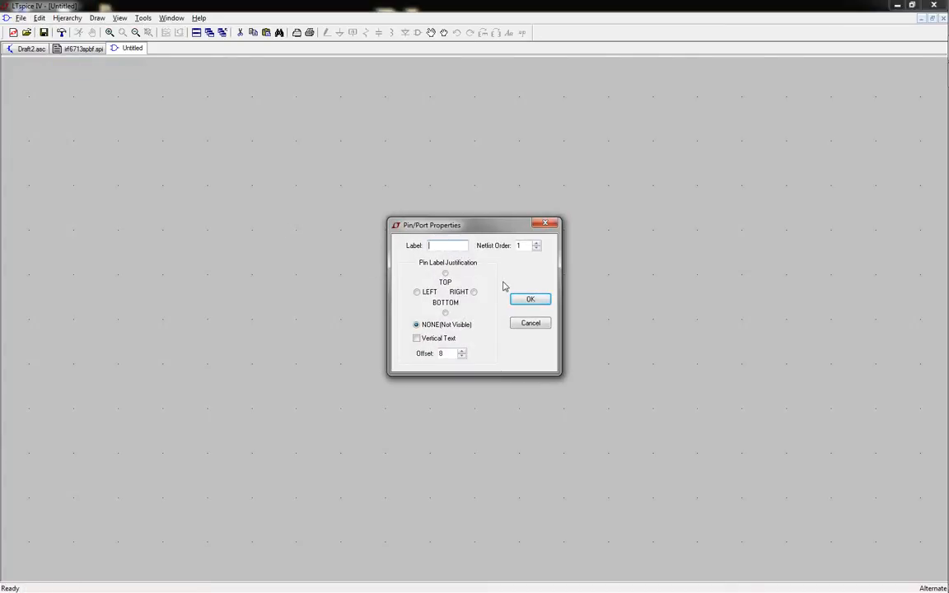
- Add three pins labelled Drain, Gate and Source to the symbol
{"action": "type", "text": "dra"}
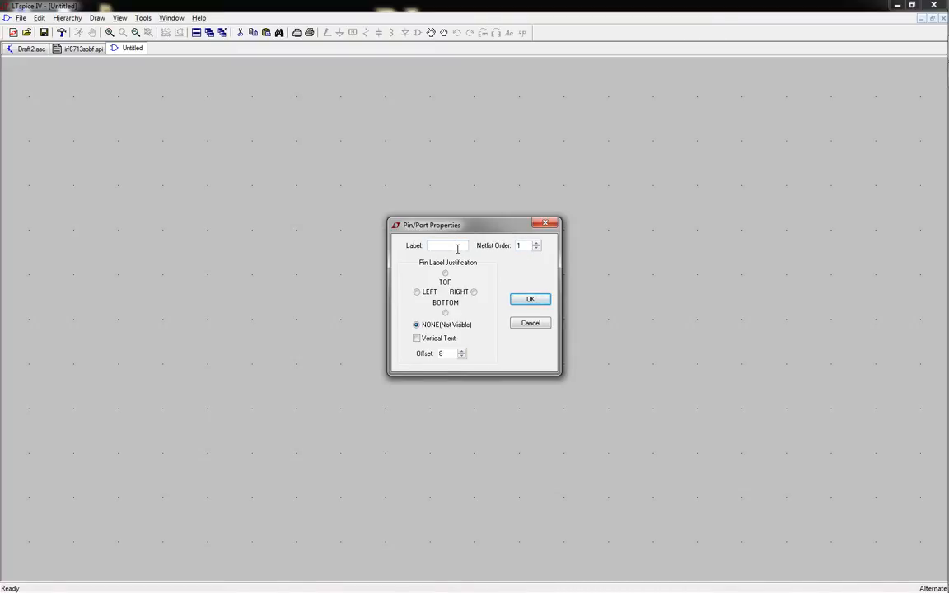
{"action": "type", "text": "D4"}
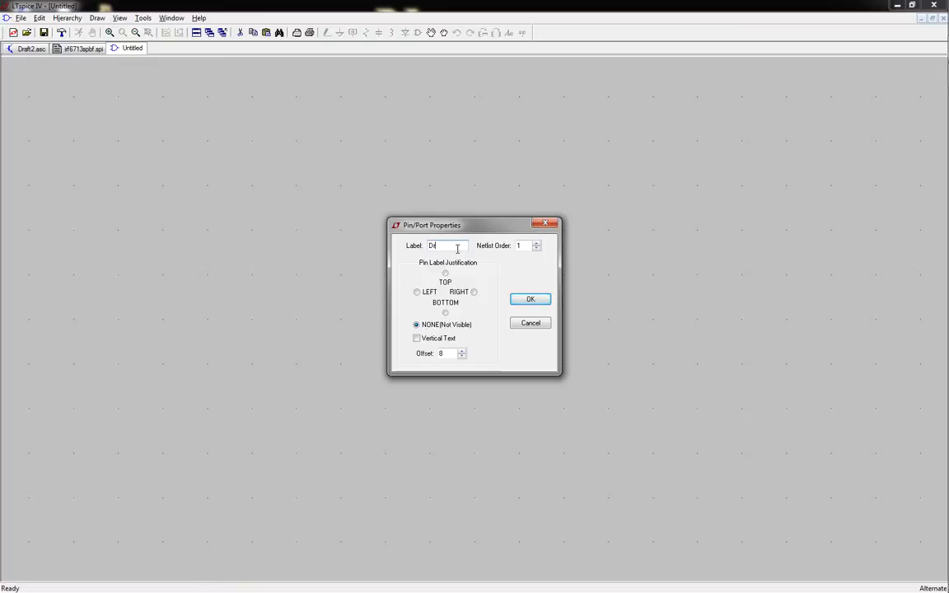
{"action": "type", "text": "Drain"}
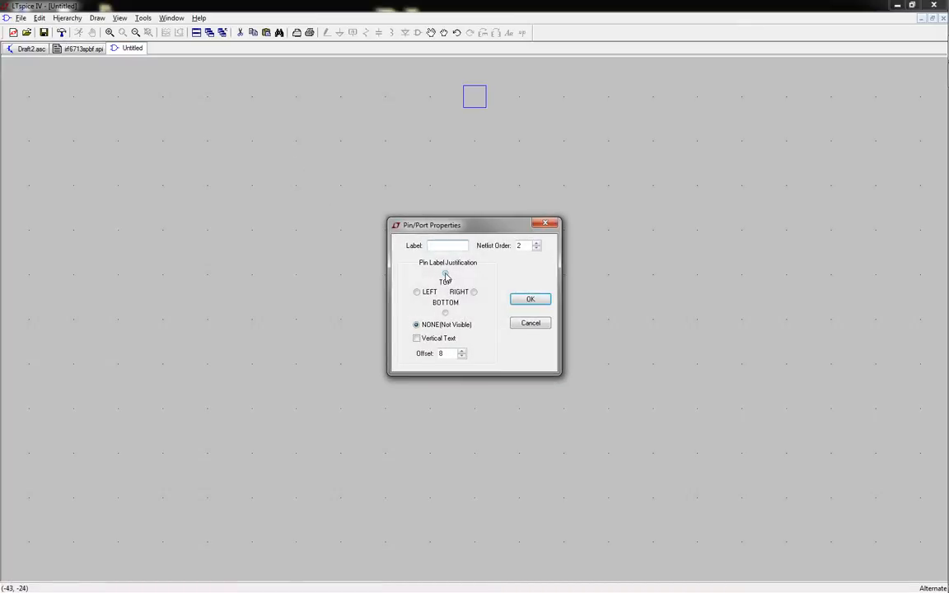
{"action": "type", "text": "Gate"}
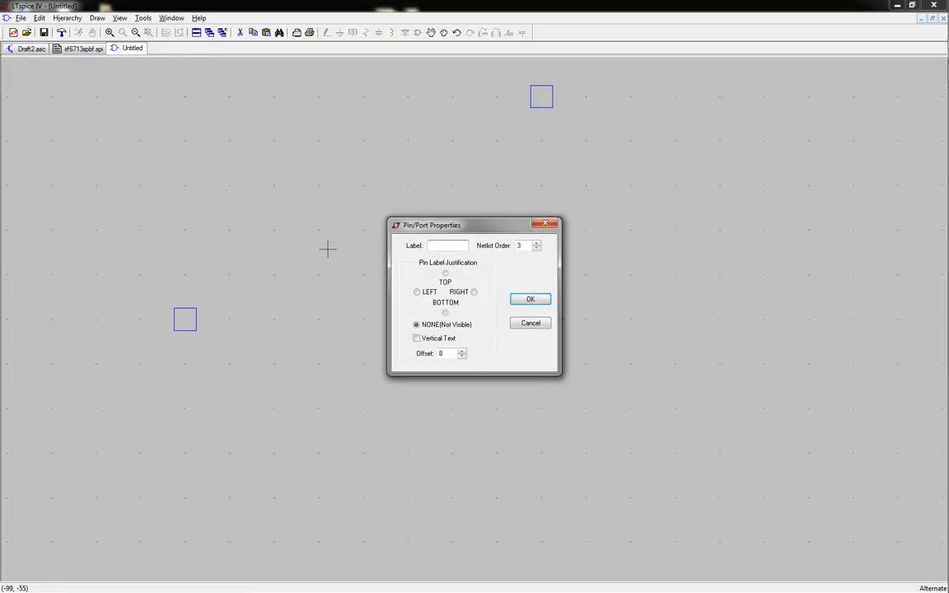
{"action": "type", "text": "Source"}
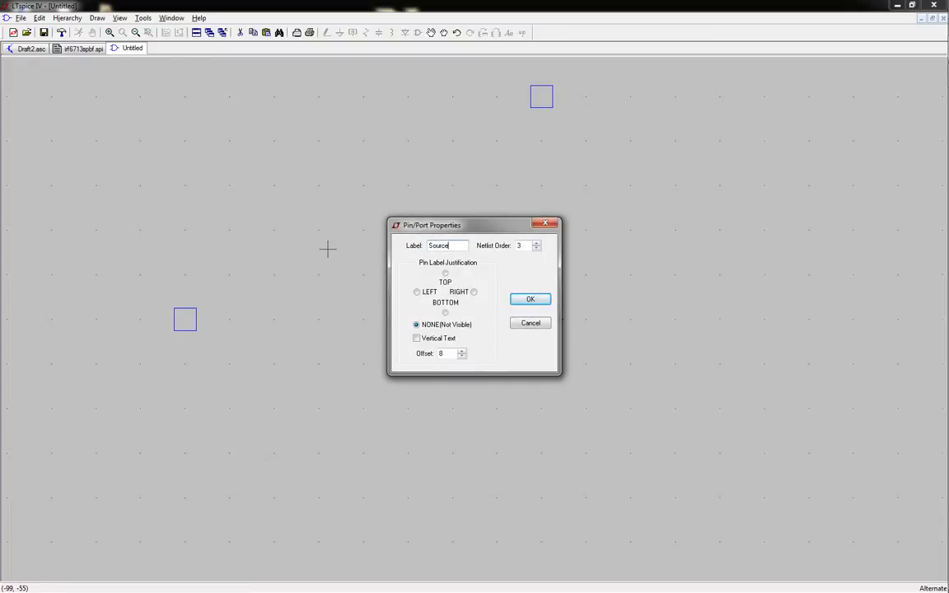
{"action": "left_click", "coordinate": [530, 299]}
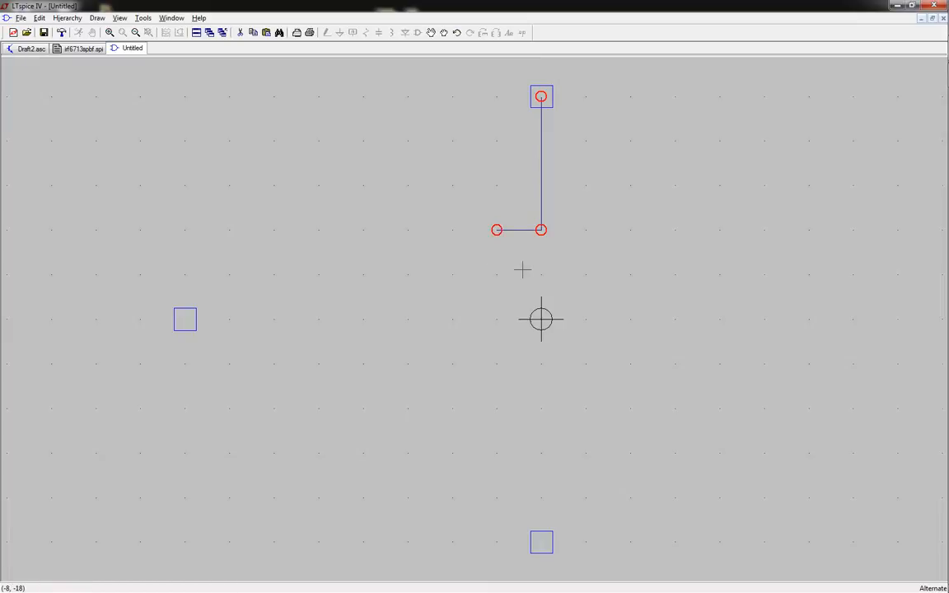
{"action": "mouse_move", "coordinate": [481, 237]}
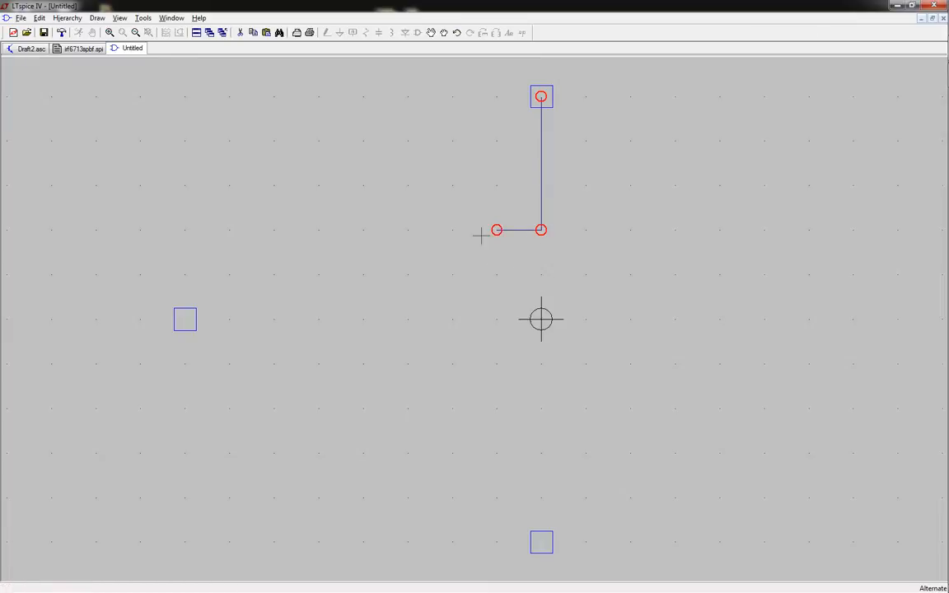
{"action": "mouse_move", "coordinate": [485, 264]}
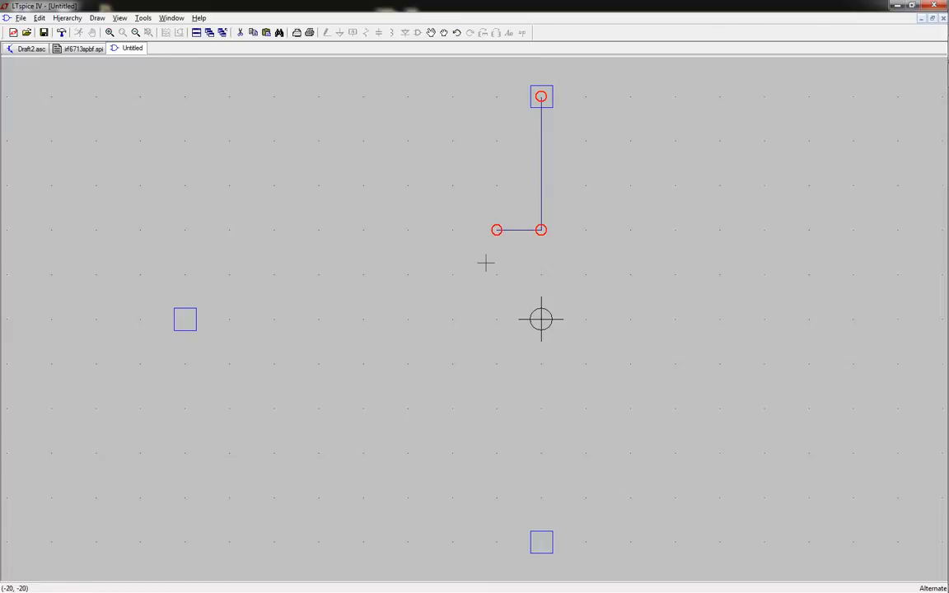
{"action": "mouse_move", "coordinate": [532, 251]}
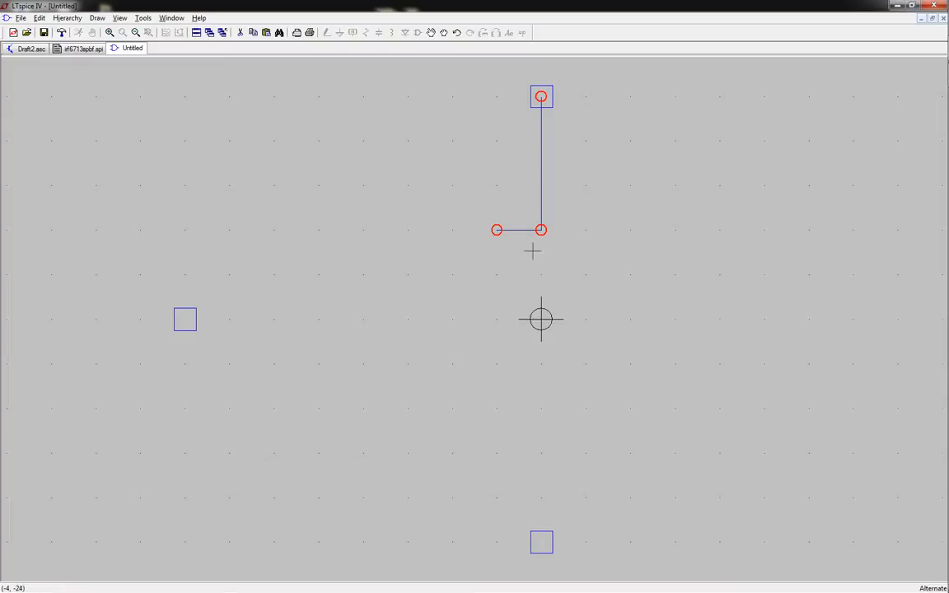
{"action": "mouse_move", "coordinate": [483, 239]}
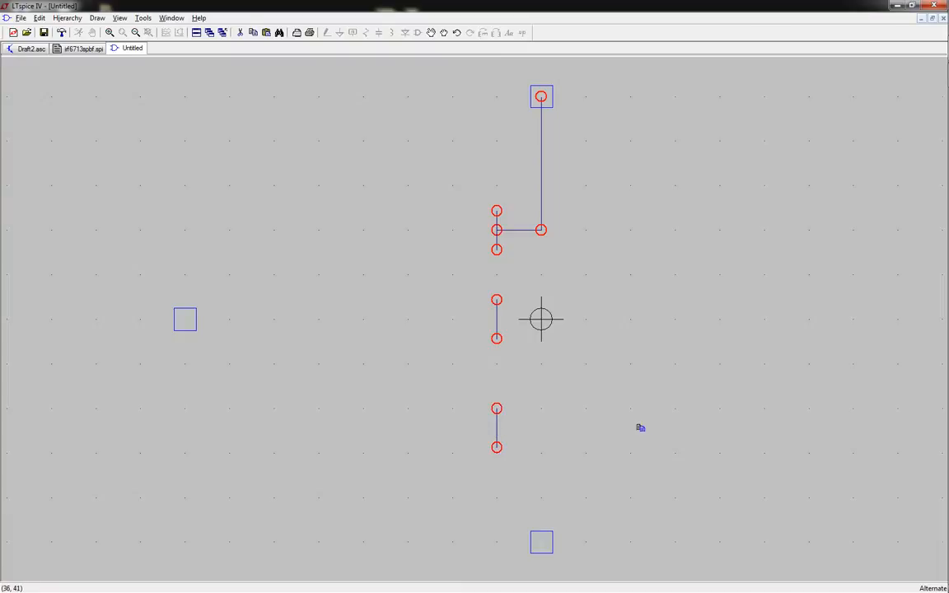
{"action": "mouse_move", "coordinate": [494, 438]}
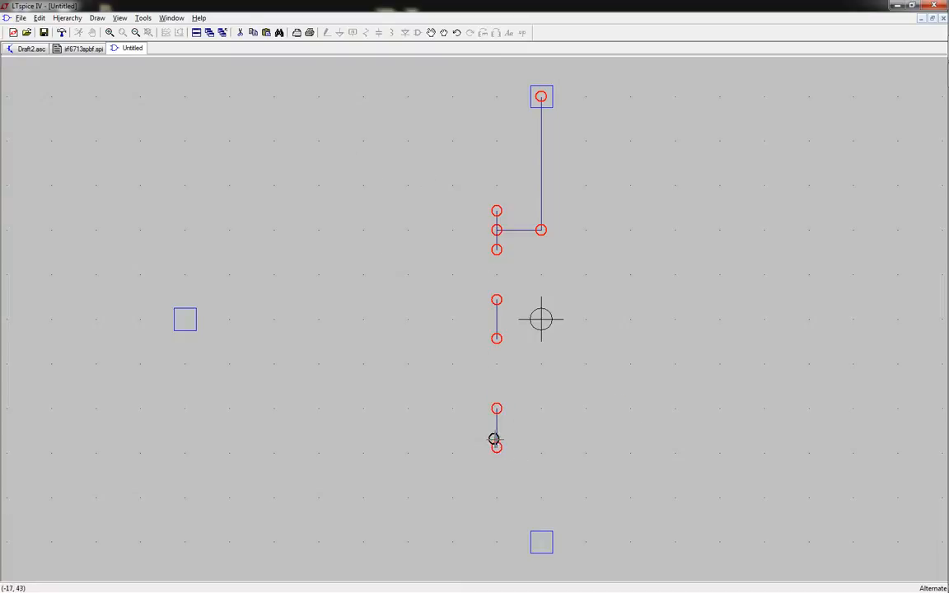
{"action": "mouse_move", "coordinate": [508, 417]}
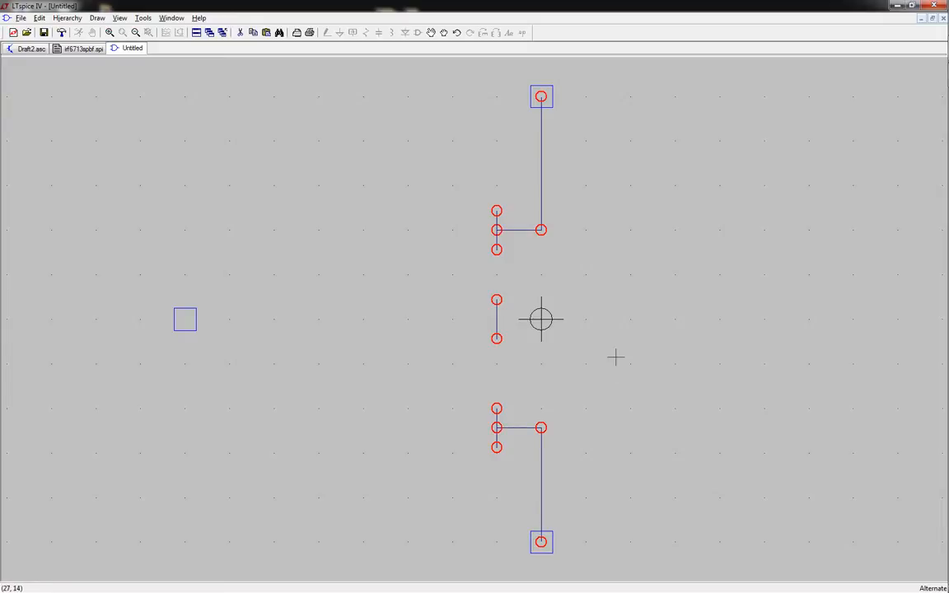
{"action": "mouse_move", "coordinate": [478, 324]}
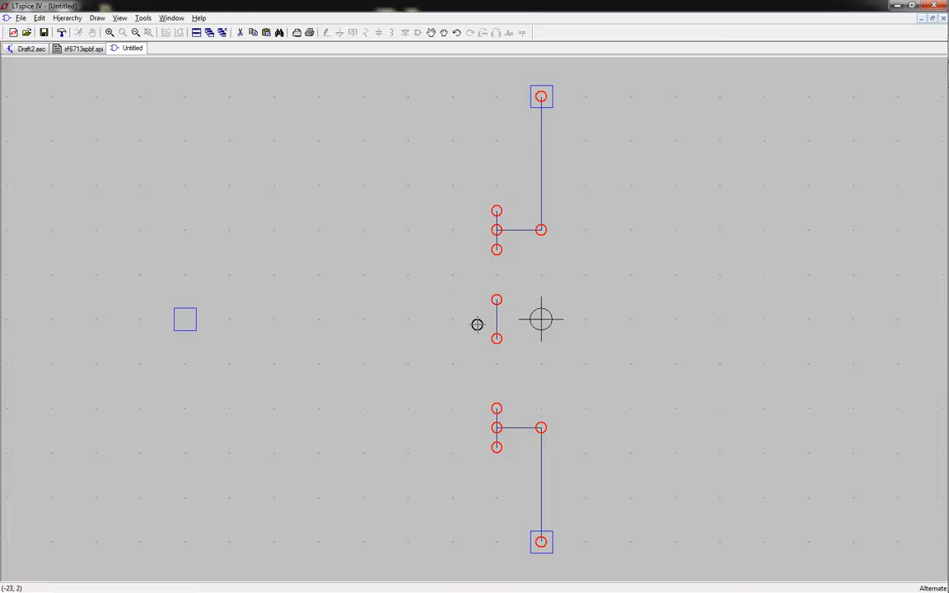
{"action": "mouse_move", "coordinate": [540, 317]}
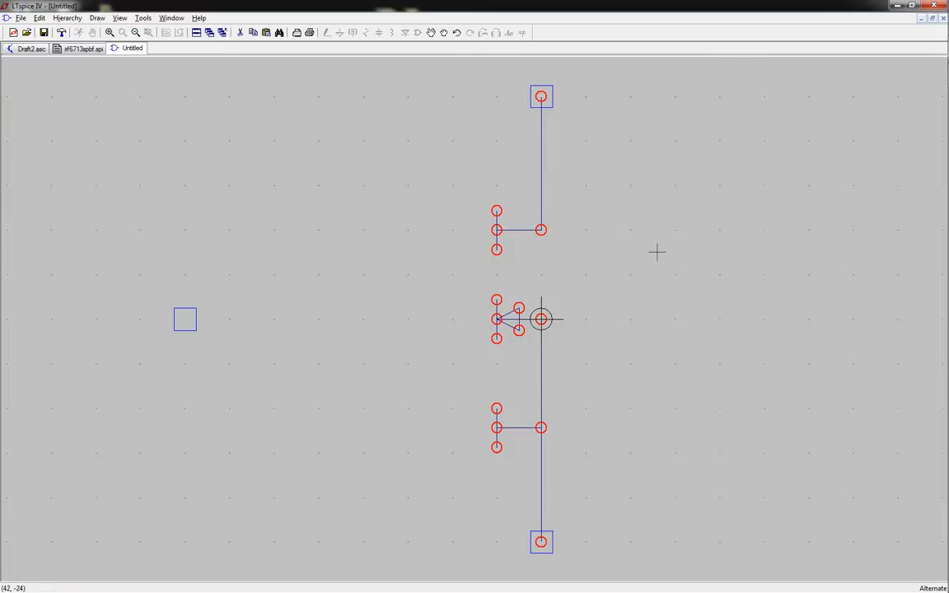
{"action": "mouse_move", "coordinate": [447, 336]}
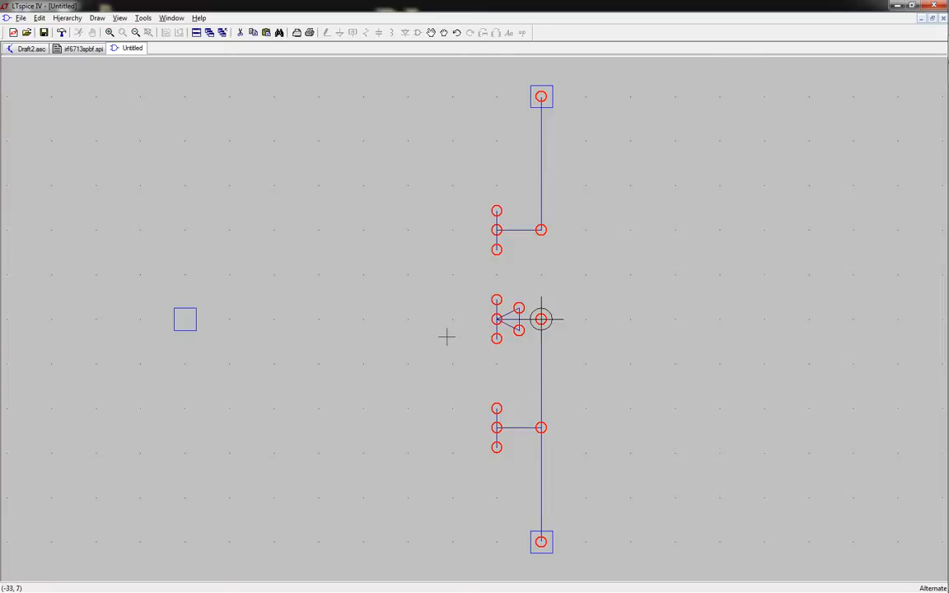
{"action": "mouse_move", "coordinate": [448, 232]}
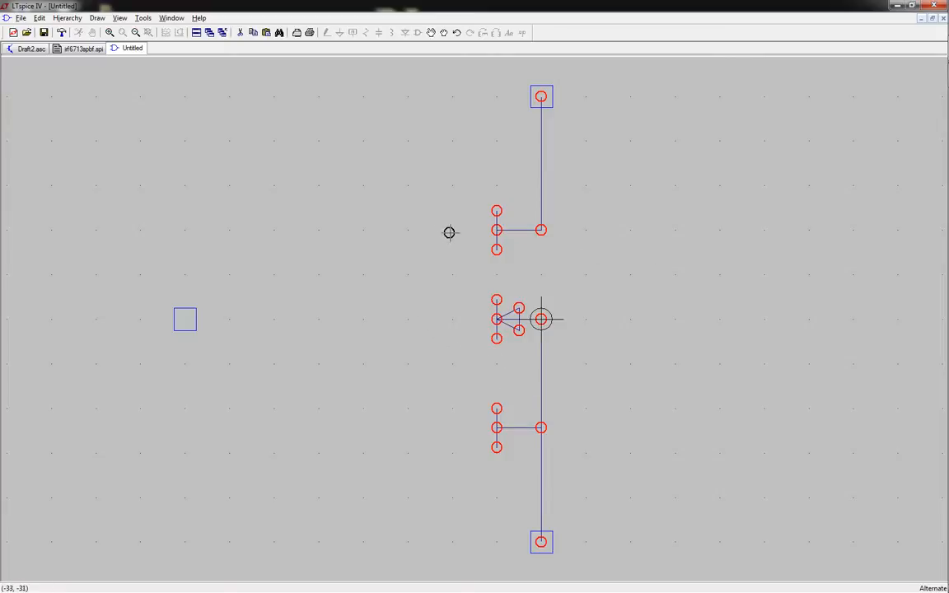
{"action": "mouse_move", "coordinate": [452, 211]}
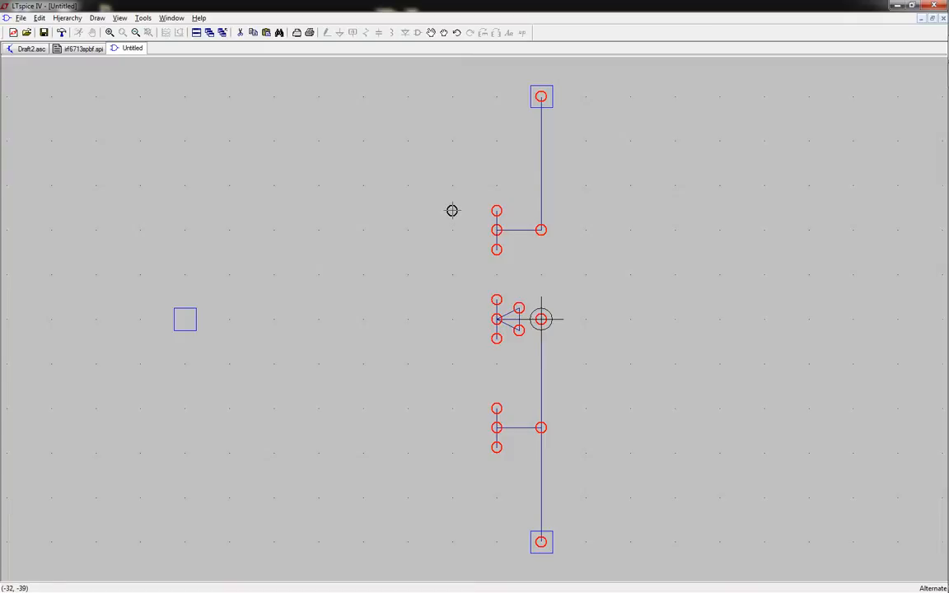
- Draw the vertical gate bar to the left of the channel
{"action": "left_click_drag", "start_coordinate": [451, 208], "coordinate": [448, 411]}
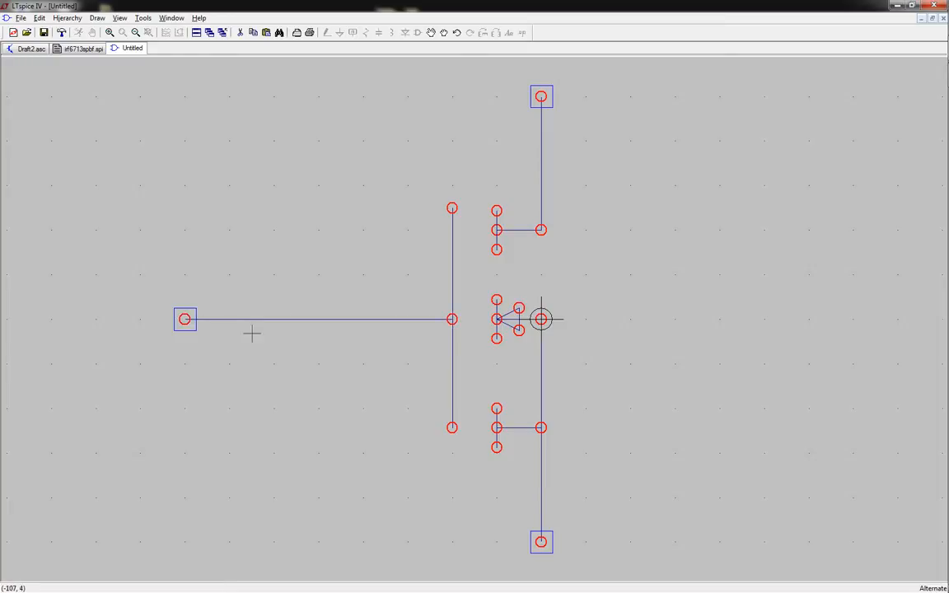
{"action": "mouse_move", "coordinate": [305, 360]}
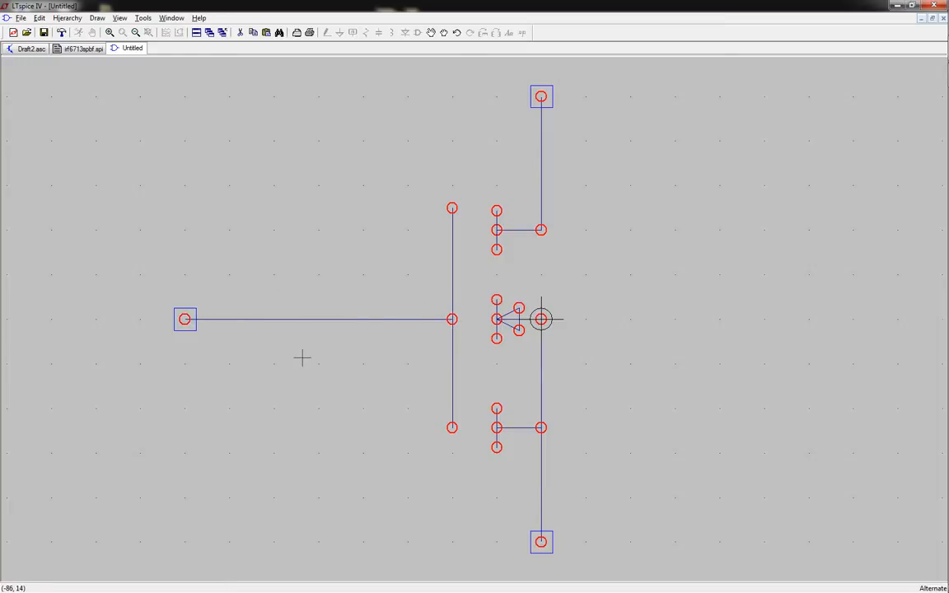
{"action": "mouse_move", "coordinate": [155, 23]}
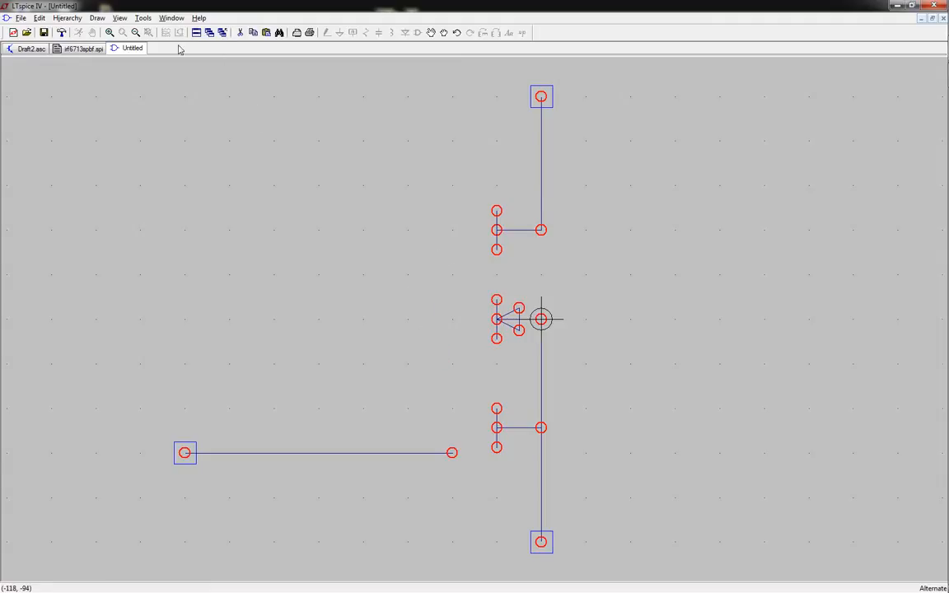
{"action": "mouse_move", "coordinate": [449, 451]}
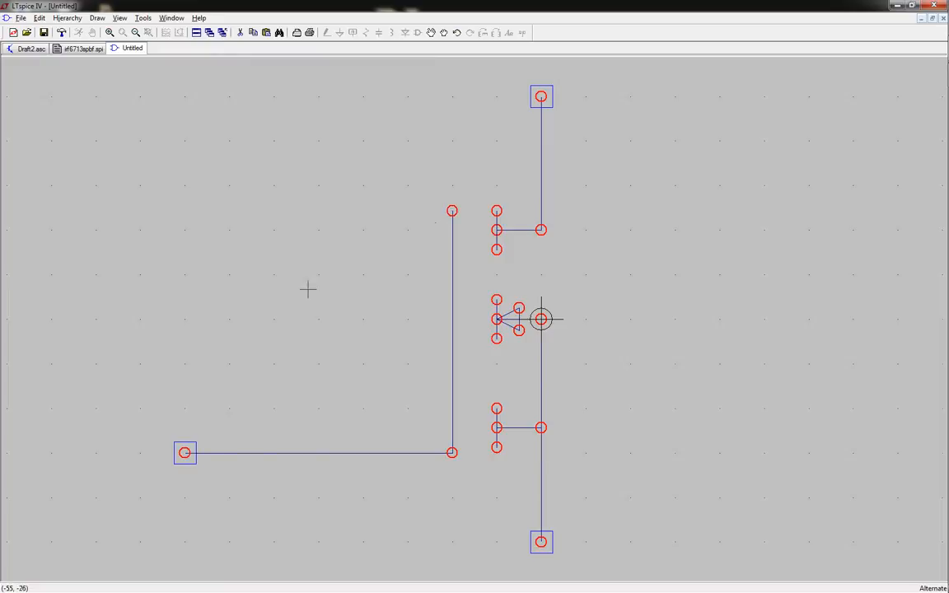
{"action": "mouse_move", "coordinate": [444, 313]}
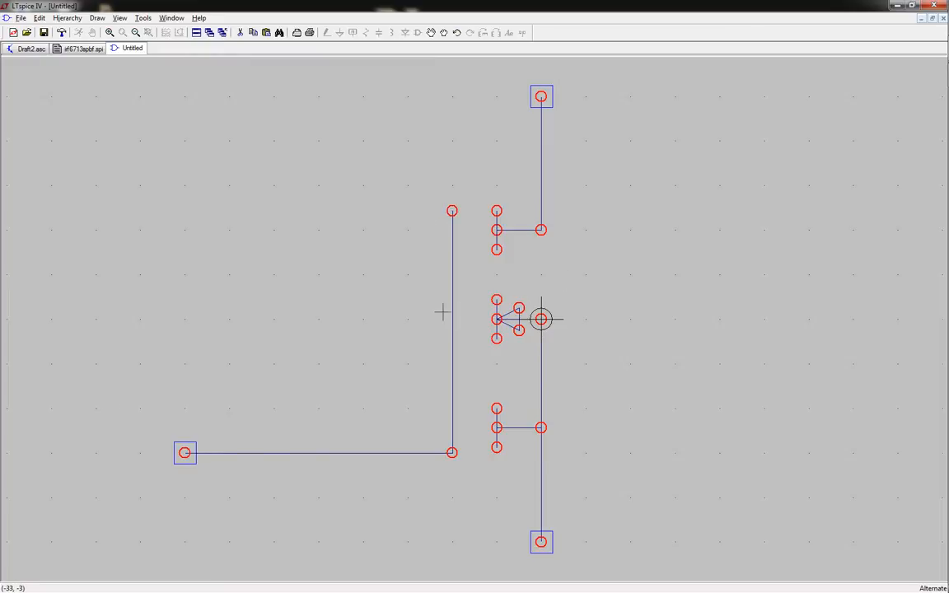
{"action": "mouse_move", "coordinate": [580, 272]}
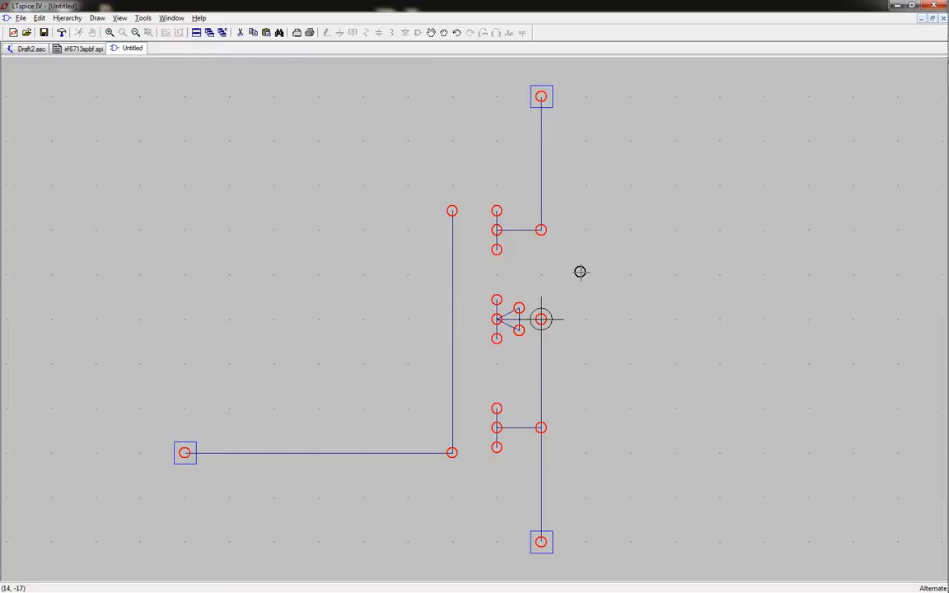
{"action": "mouse_move", "coordinate": [574, 275]}
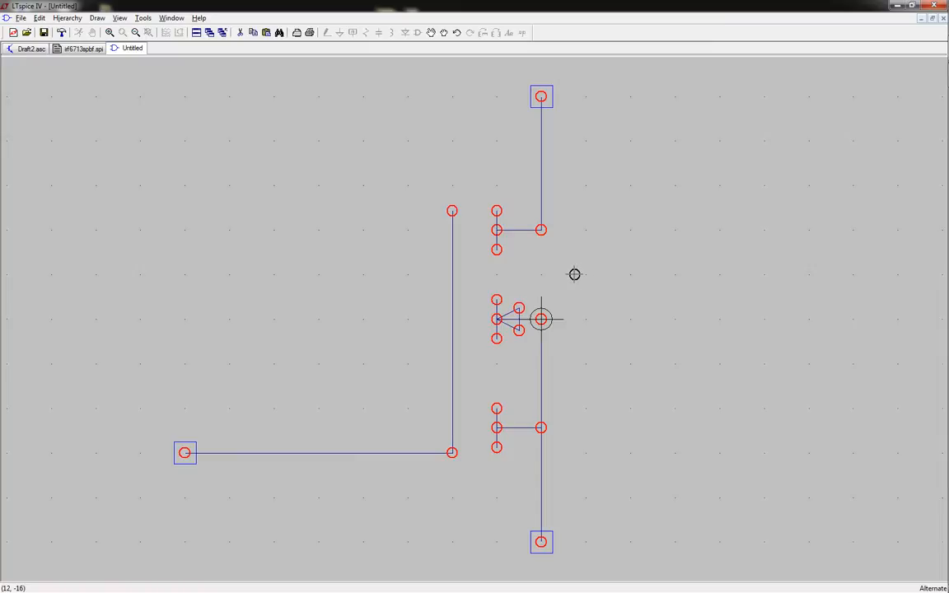
{"action": "mouse_move", "coordinate": [567, 273]}
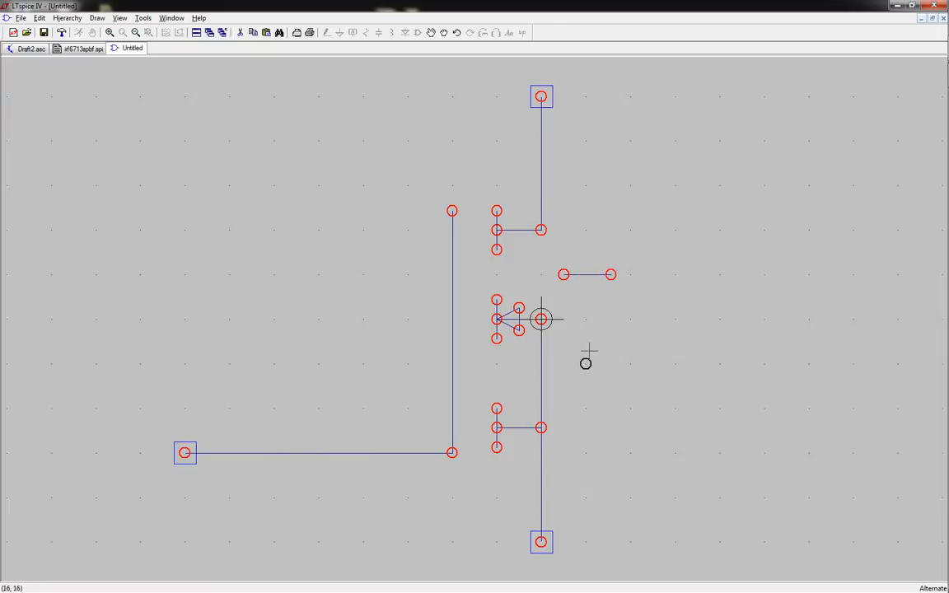
{"action": "mouse_move", "coordinate": [585, 273]}
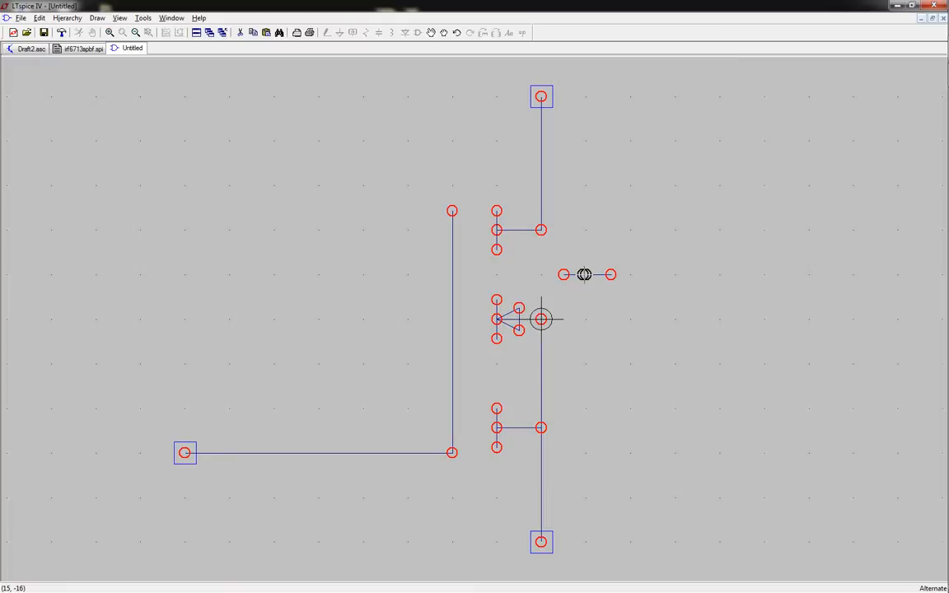
{"action": "mouse_move", "coordinate": [571, 301]}
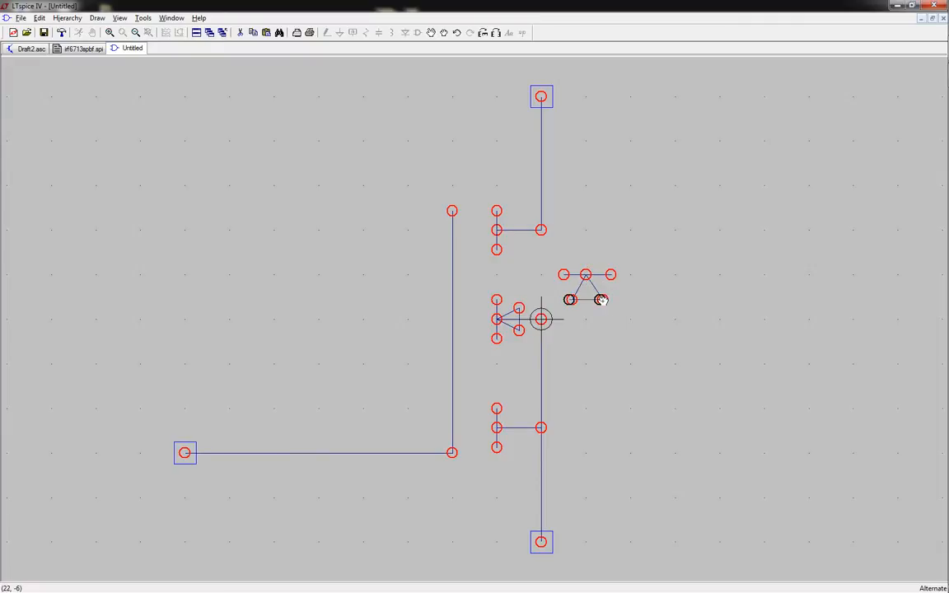
{"action": "mouse_move", "coordinate": [585, 300]}
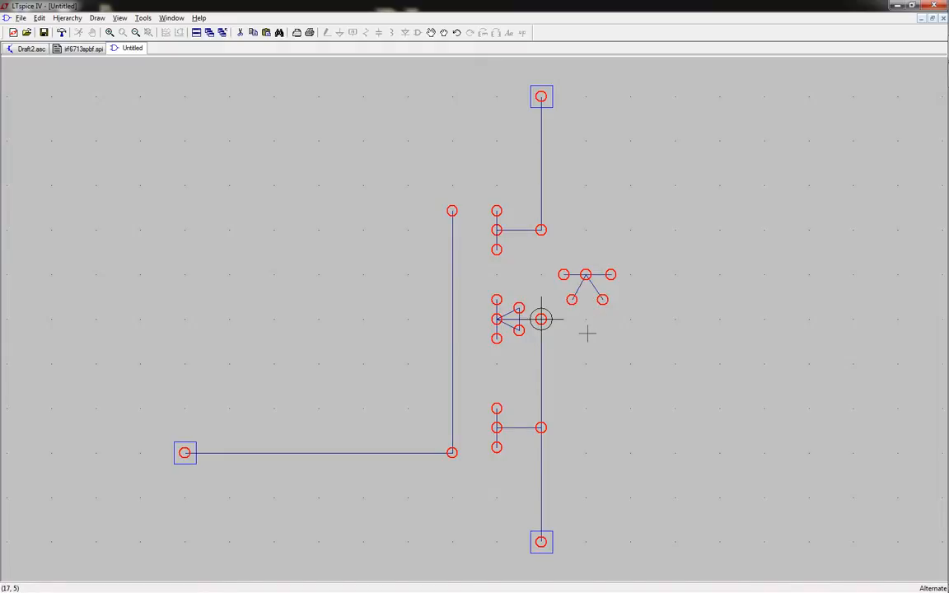
{"action": "mouse_move", "coordinate": [599, 296]}
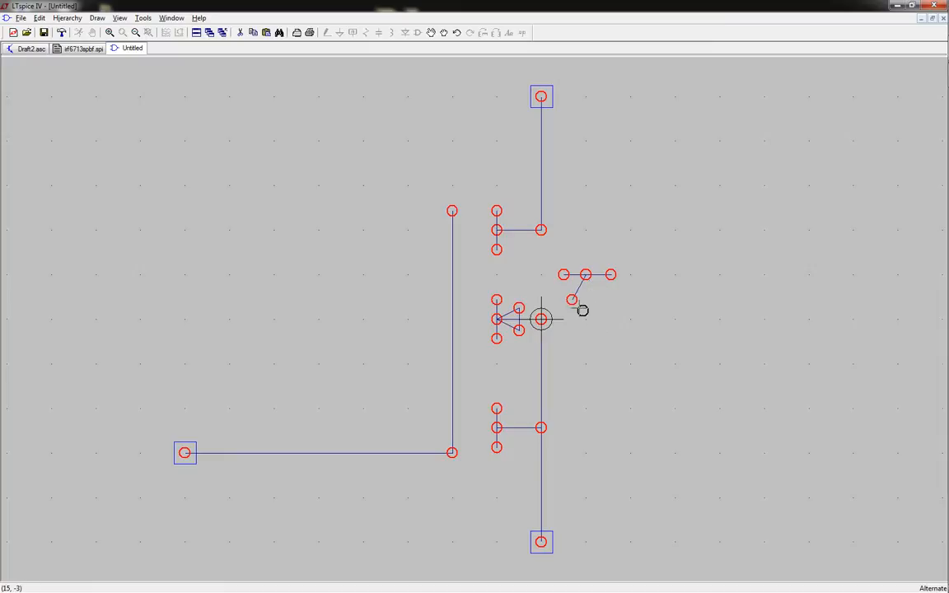
{"action": "mouse_move", "coordinate": [605, 303]}
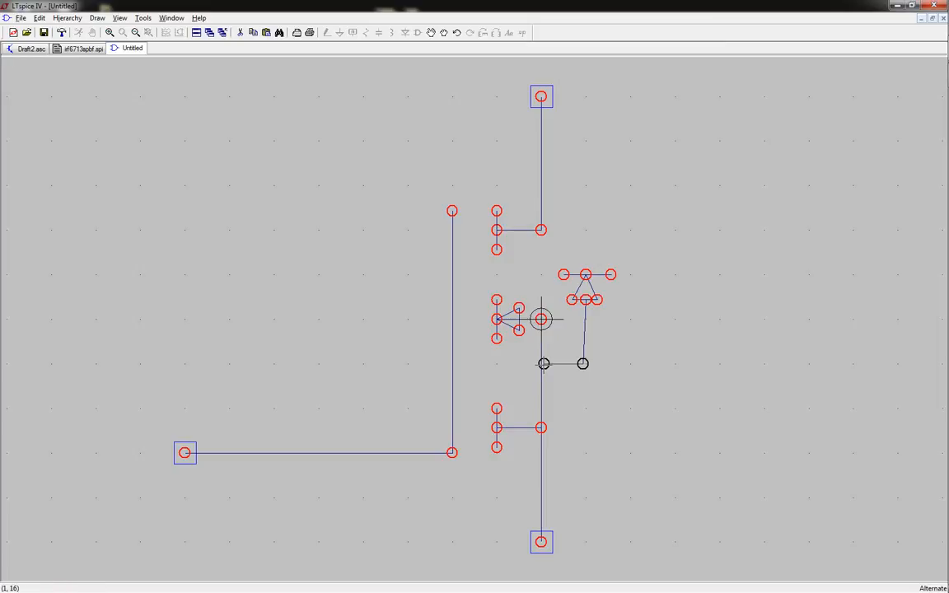
{"action": "mouse_move", "coordinate": [544, 365]}
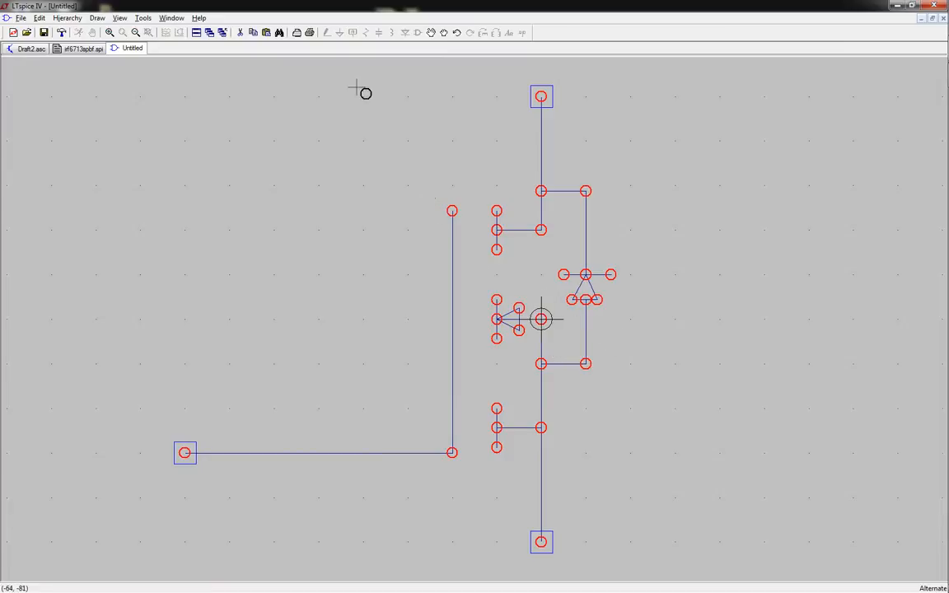
{"action": "mouse_move", "coordinate": [361, 139]}
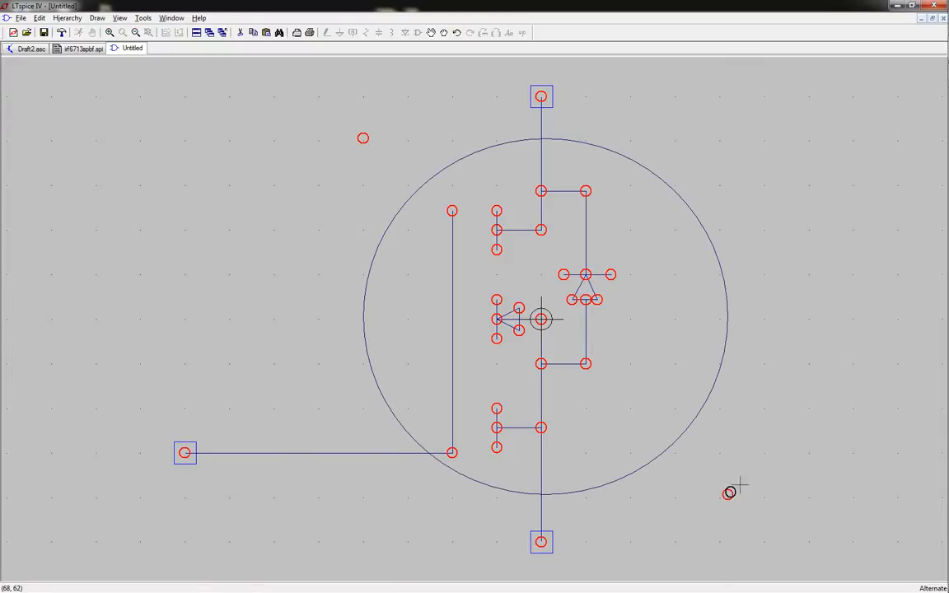
{"action": "mouse_move", "coordinate": [716, 376]}
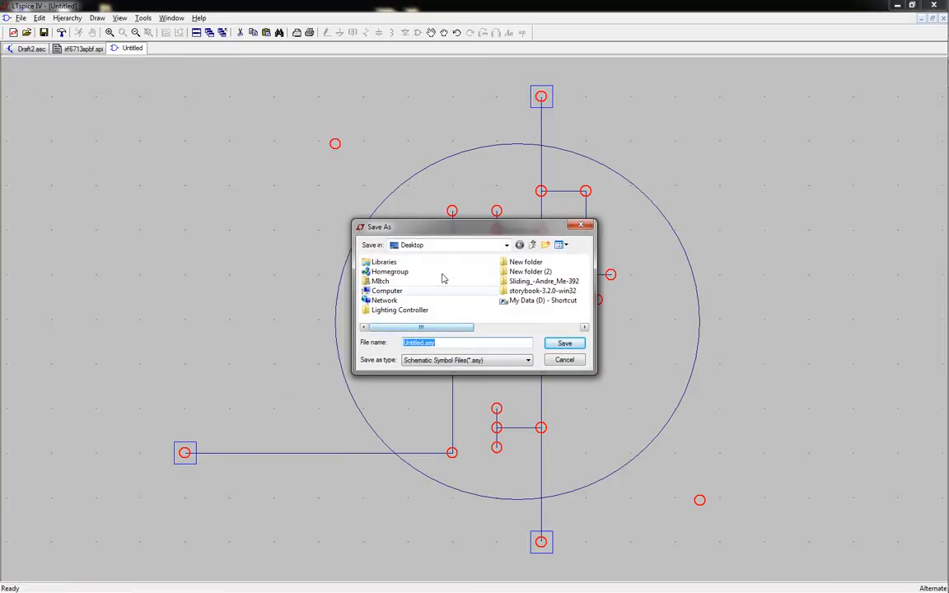
- Browse to the LTC\LTspiceIV\lib\sym\usr symbol folder
{"action": "left_click", "coordinate": [506, 244]}
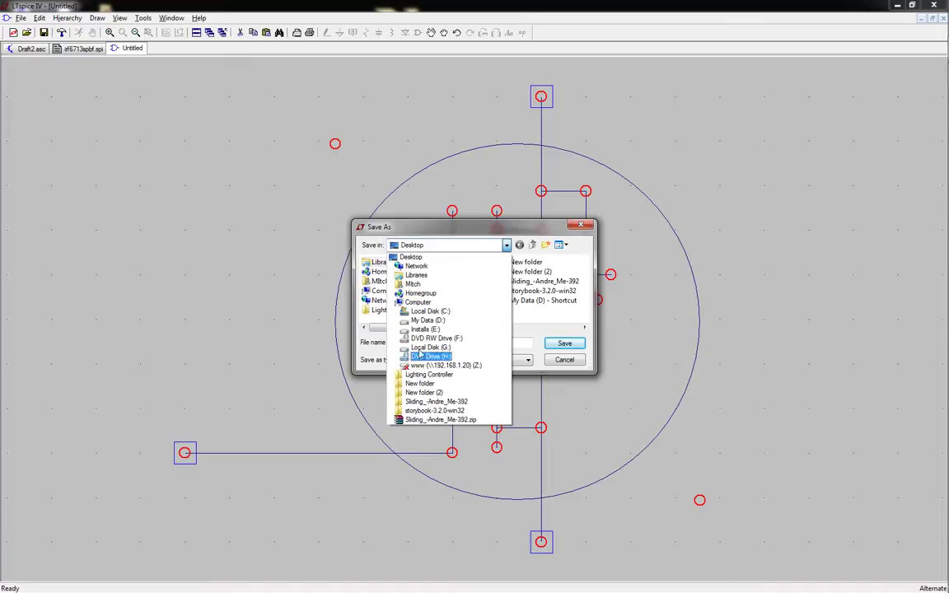
{"action": "left_click", "coordinate": [422, 330]}
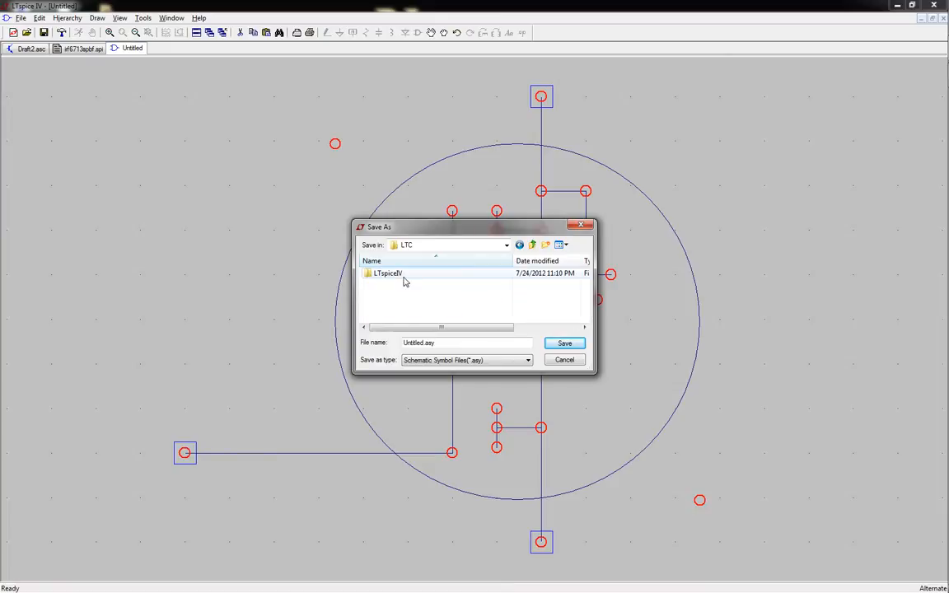
{"action": "double_click", "coordinate": [387, 274]}
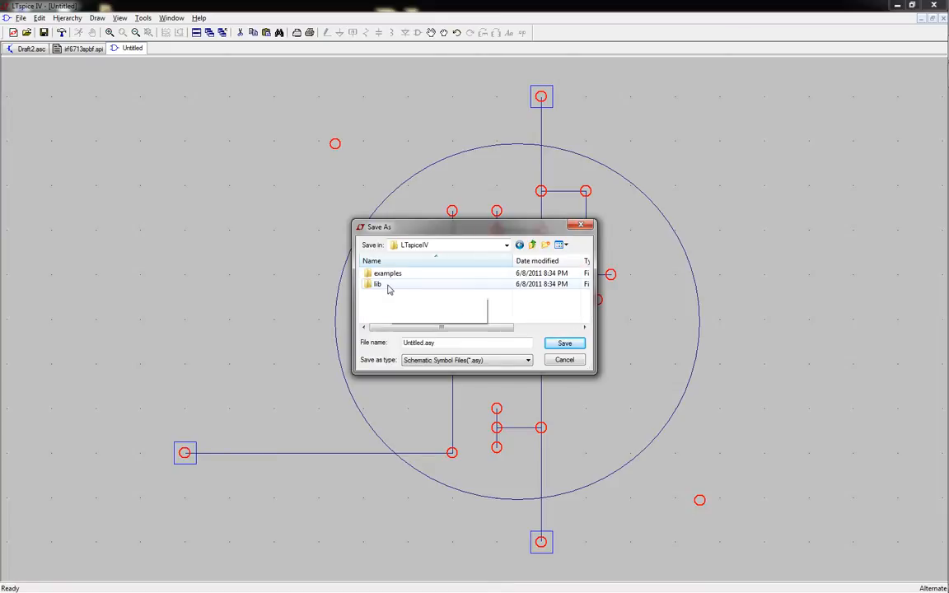
{"action": "double_click", "coordinate": [376, 283]}
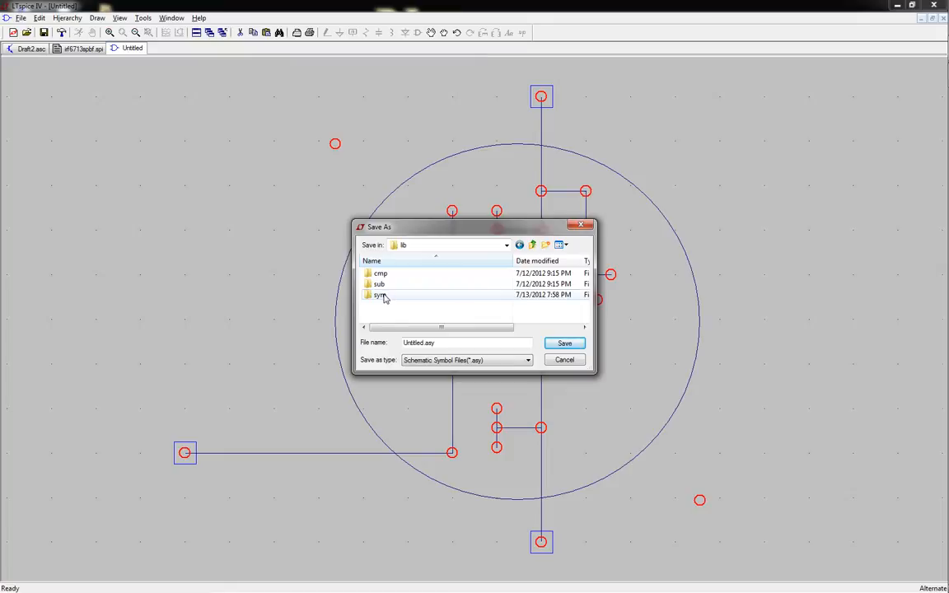
{"action": "double_click", "coordinate": [377, 293]}
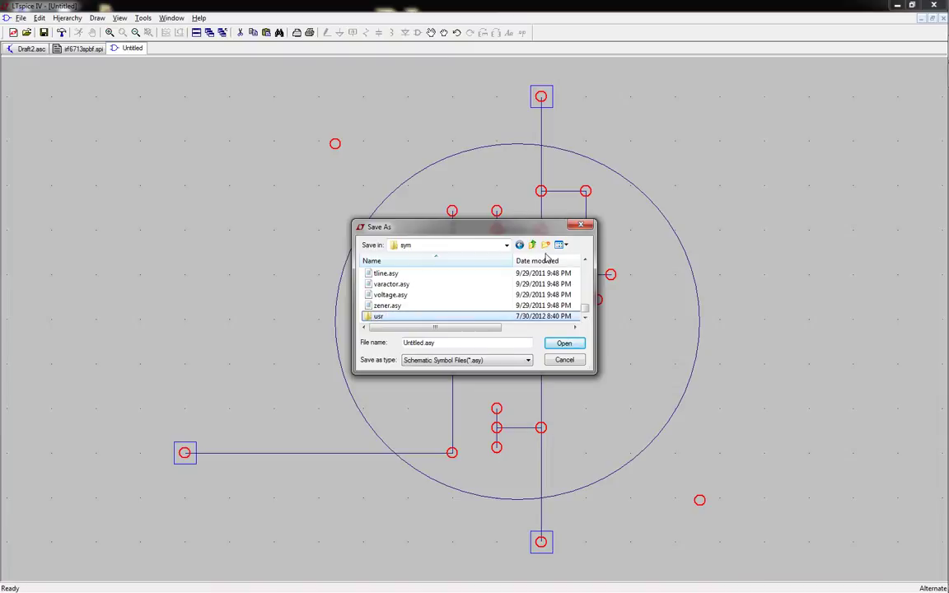
{"action": "double_click", "coordinate": [379, 316]}
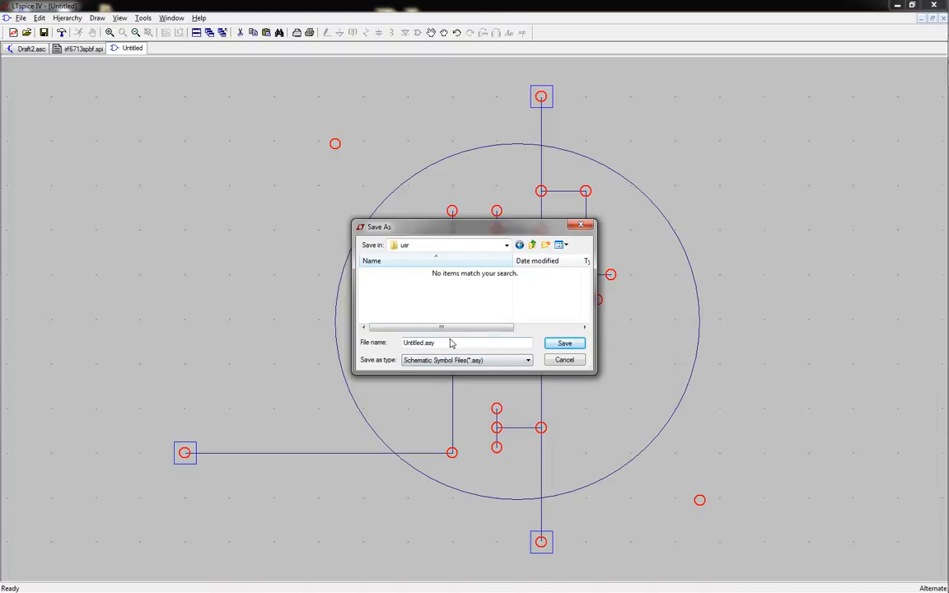
- Save the symbol as power_nmos in the usr folder
{"action": "type", "text": "n"}
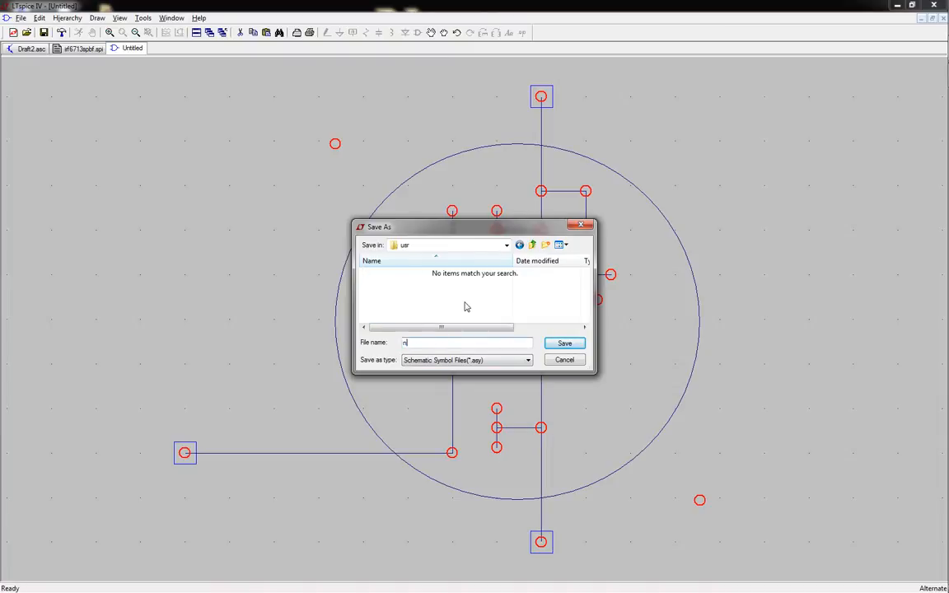
{"action": "type", "text": "power_nmos"}
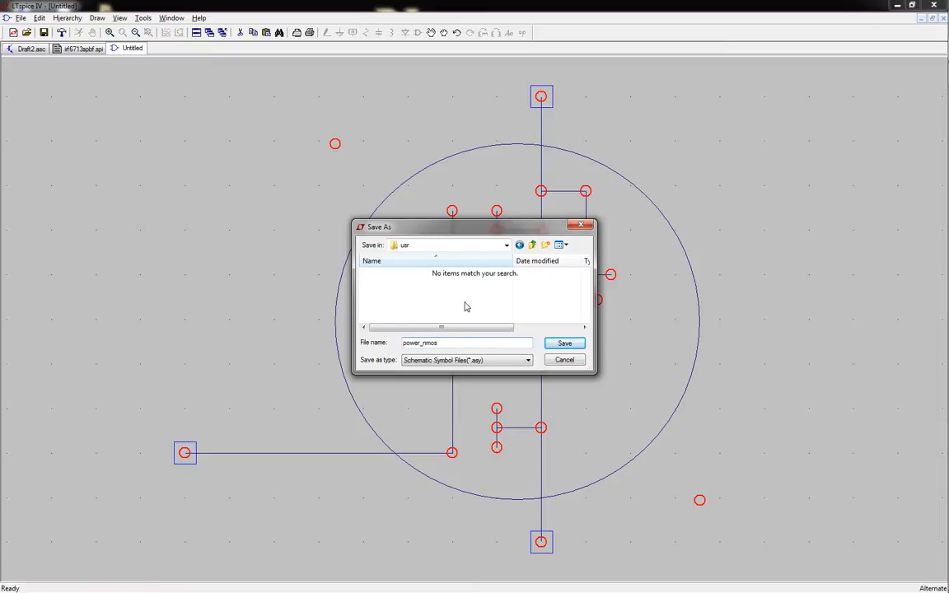
{"action": "left_click", "coordinate": [564, 343]}
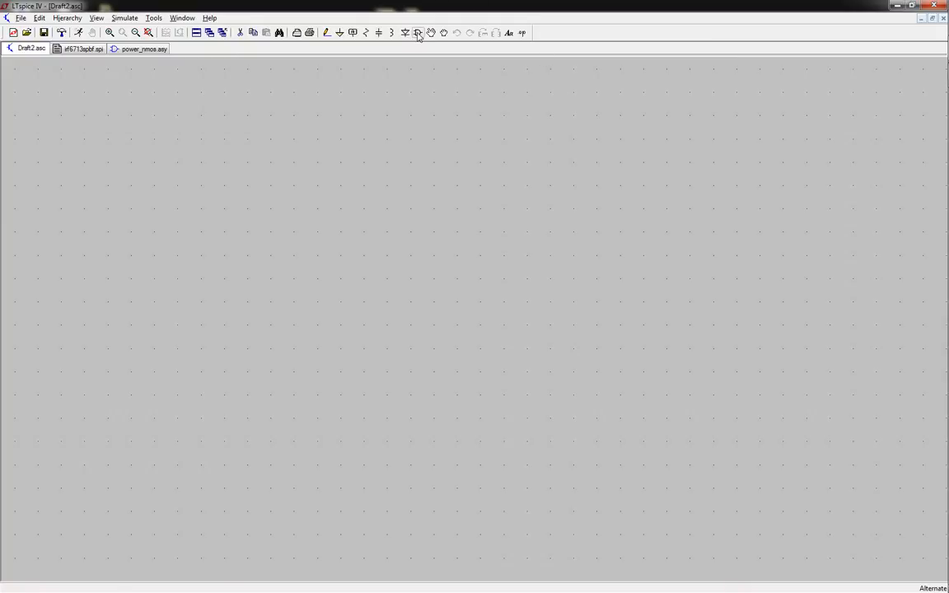
{"action": "left_click", "coordinate": [418, 33]}
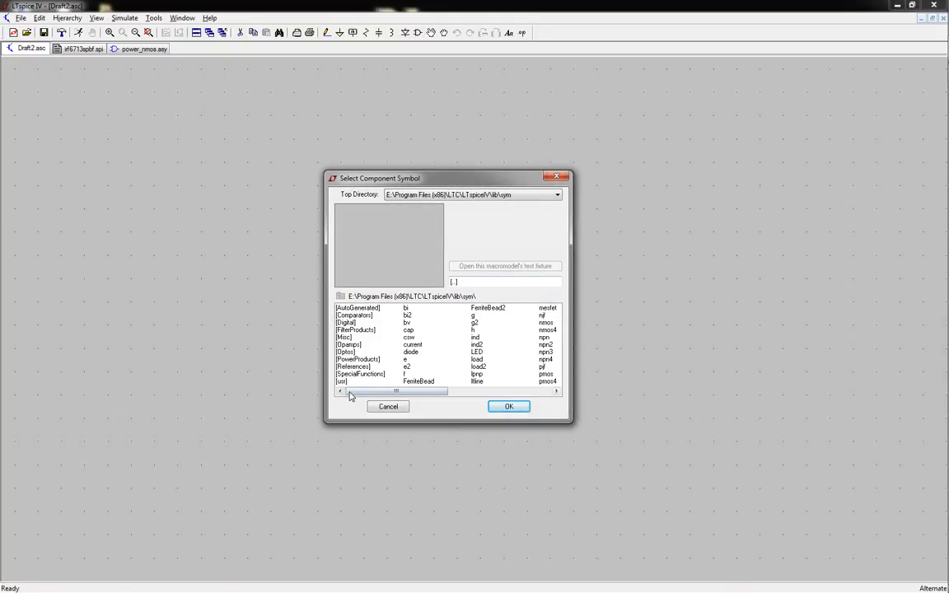
{"action": "double_click", "coordinate": [337, 382]}
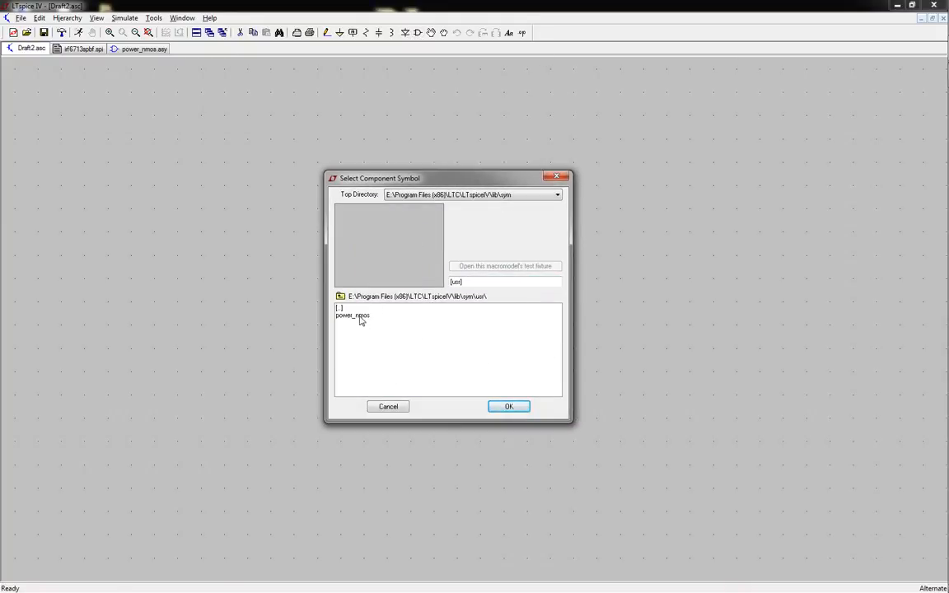
{"action": "left_click", "coordinate": [507, 405]}
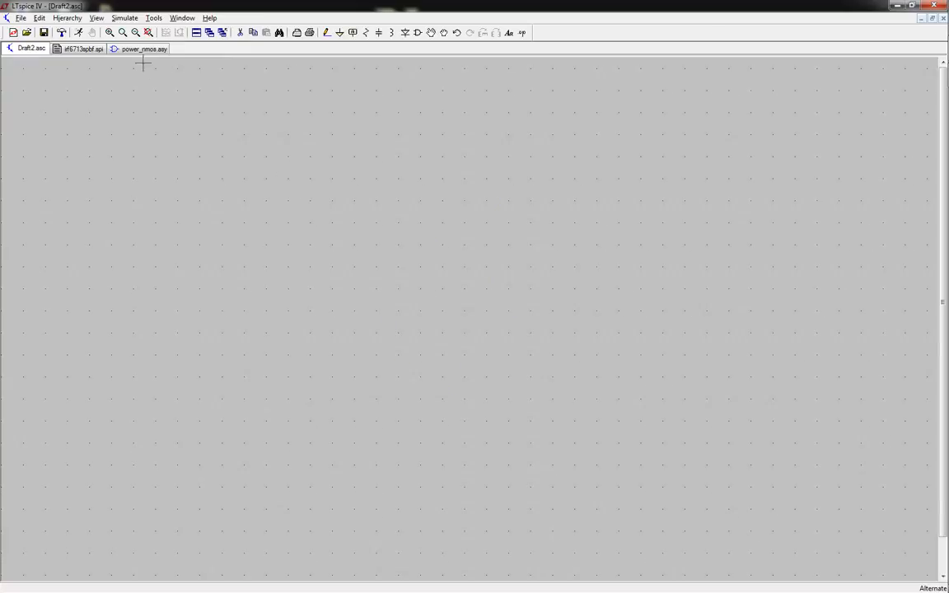
- Wire the body diode down to the source line and save the power_nmos symbol
{"action": "left_click", "coordinate": [140, 53]}
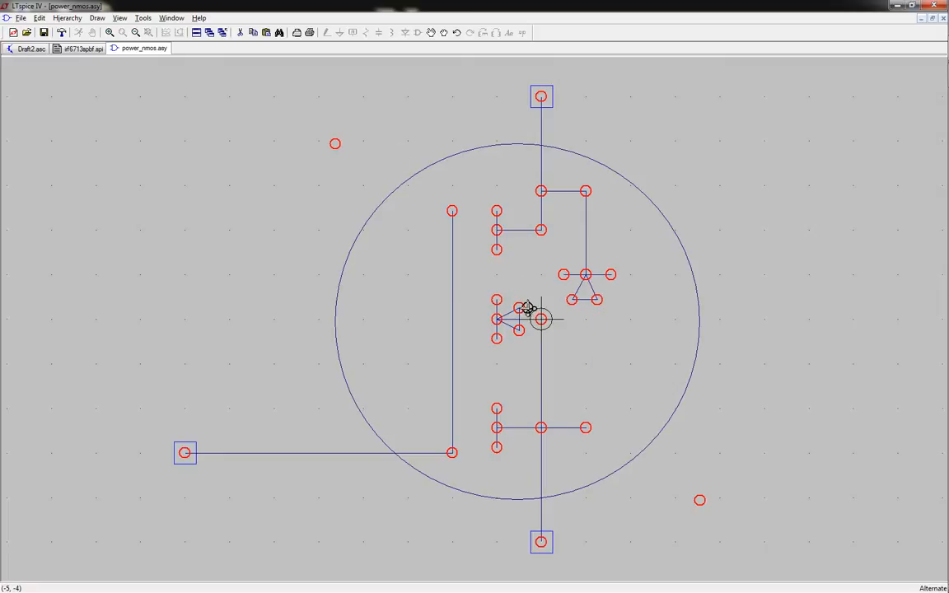
{"action": "mouse_move", "coordinate": [583, 300]}
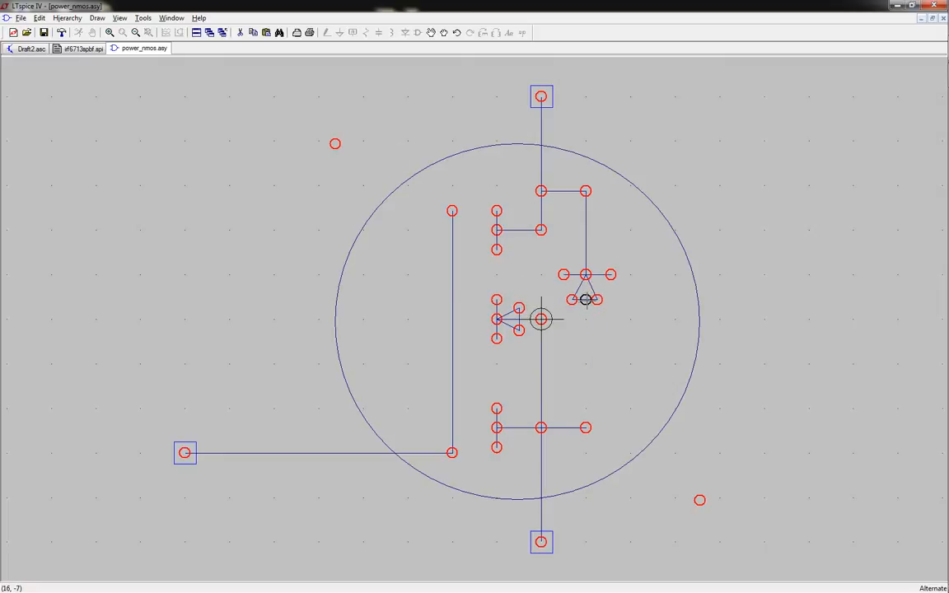
{"action": "mouse_move", "coordinate": [583, 430]}
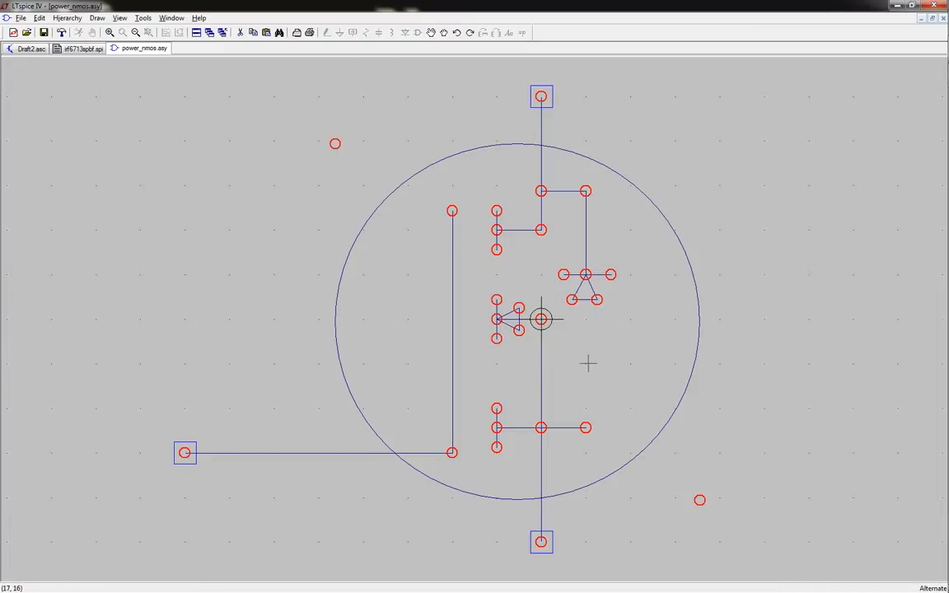
{"action": "left_click_drag", "start_coordinate": [586, 336], "coordinate": [585, 429]}
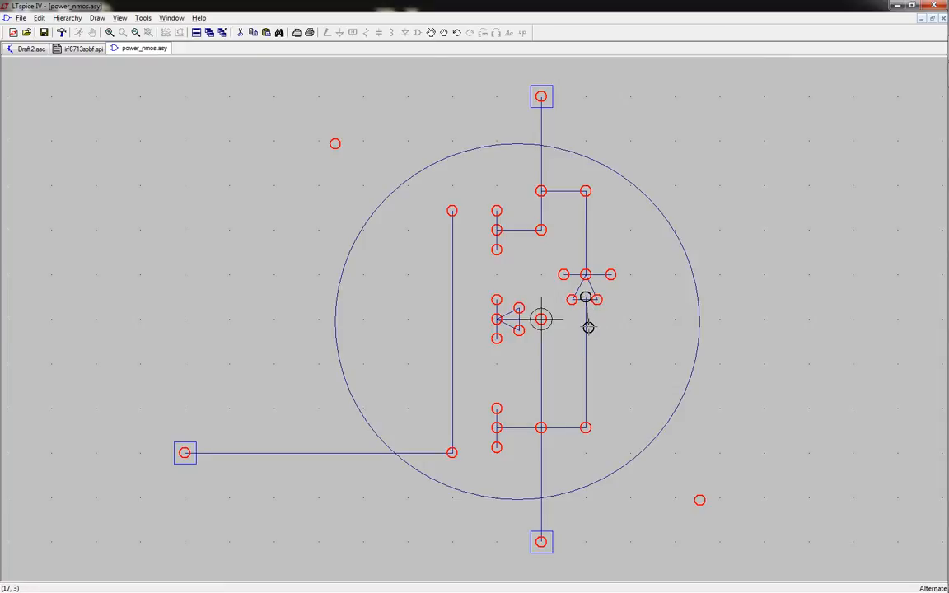
{"action": "mouse_move", "coordinate": [600, 336]}
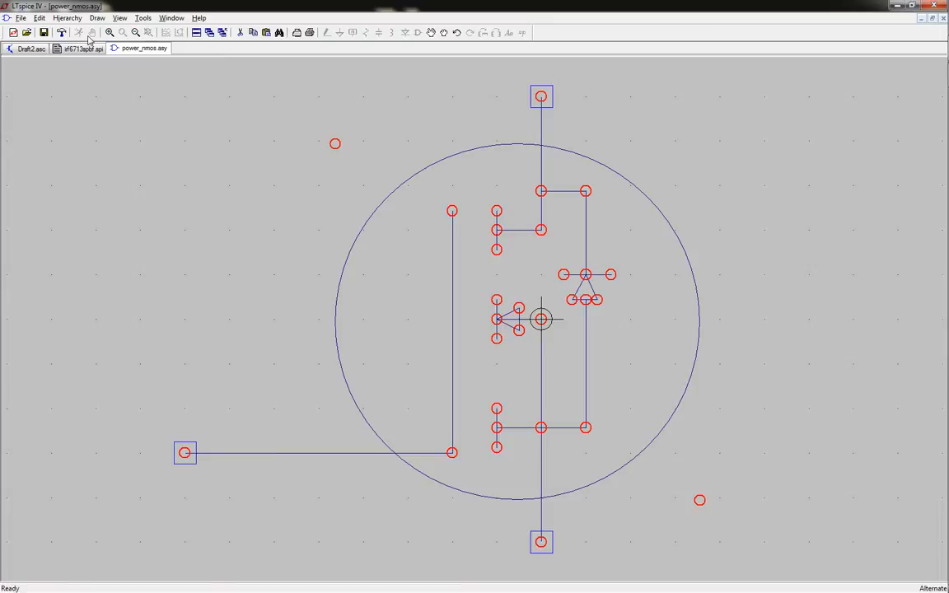
{"action": "left_click", "coordinate": [25, 48]}
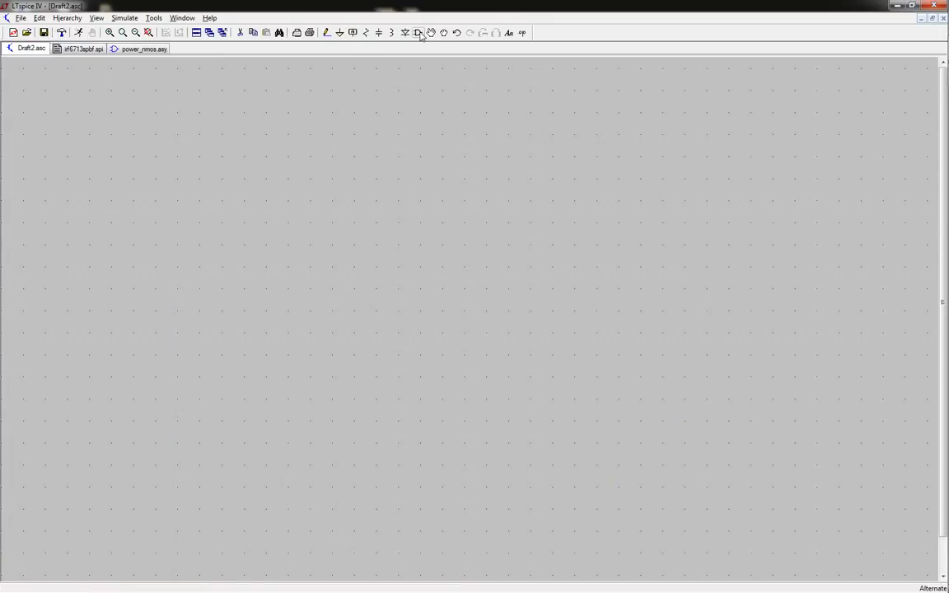
- Place a power_nmos MOSFET from the component chooser on the Draft2 schematic
{"action": "left_click", "coordinate": [420, 33]}
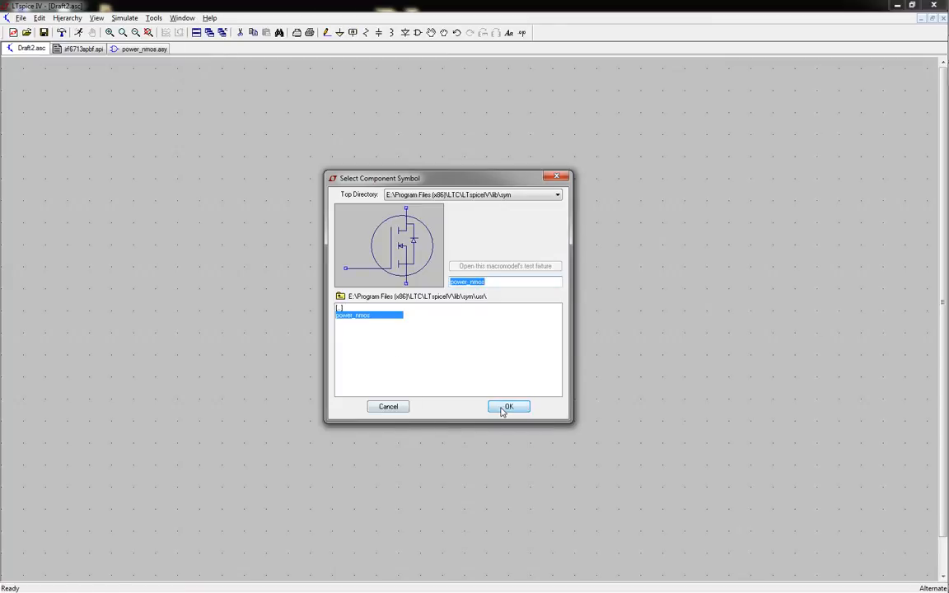
{"action": "left_click", "coordinate": [507, 406]}
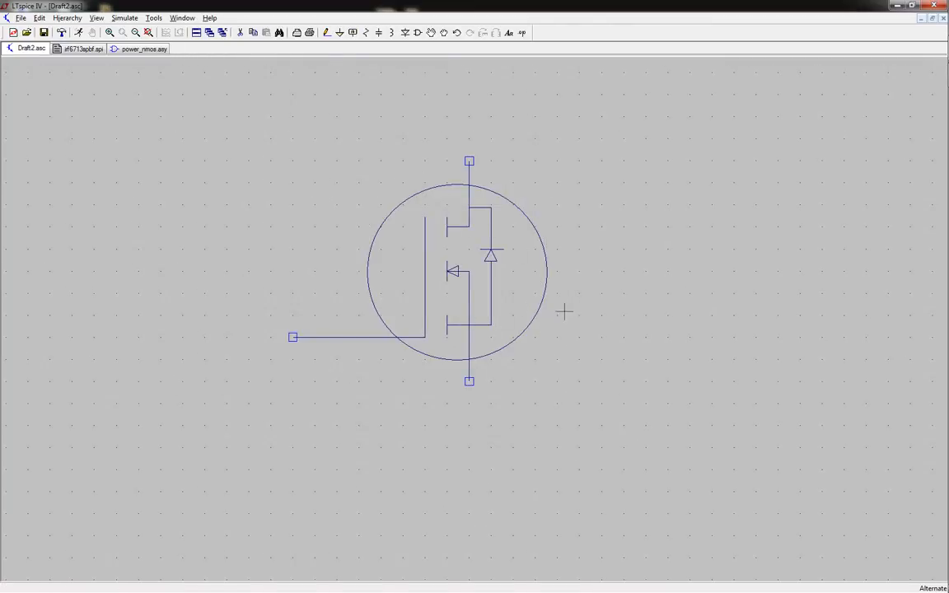
{"action": "mouse_move", "coordinate": [504, 234]}
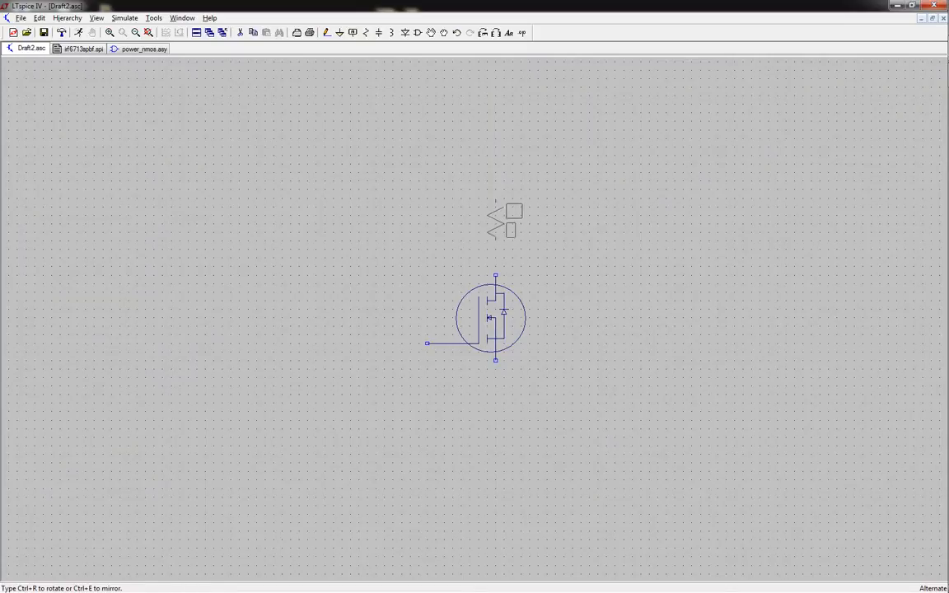
{"action": "left_click", "coordinate": [494, 222]}
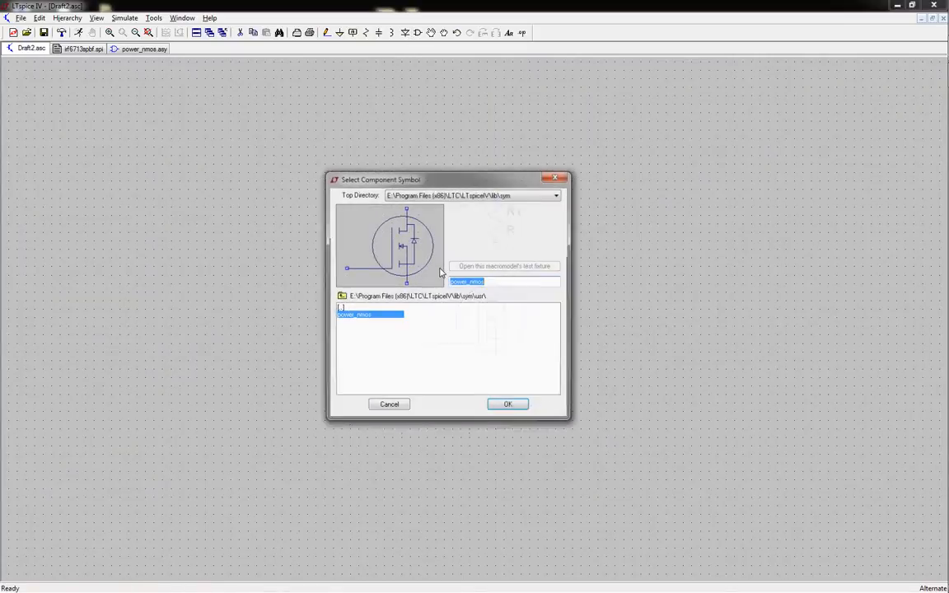
- Set R1 to 1 Ω and add a 12 V DC source V2 on the MOSFET gate
{"action": "left_click", "coordinate": [508, 403]}
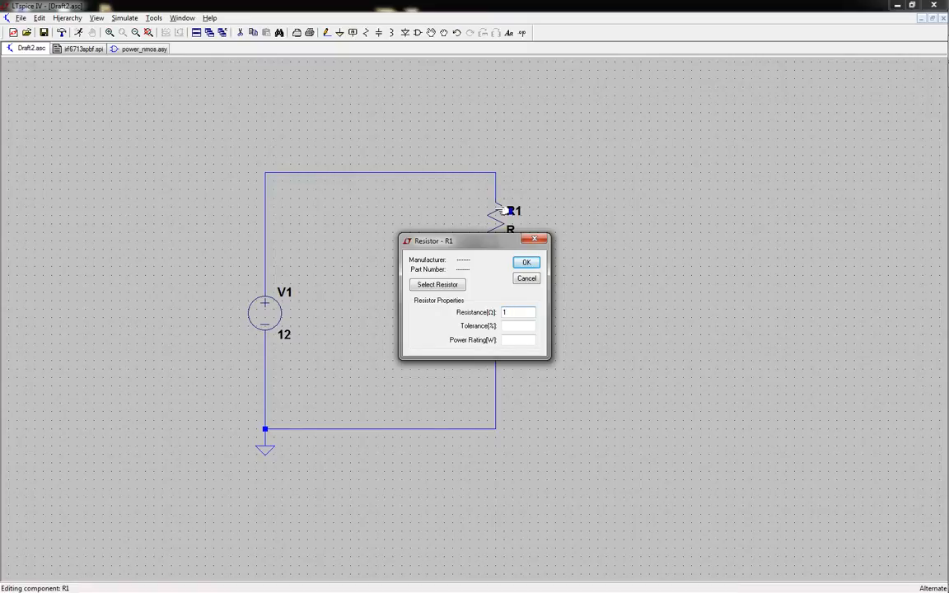
{"action": "left_click", "coordinate": [525, 262]}
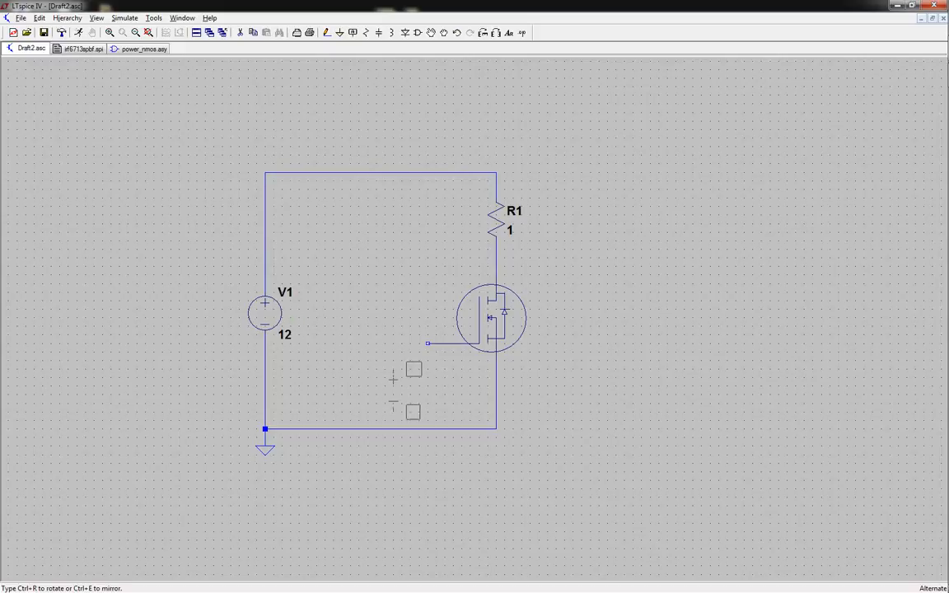
{"action": "left_click", "coordinate": [375, 395]}
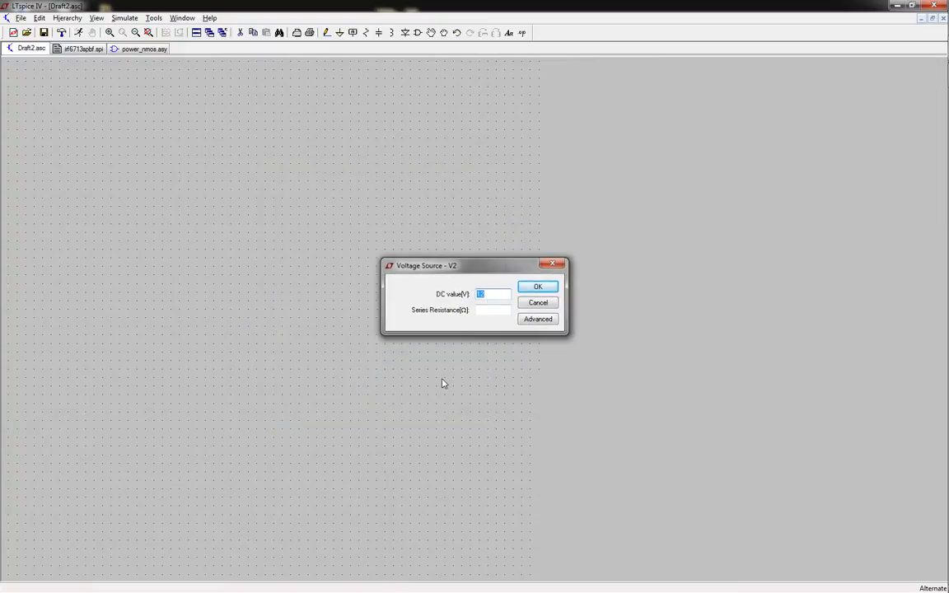
{"action": "left_click", "coordinate": [537, 286]}
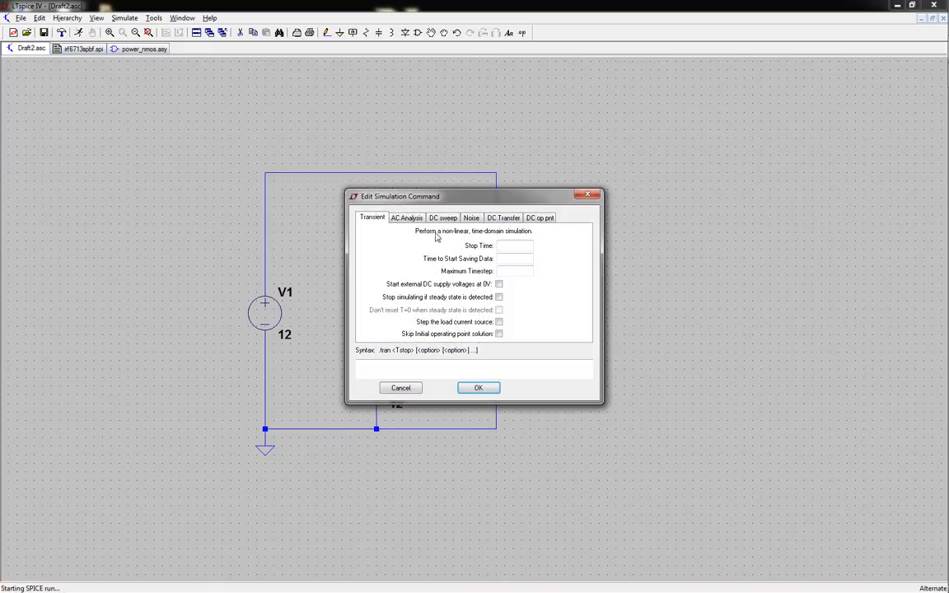
- Place a .tran 15m directive and dismiss the missing-schematic and netlist errors after running
{"action": "left_click", "coordinate": [478, 387]}
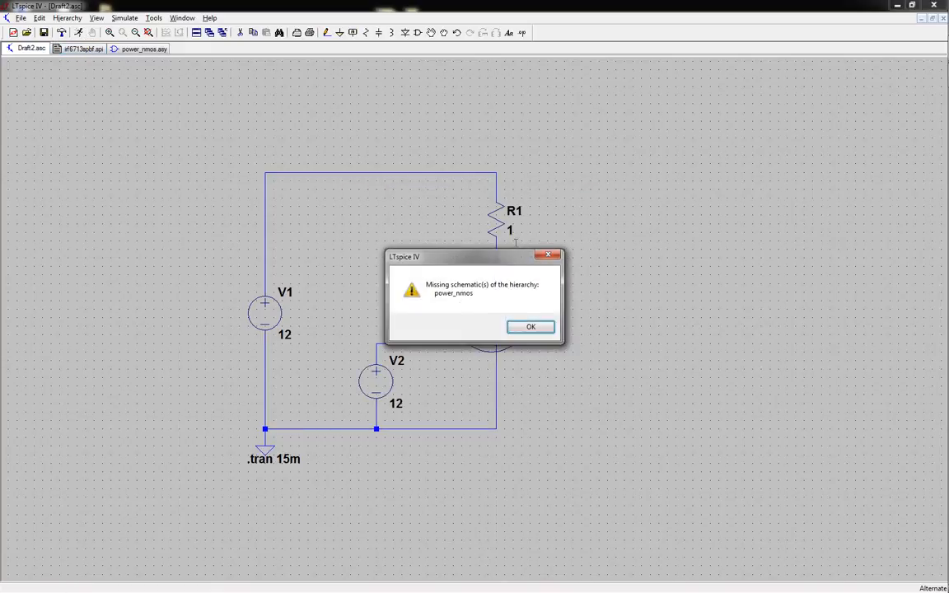
{"action": "left_click", "coordinate": [530, 326]}
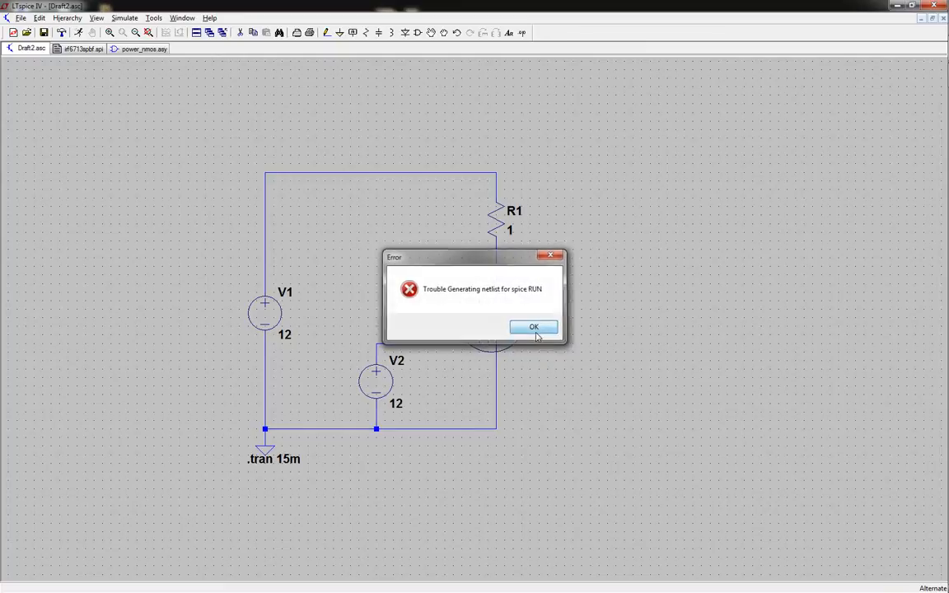
{"action": "left_click", "coordinate": [533, 326]}
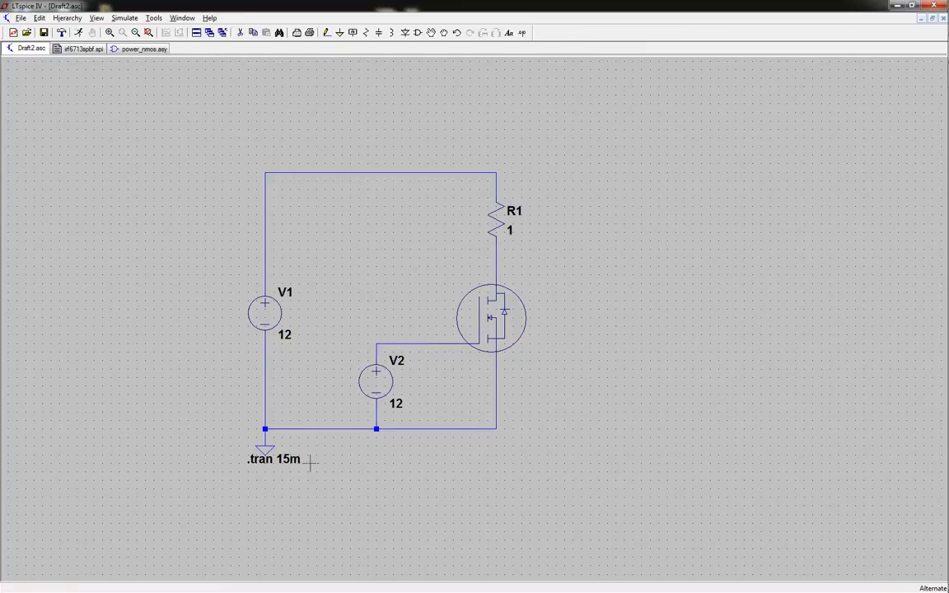
{"action": "mouse_move", "coordinate": [288, 463]}
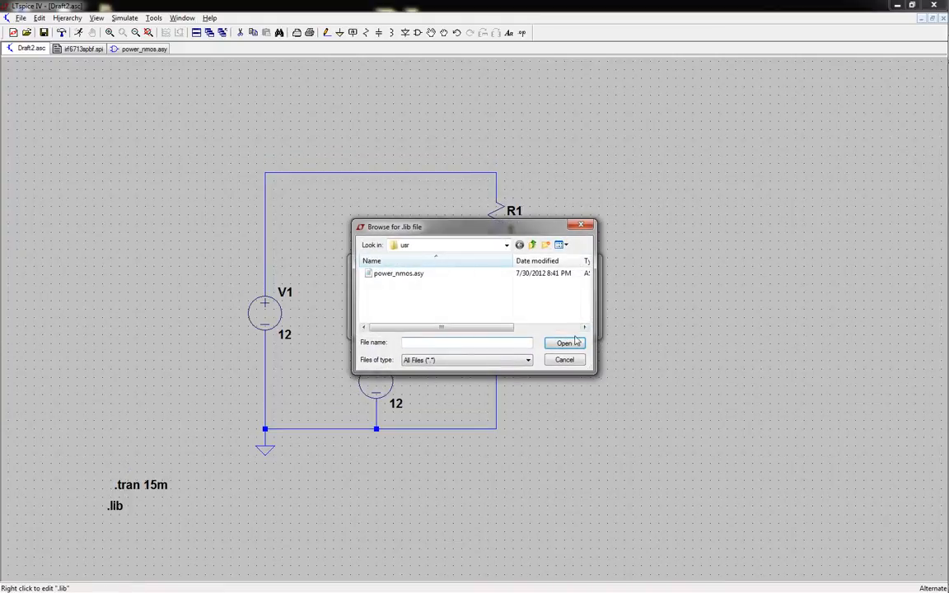
- Cancel the file browser and .lib editor, then reopen the browse for the library file
{"action": "left_click", "coordinate": [563, 359]}
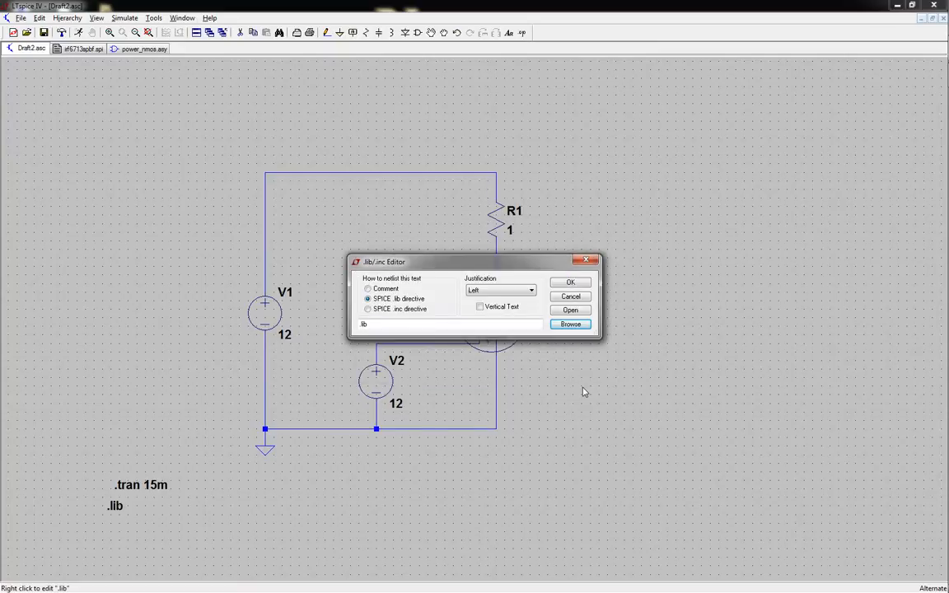
{"action": "left_click", "coordinate": [570, 297]}
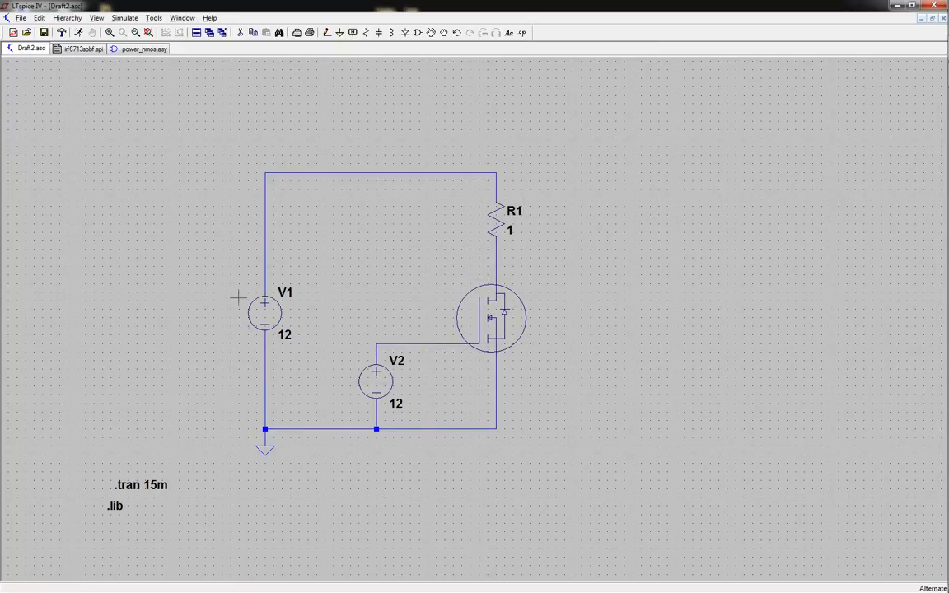
{"action": "mouse_move", "coordinate": [527, 51]}
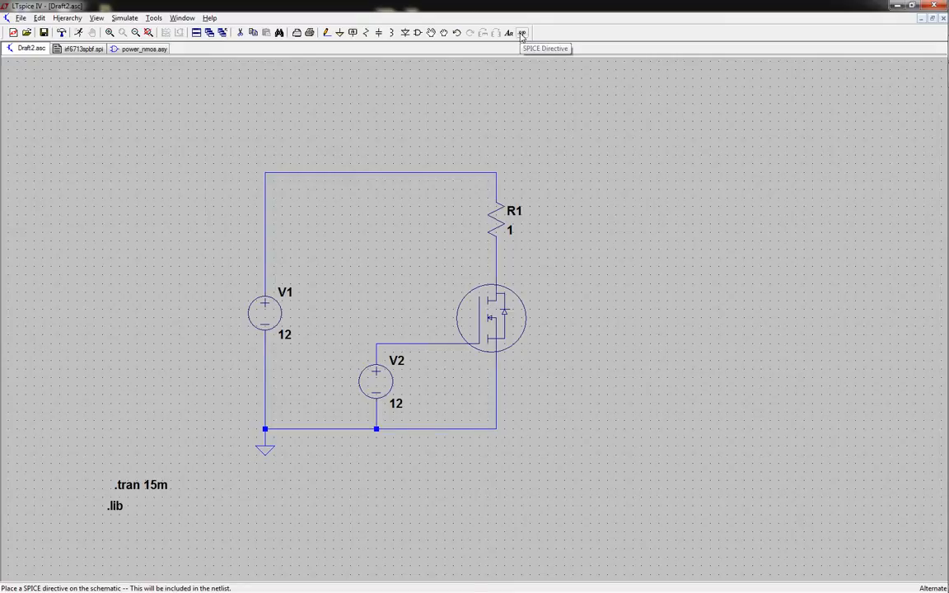
{"action": "mouse_move", "coordinate": [240, 409]}
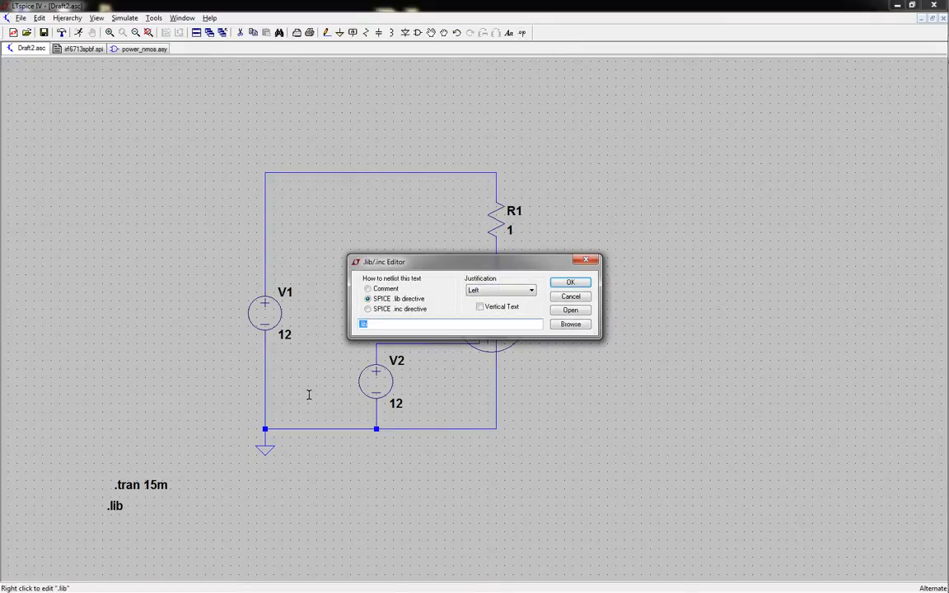
{"action": "mouse_move", "coordinate": [441, 354]}
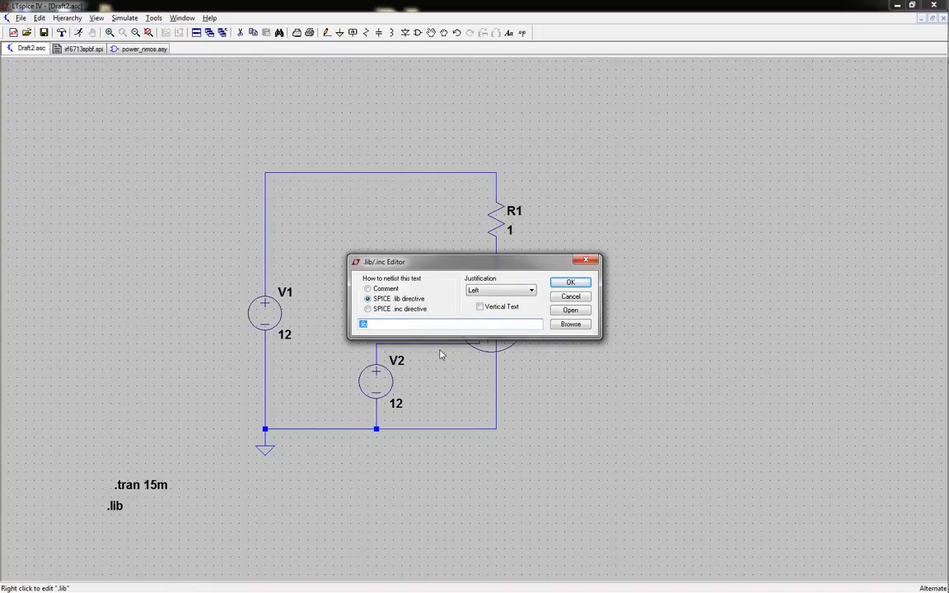
{"action": "left_click", "coordinate": [570, 323]}
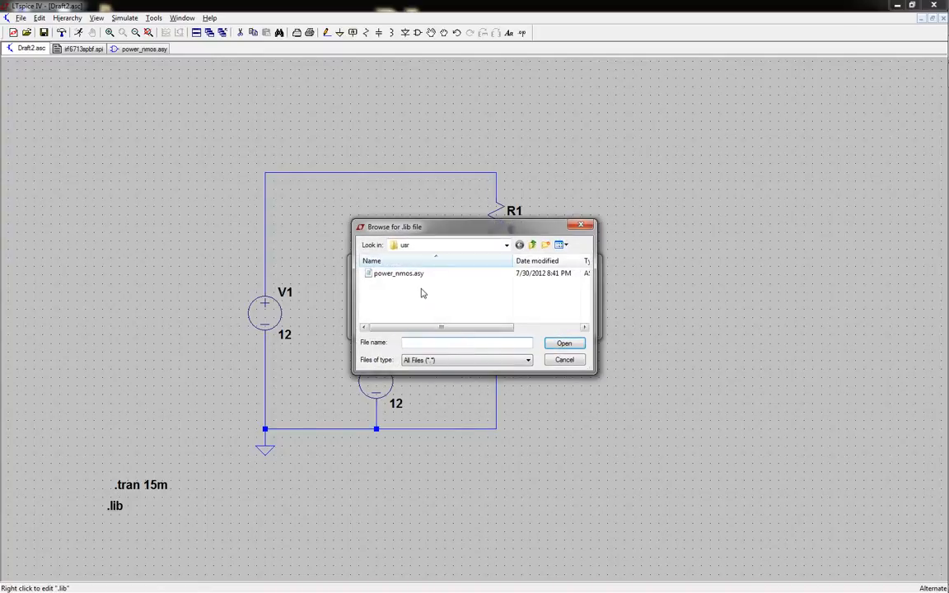
- Point the .lib directive to irf6713spbf.spi on the Desktop and confirm it
{"action": "left_click", "coordinate": [505, 244]}
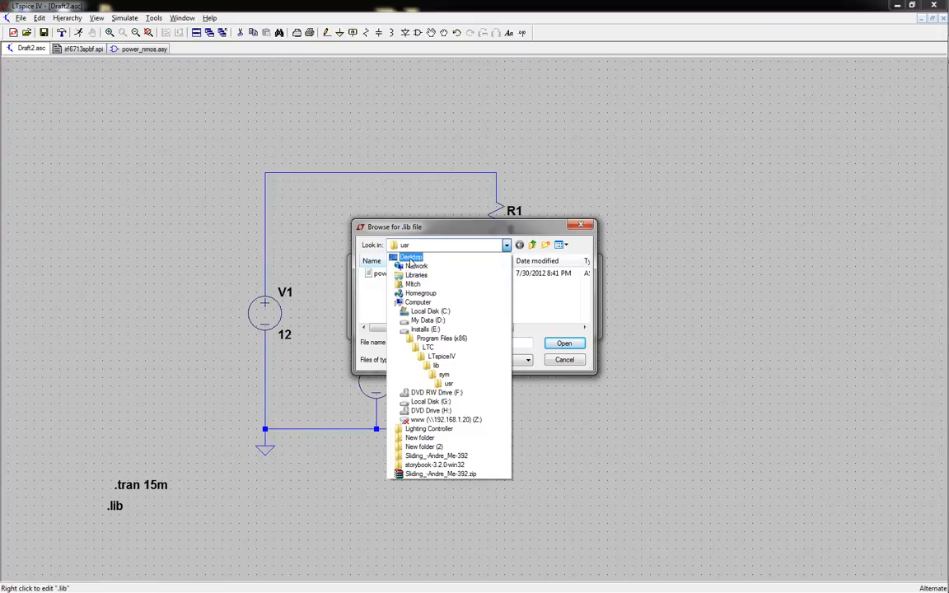
{"action": "left_click", "coordinate": [409, 257]}
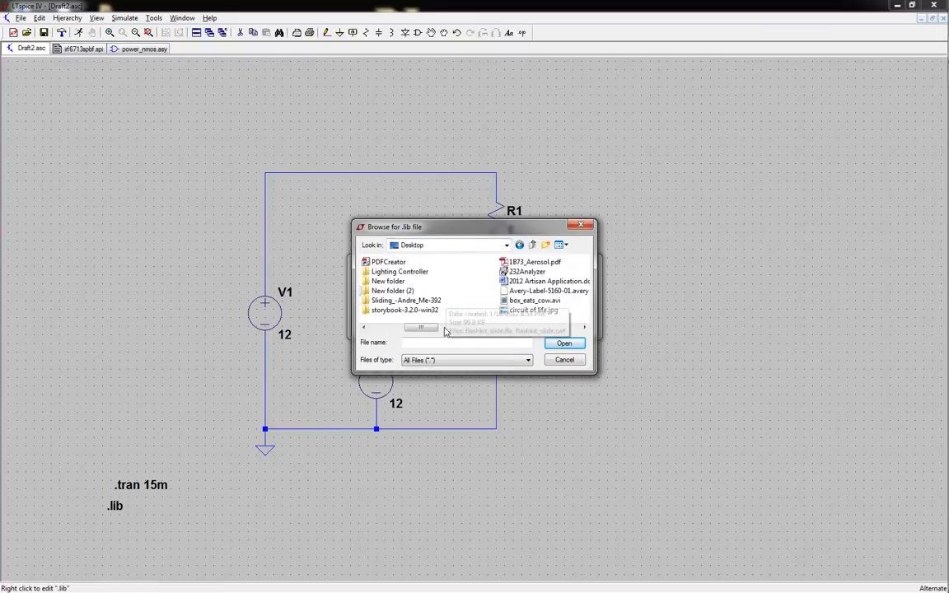
{"action": "left_click", "coordinate": [563, 343]}
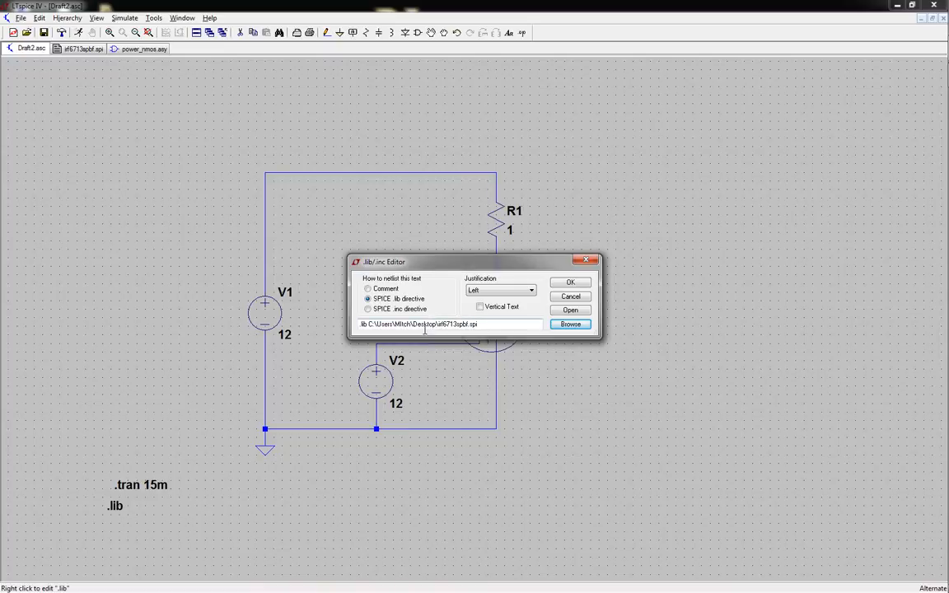
{"action": "left_click", "coordinate": [570, 282]}
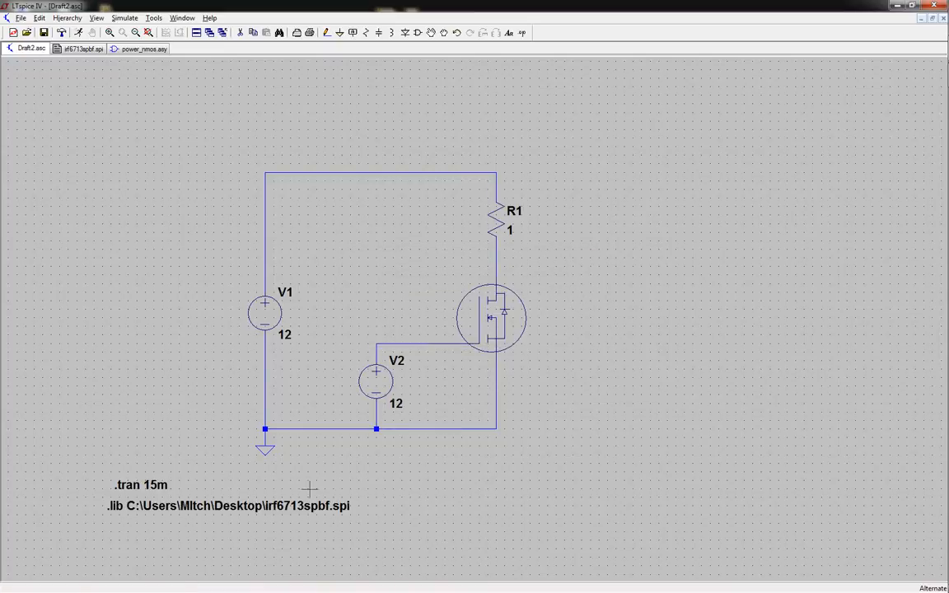
{"action": "mouse_move", "coordinate": [511, 349]}
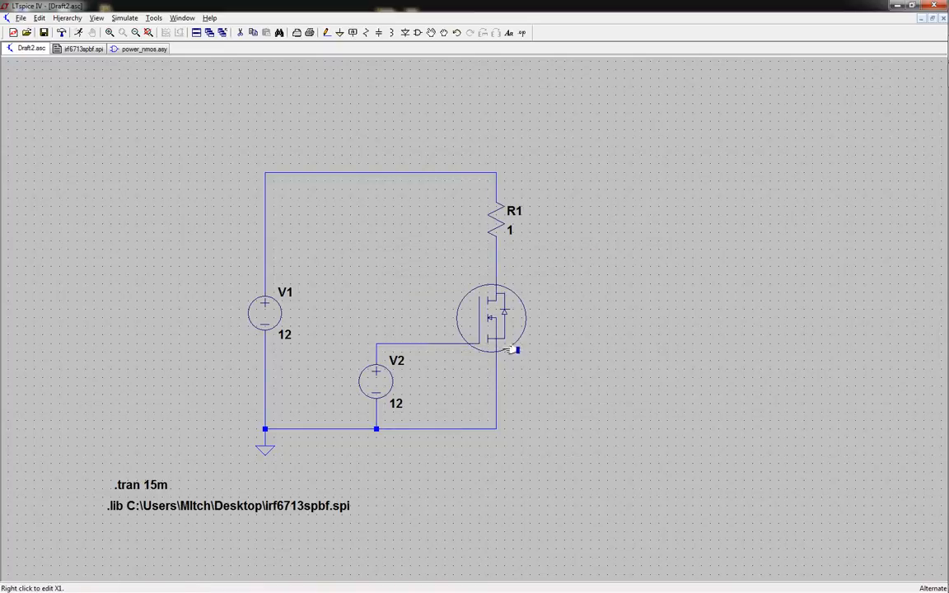
- Set MOSFET X1's value to irf6713spbf and rerun; the netlist error still appears
{"action": "right_click", "coordinate": [491, 316]}
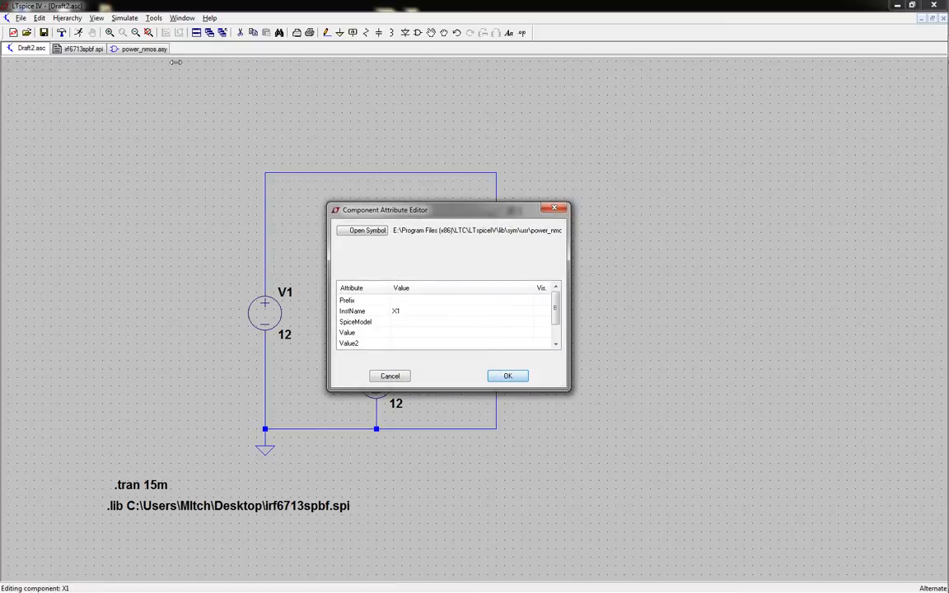
{"action": "left_click", "coordinate": [507, 375]}
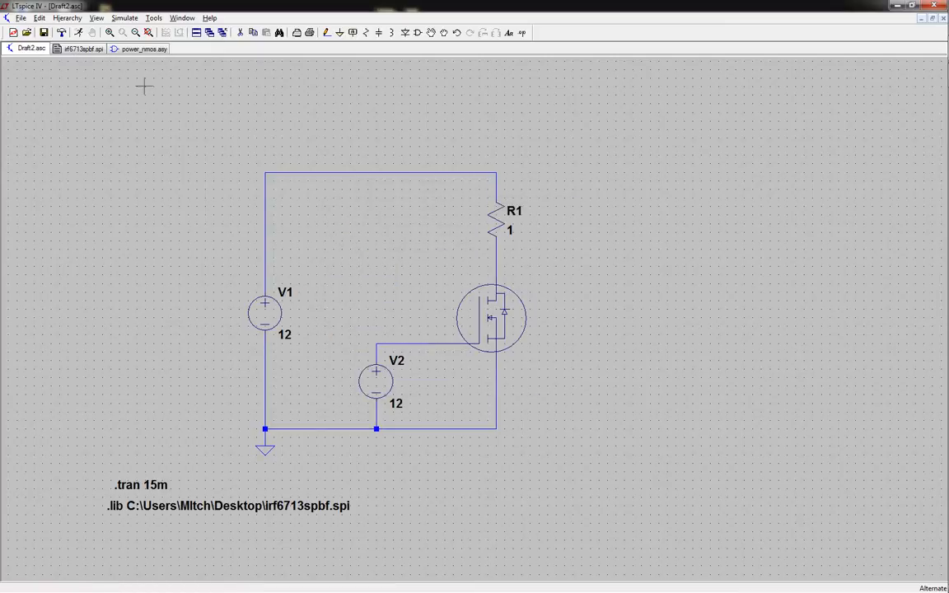
{"action": "left_click", "coordinate": [79, 49]}
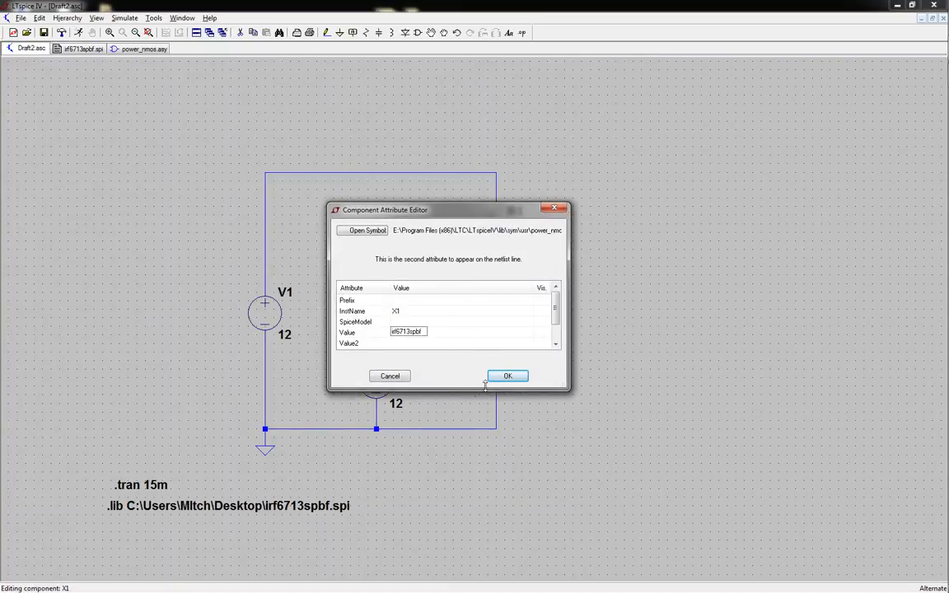
{"action": "left_click", "coordinate": [507, 375]}
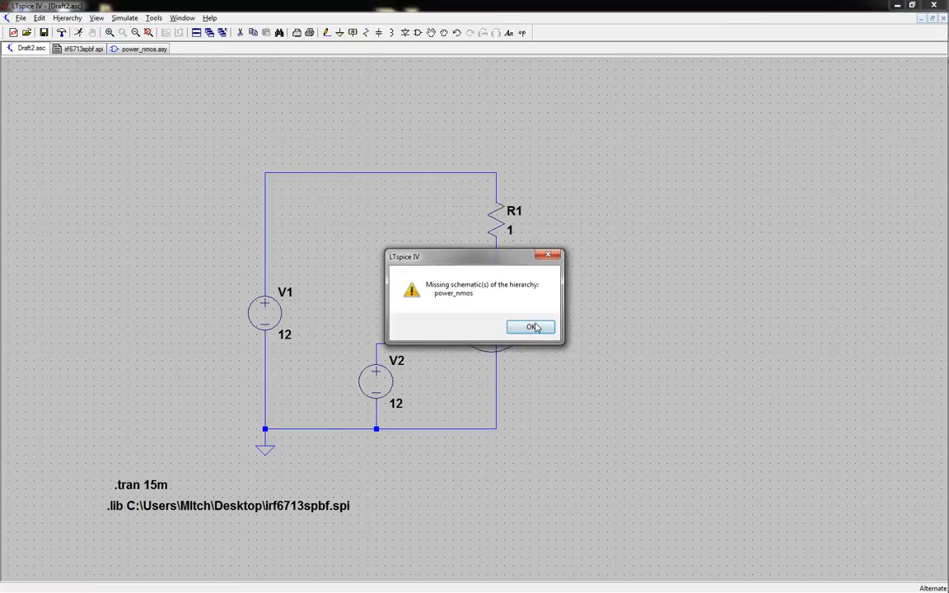
{"action": "left_click", "coordinate": [531, 327]}
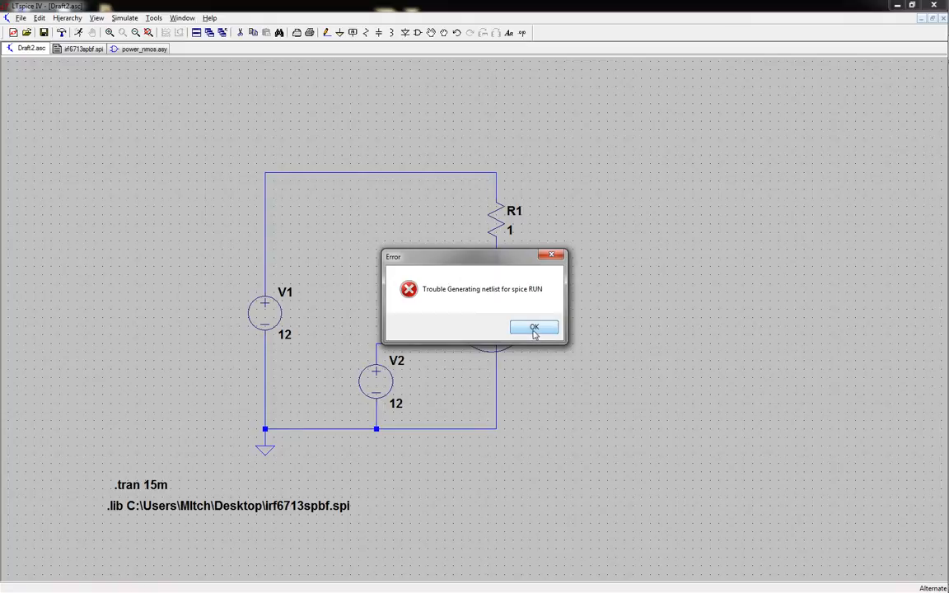
- Dismiss the netlist error and give the MOSFET prefix X so the simulation runs
{"action": "left_click", "coordinate": [534, 326]}
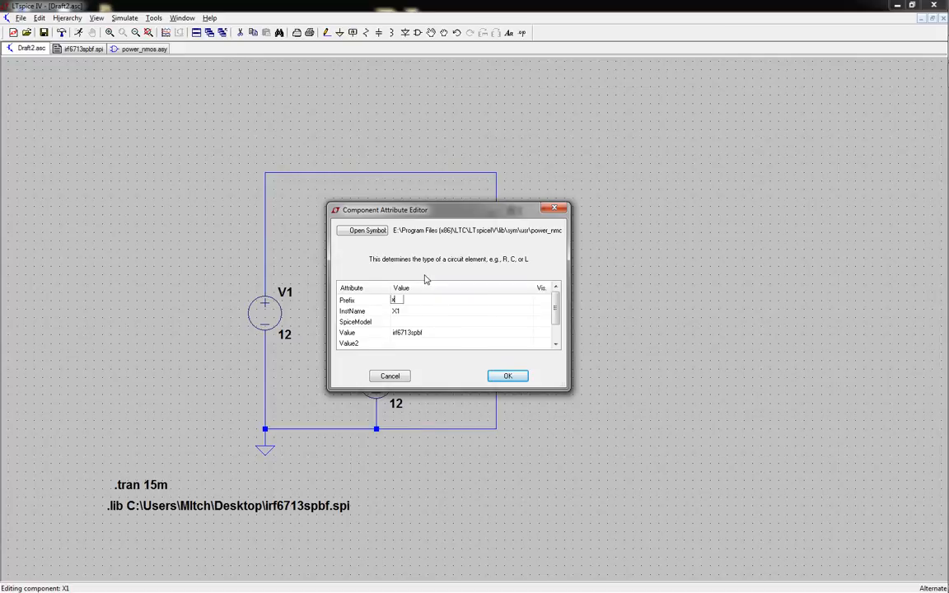
{"action": "mouse_move", "coordinate": [481, 267]}
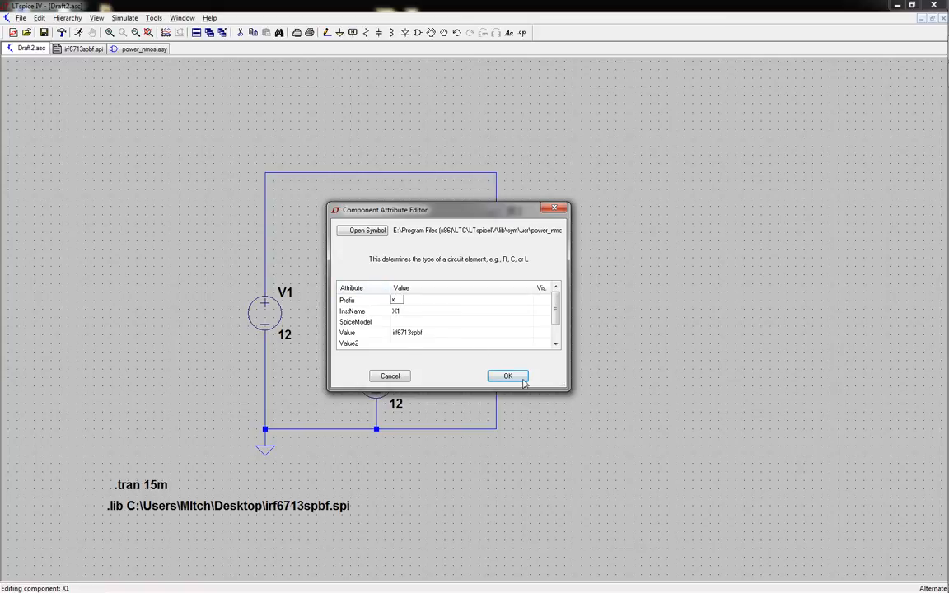
{"action": "left_click", "coordinate": [508, 376]}
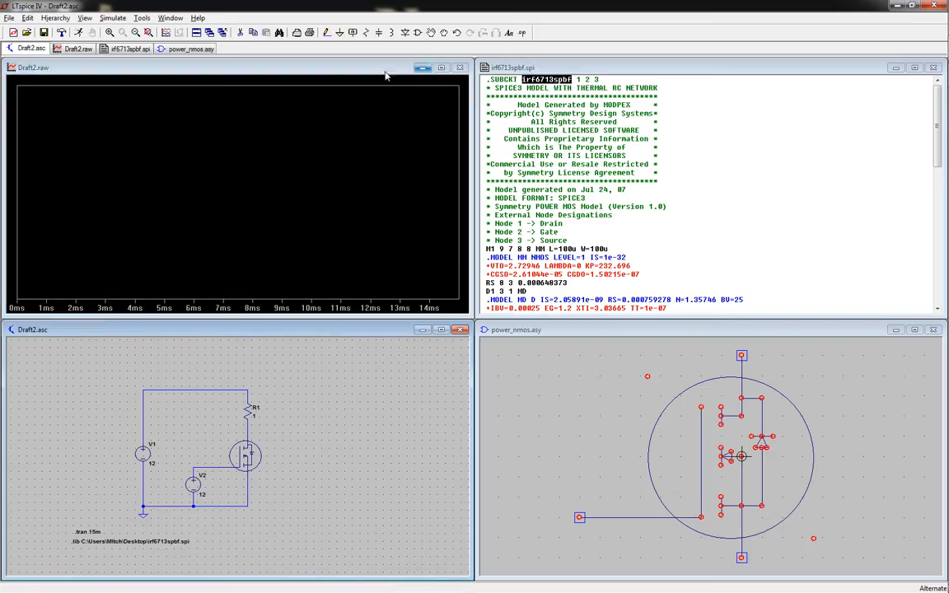
- Arrange the waveform pane above the schematic and plot the node voltage and R1 current traces
{"action": "left_click", "coordinate": [431, 68]}
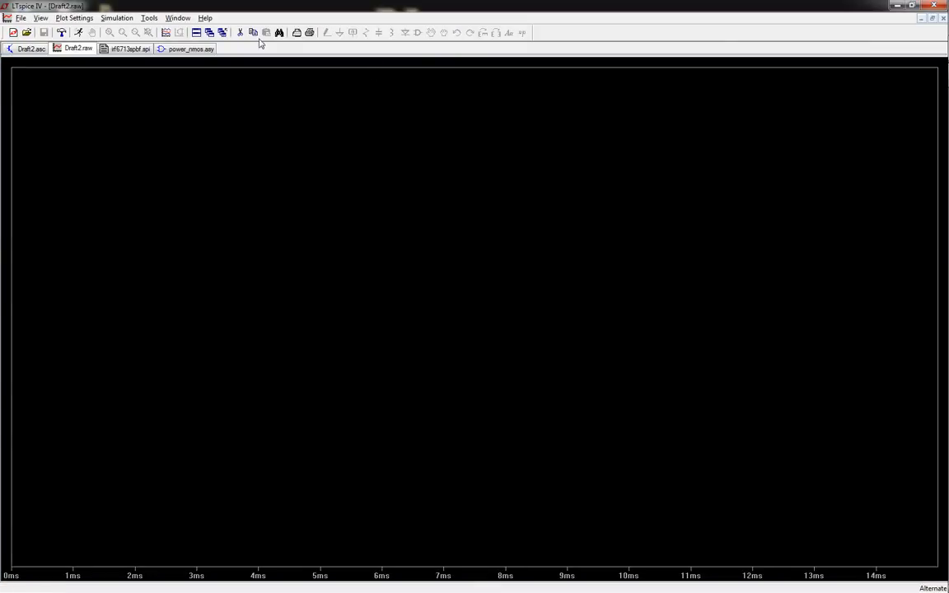
{"action": "left_click", "coordinate": [32, 51]}
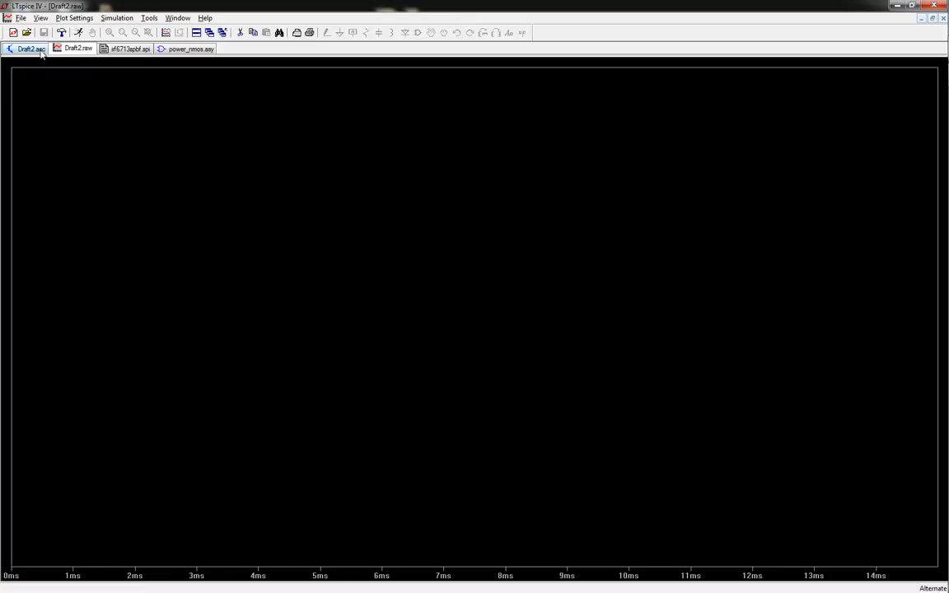
{"action": "left_click", "coordinate": [131, 48]}
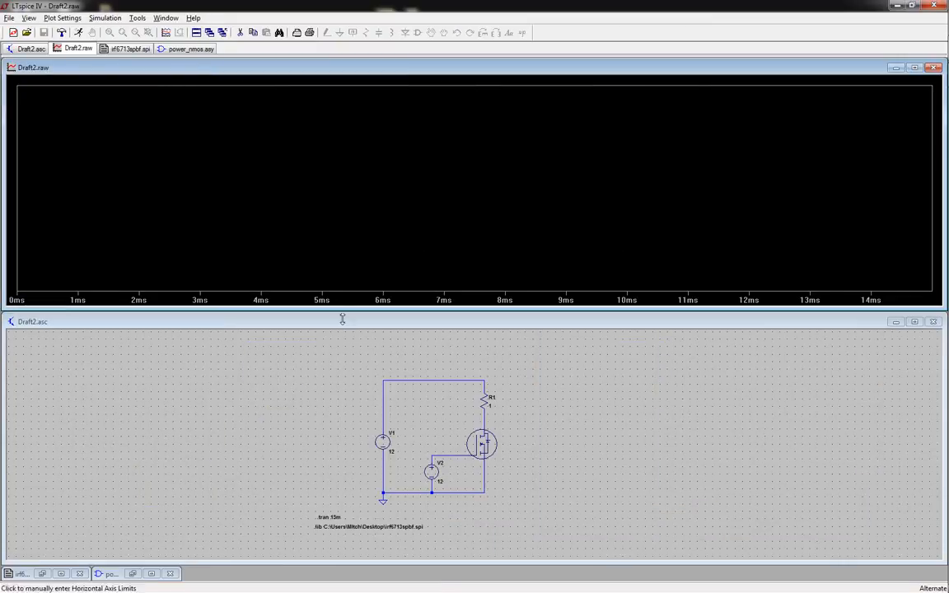
{"action": "left_click", "coordinate": [485, 406]}
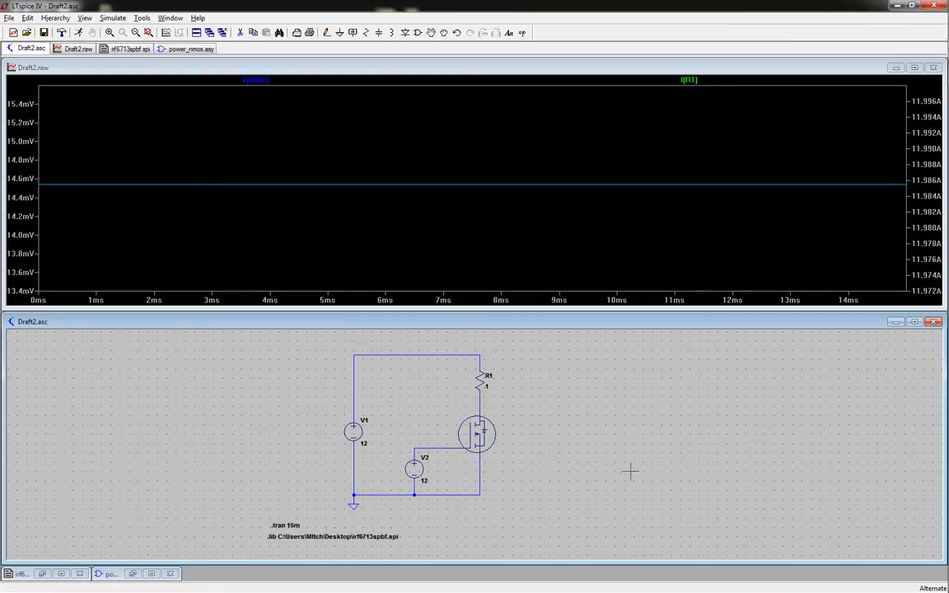
{"action": "mouse_move", "coordinate": [445, 447]}
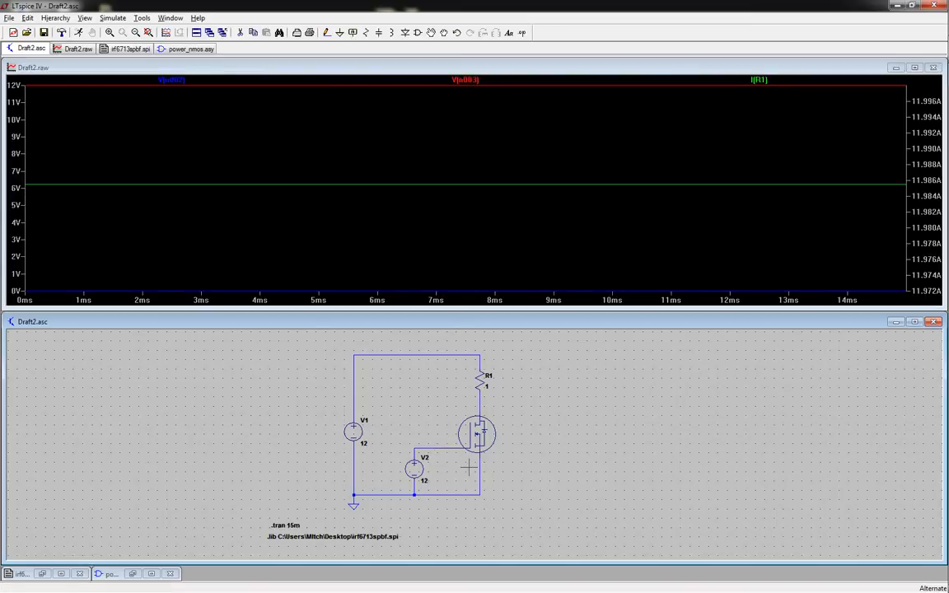
{"action": "mouse_move", "coordinate": [201, 284]}
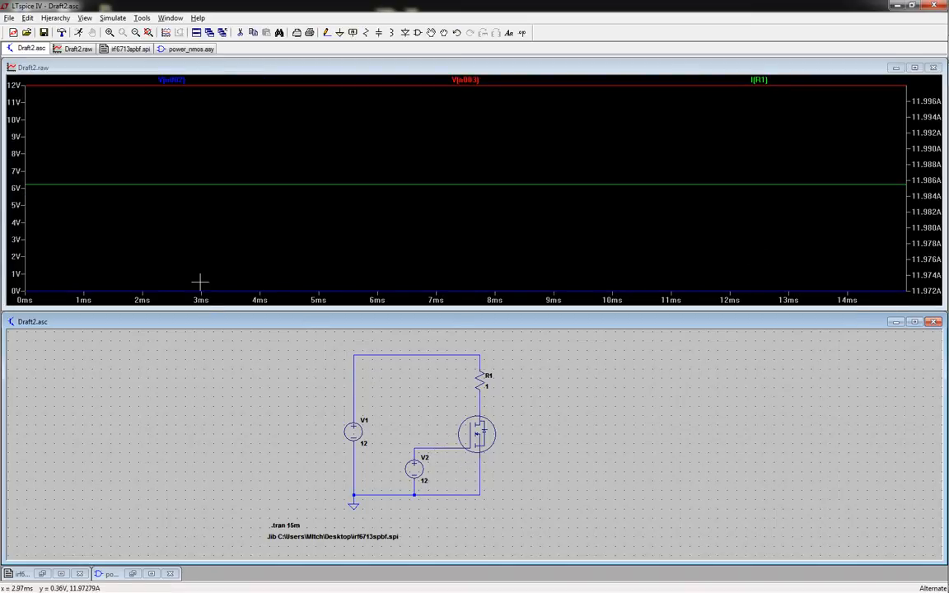
{"action": "mouse_move", "coordinate": [437, 217]}
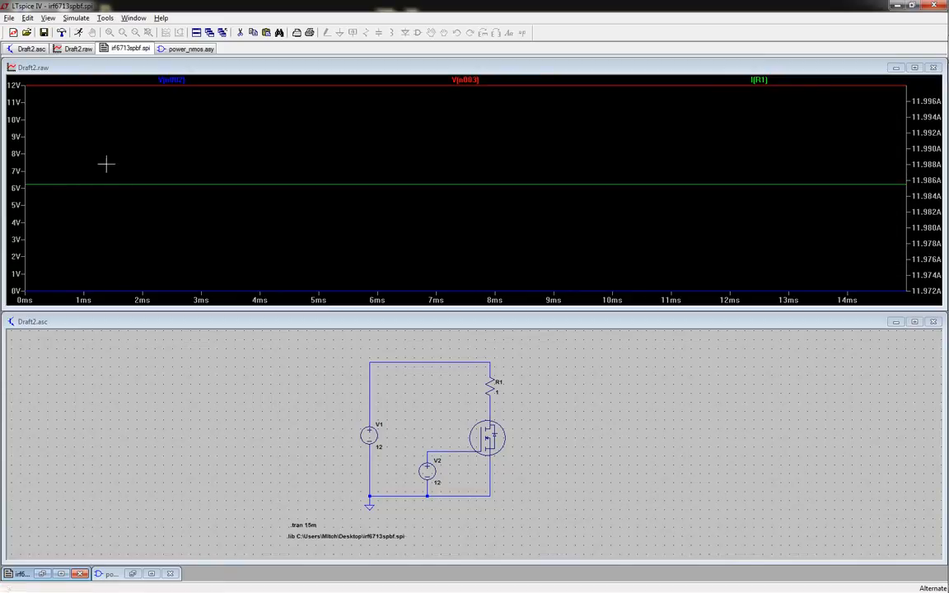
- Review the node order in irf6713spbf.spi and the power_nmos.asy pins, then return to the schematic
{"action": "left_click", "coordinate": [125, 48]}
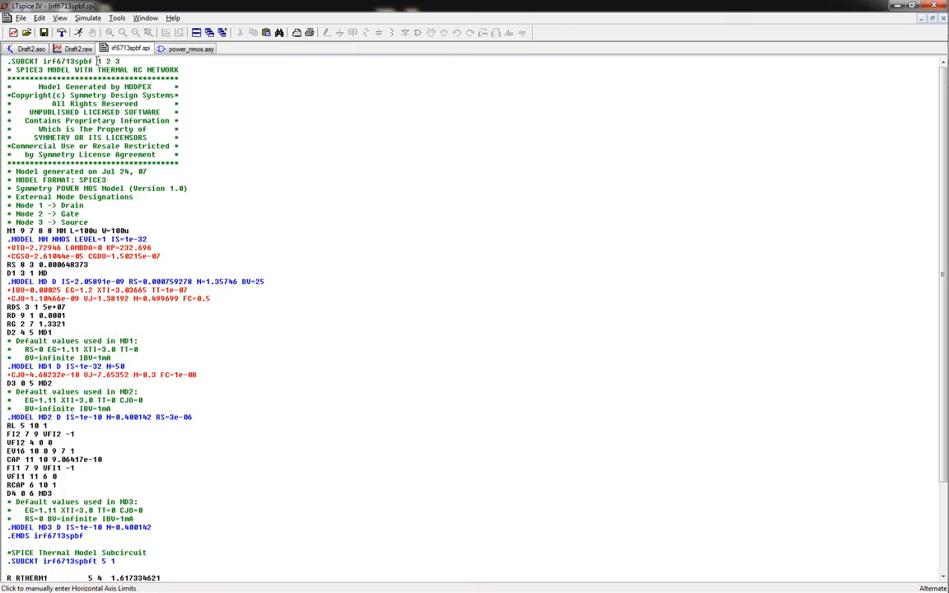
{"action": "double_click", "coordinate": [104, 65]}
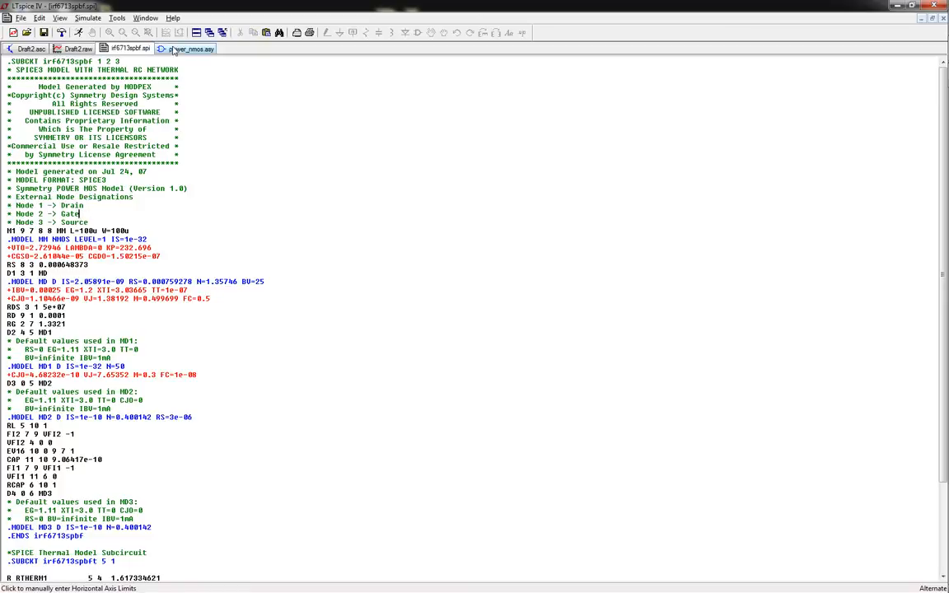
{"action": "left_click", "coordinate": [194, 48]}
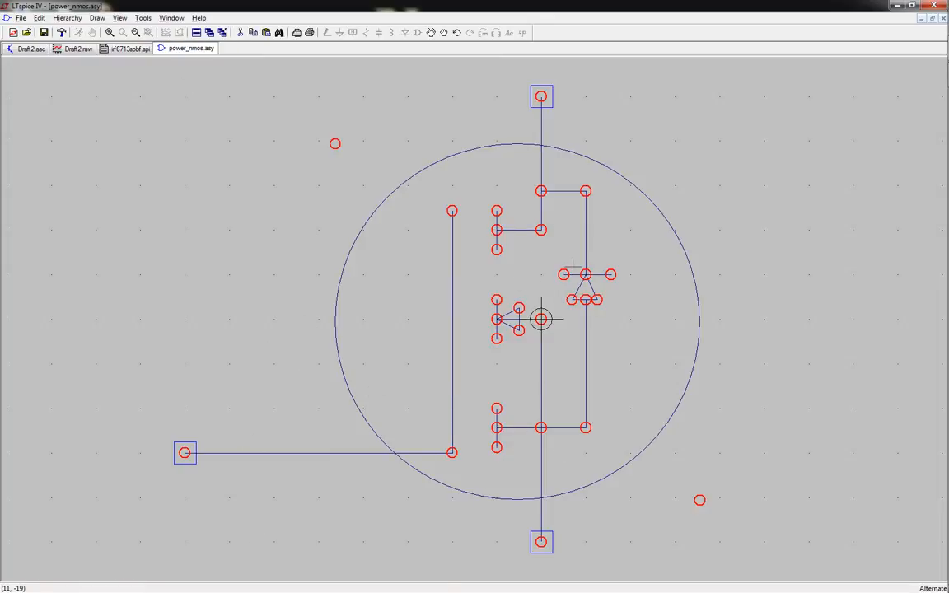
{"action": "mouse_move", "coordinate": [517, 128]}
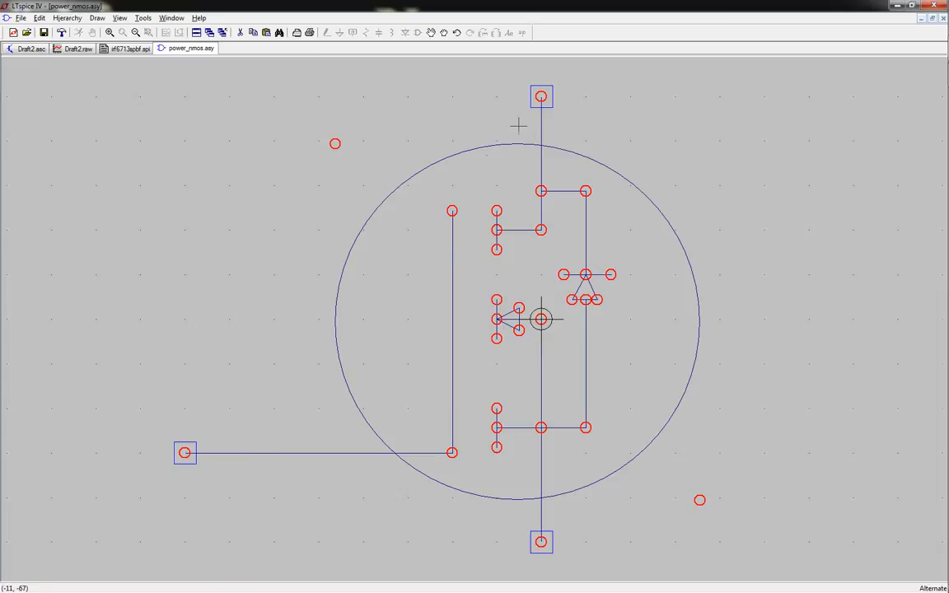
{"action": "mouse_move", "coordinate": [701, 59]}
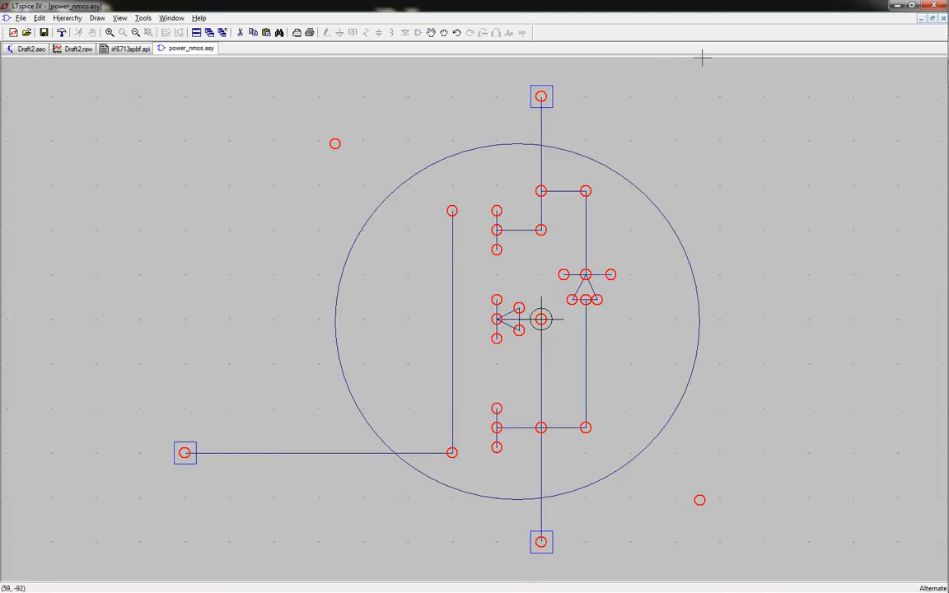
{"action": "mouse_move", "coordinate": [260, 216]}
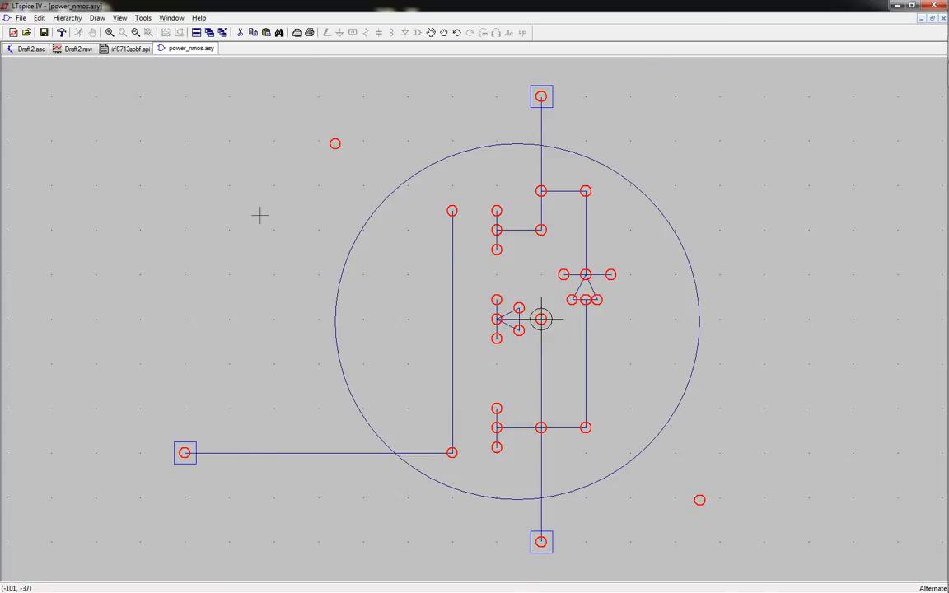
{"action": "left_click", "coordinate": [32, 59]}
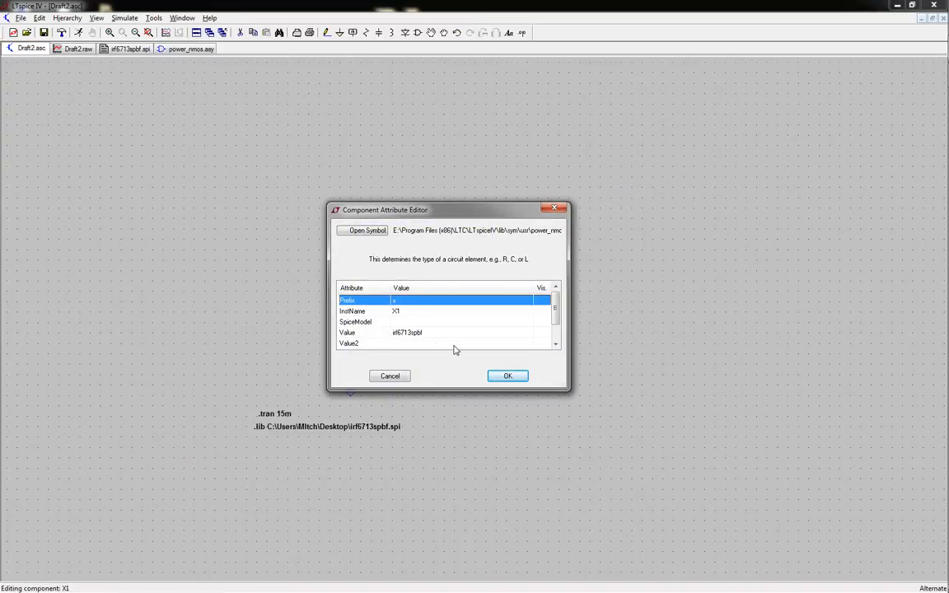
{"action": "mouse_move", "coordinate": [537, 270]}
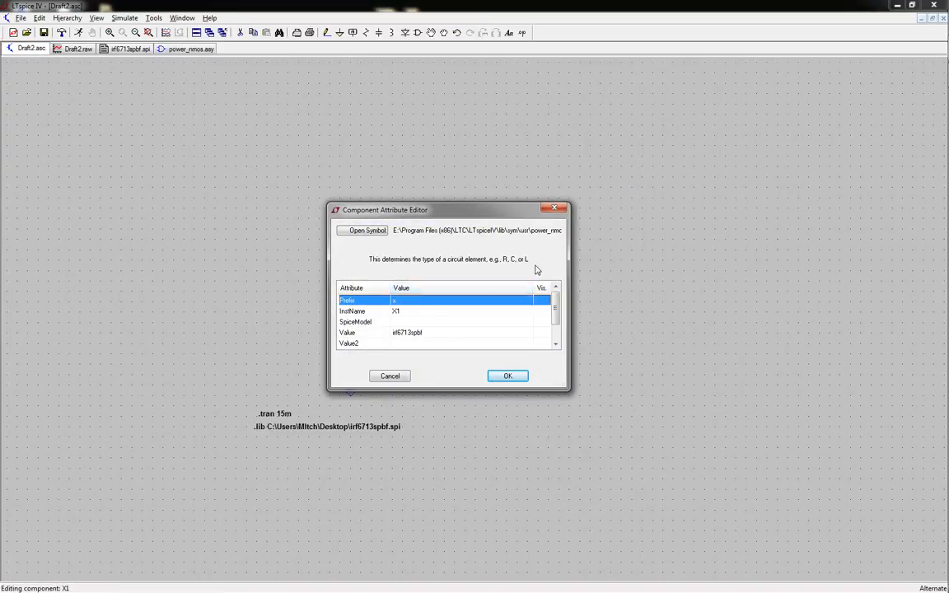
- Verify X1 shows prefix X and value irf6713spbf, then close its attribute editor
{"action": "left_click", "coordinate": [508, 376]}
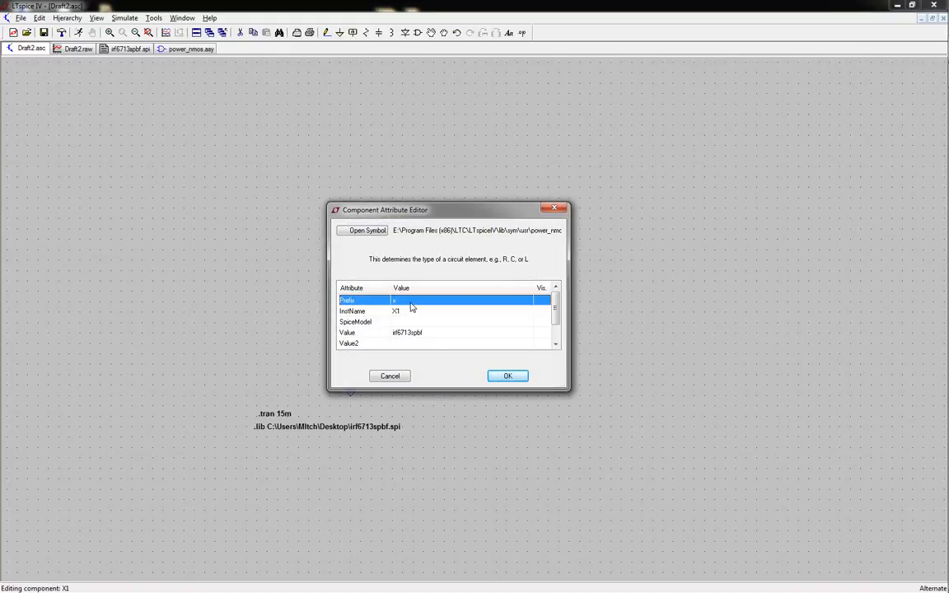
{"action": "left_click", "coordinate": [507, 375]}
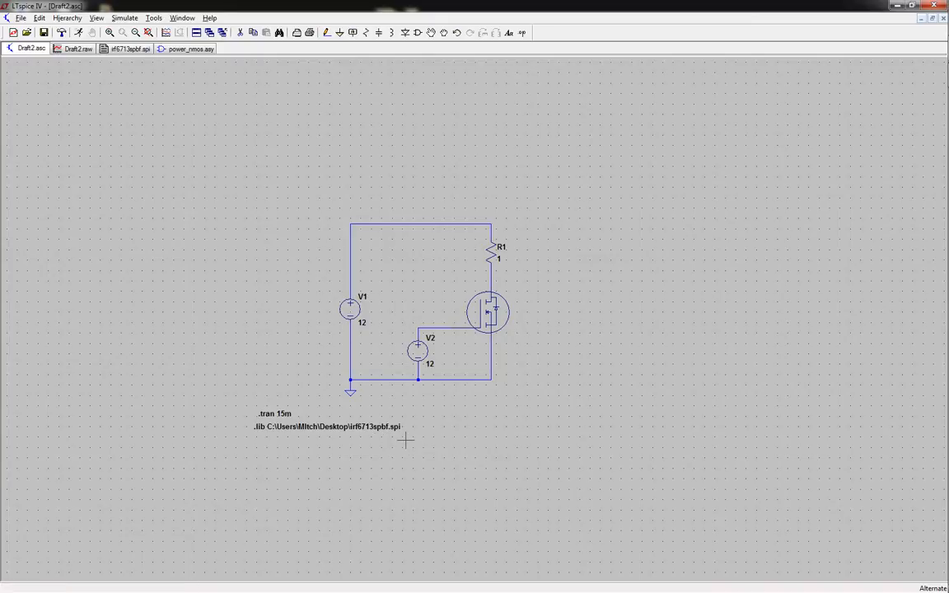
{"action": "mouse_move", "coordinate": [514, 322]}
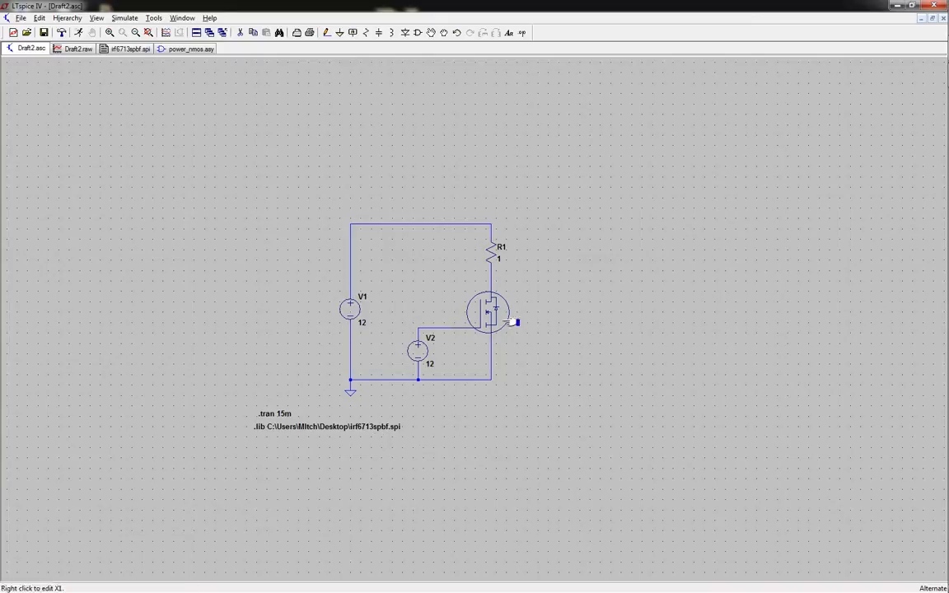
{"action": "left_click", "coordinate": [128, 49]}
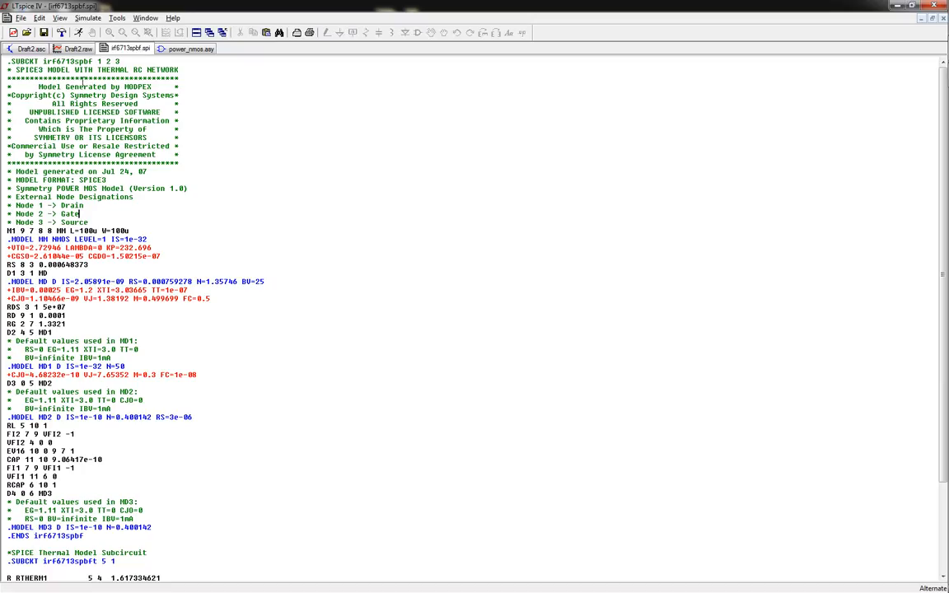
{"action": "left_click_drag", "start_coordinate": [8, 196], "coordinate": [89, 223]}
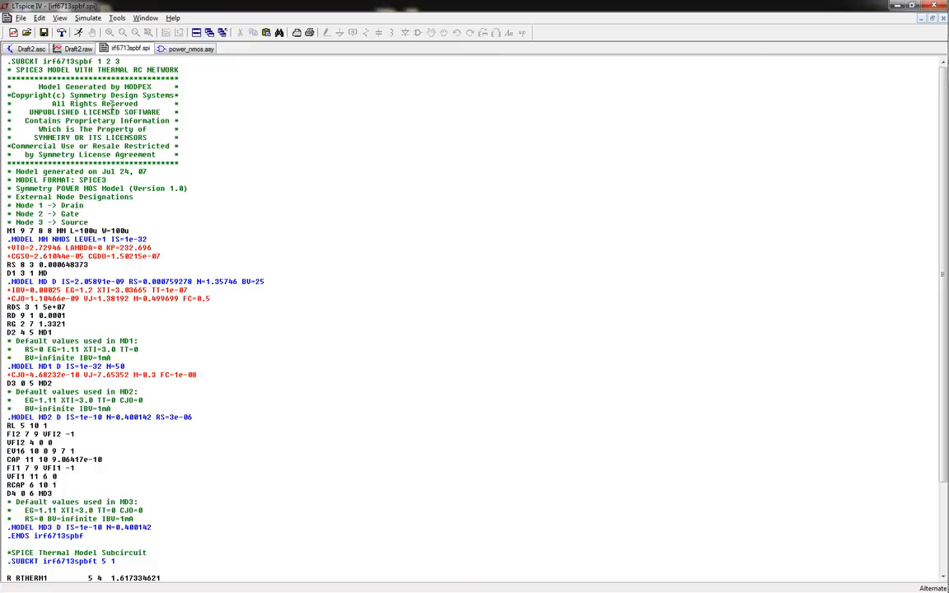
{"action": "left_click", "coordinate": [187, 57]}
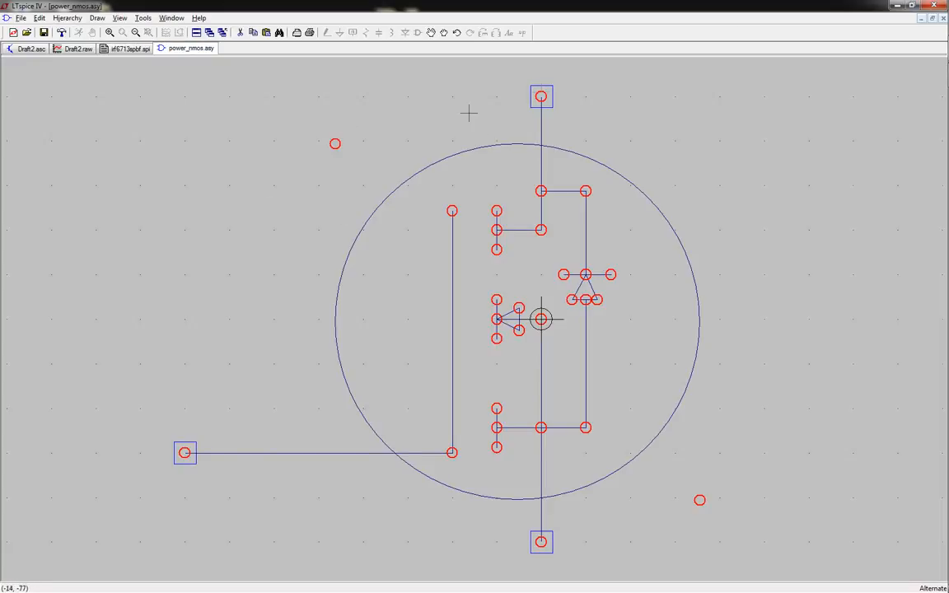
{"action": "mouse_move", "coordinate": [545, 80]}
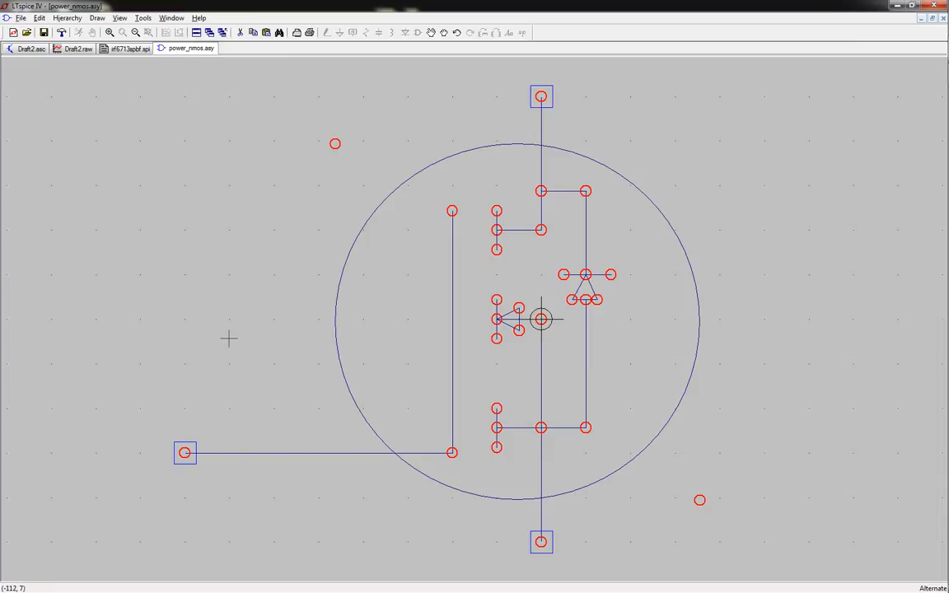
{"action": "mouse_move", "coordinate": [198, 102]}
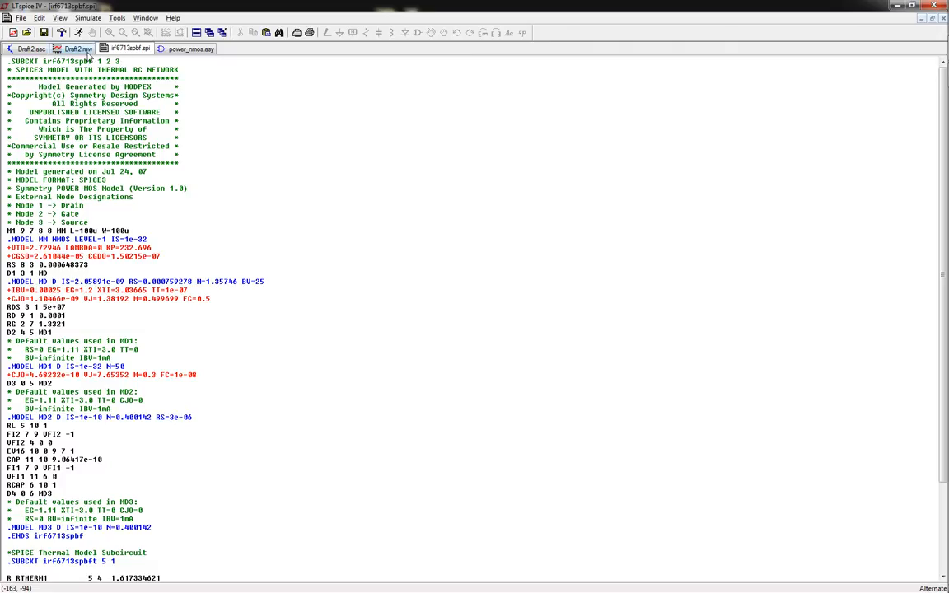
{"action": "left_click", "coordinate": [75, 49]}
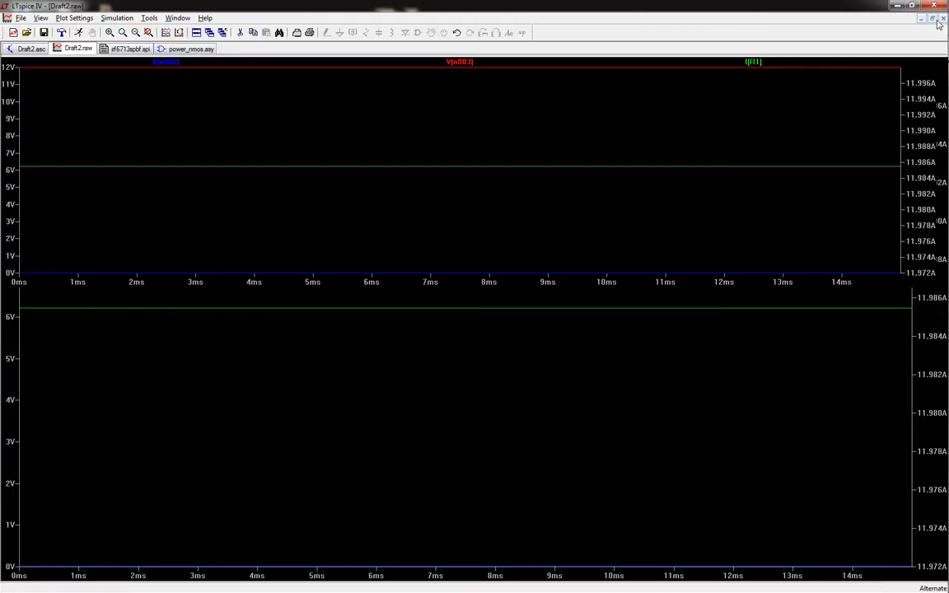
{"action": "left_click", "coordinate": [125, 48]}
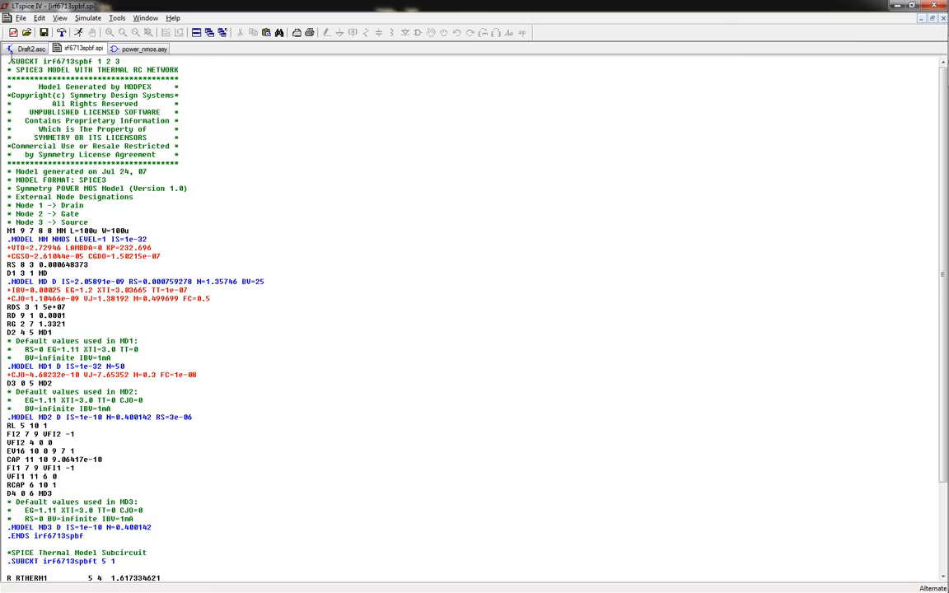
{"action": "left_click", "coordinate": [32, 50]}
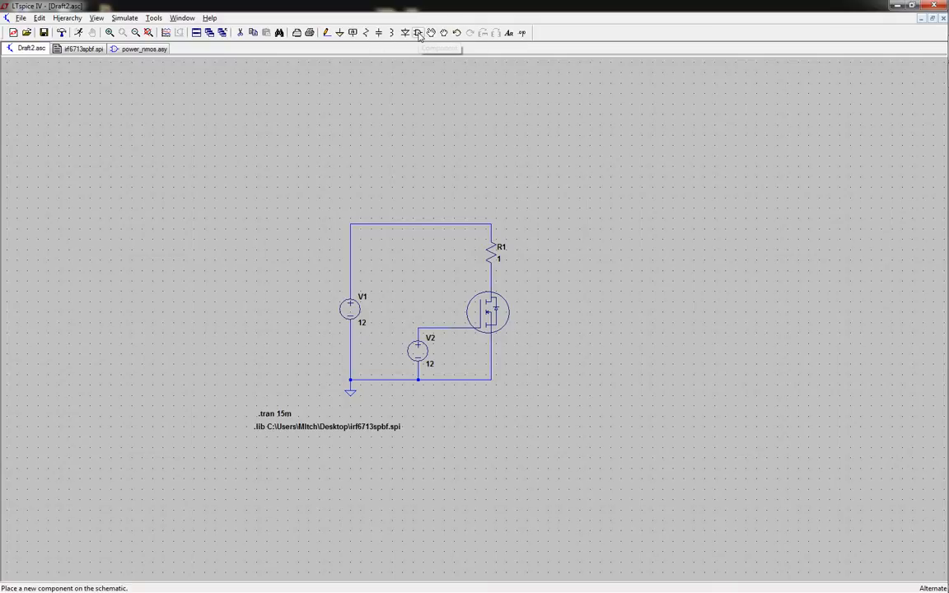
- Place a voltage-controlled switch S1 (sw) beside the circuit and review V1's advanced settings unchanged
{"action": "left_click", "coordinate": [418, 33]}
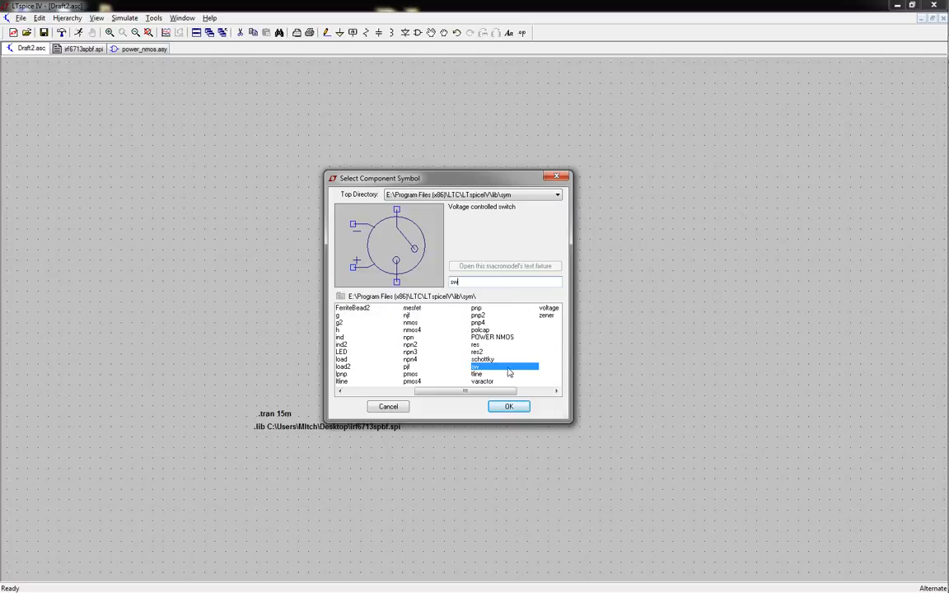
{"action": "left_click", "coordinate": [509, 405]}
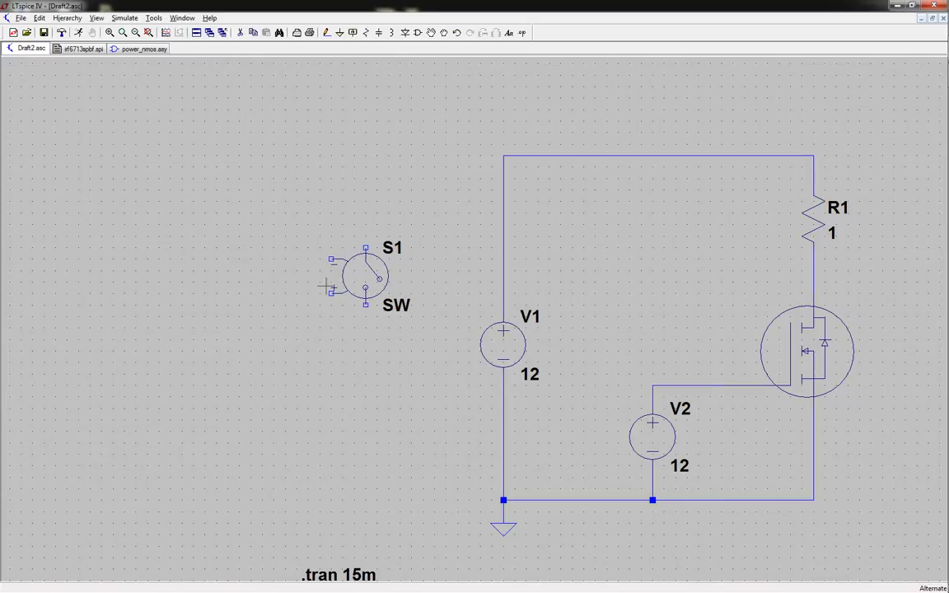
{"action": "mouse_move", "coordinate": [310, 295]}
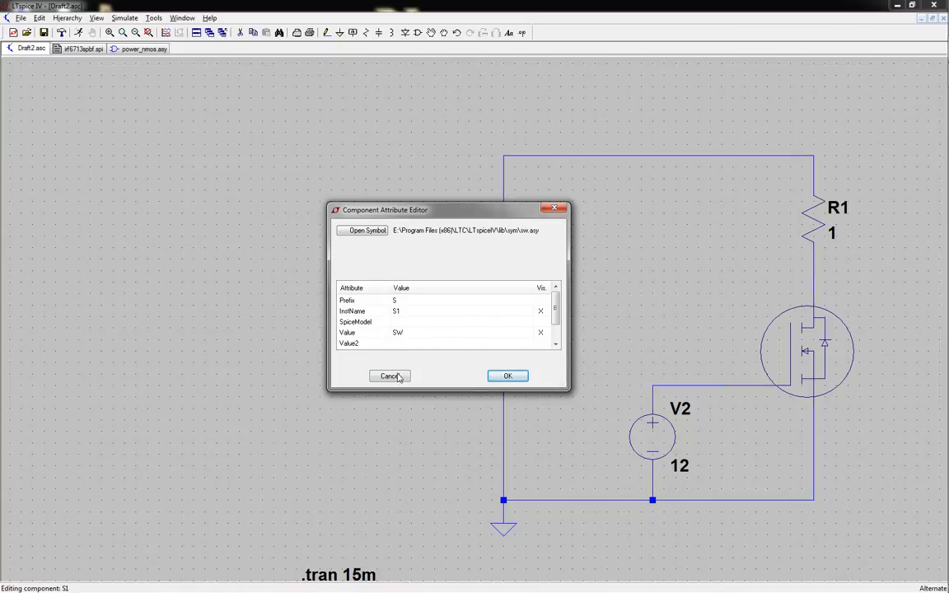
{"action": "left_click", "coordinate": [508, 376]}
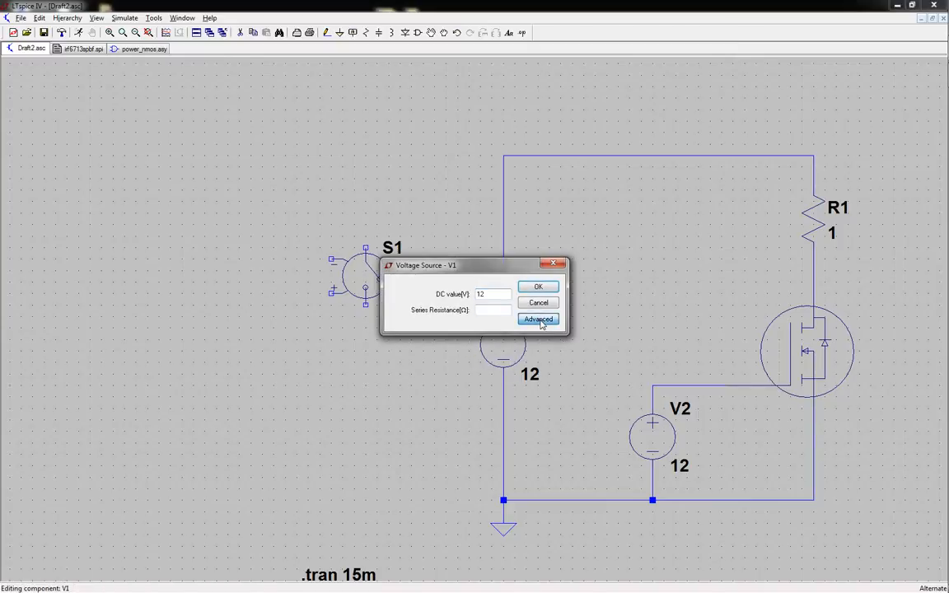
{"action": "left_click", "coordinate": [537, 320]}
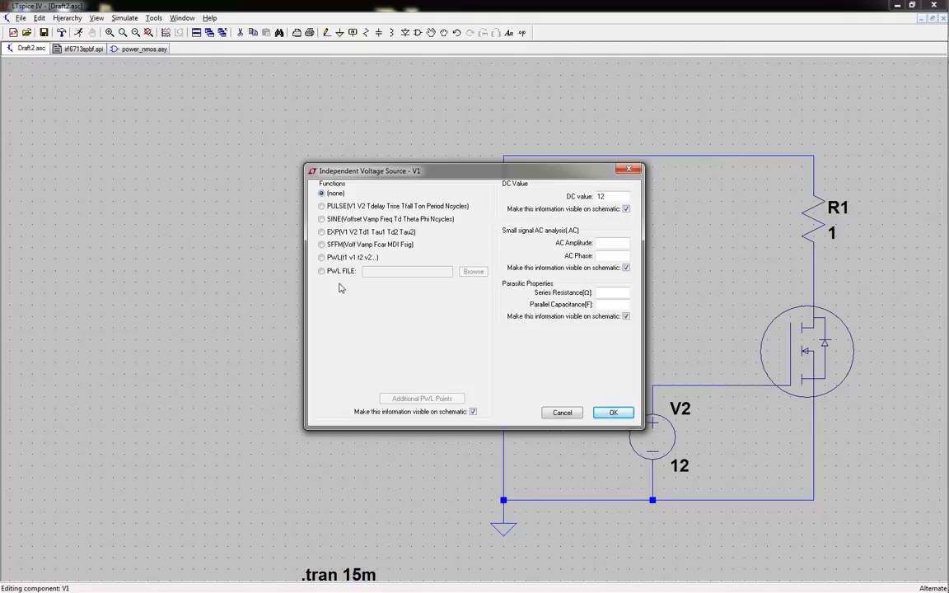
{"action": "mouse_move", "coordinate": [351, 247]}
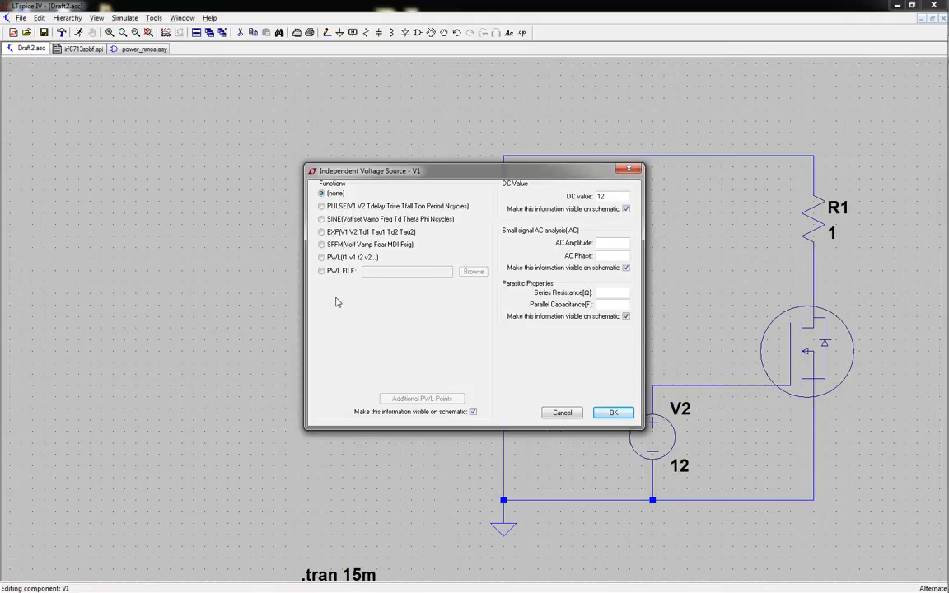
{"action": "mouse_move", "coordinate": [366, 244]}
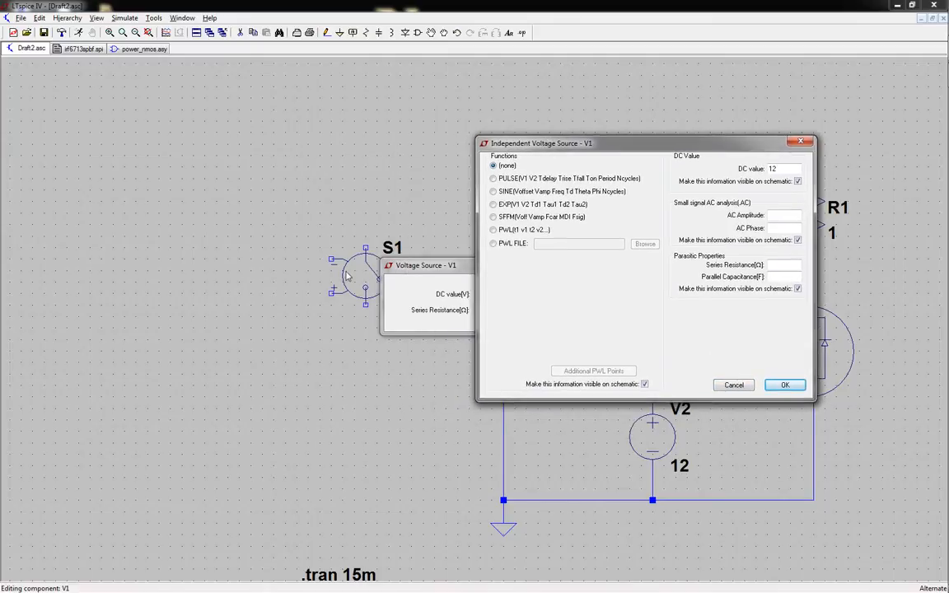
{"action": "mouse_move", "coordinate": [550, 205]}
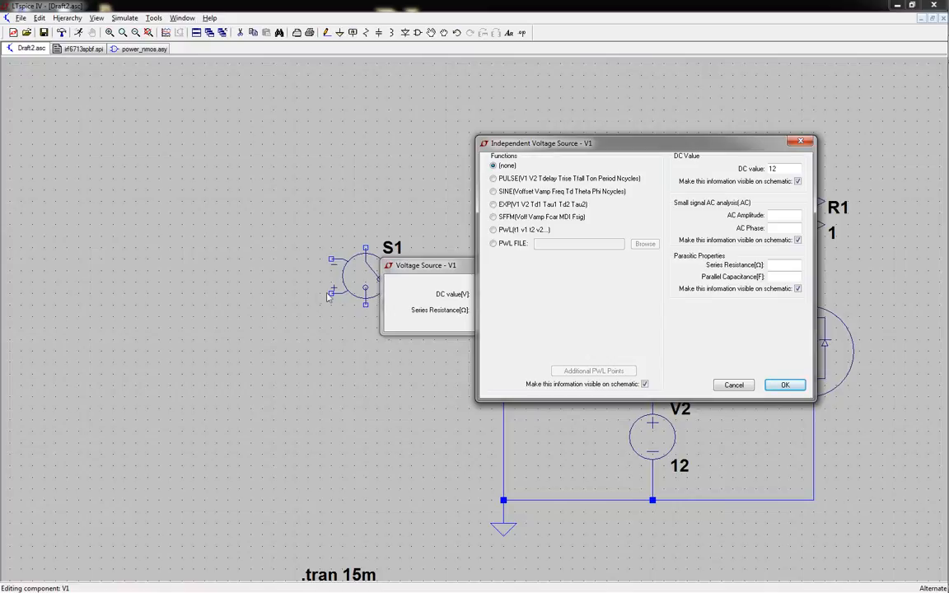
{"action": "mouse_move", "coordinate": [659, 281]}
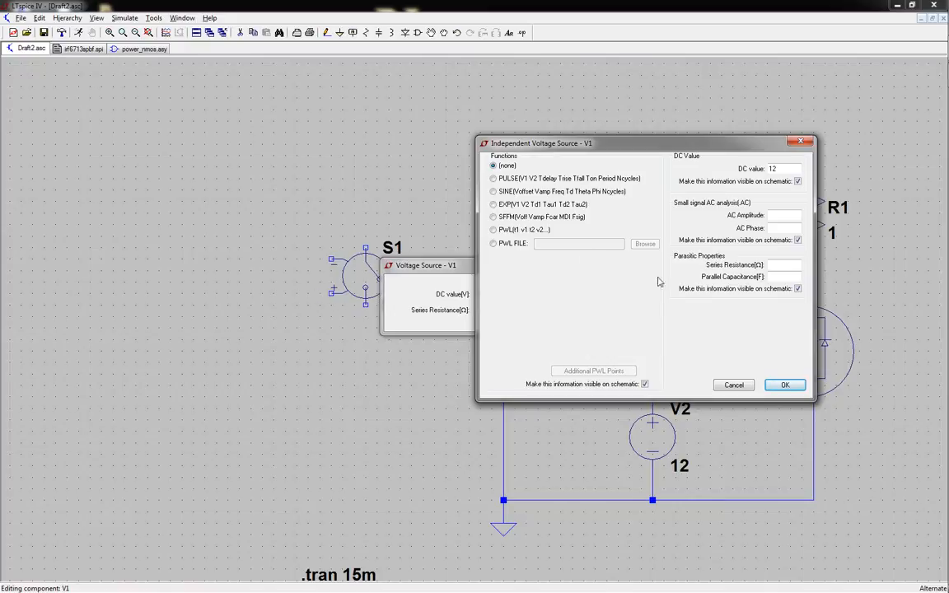
{"action": "left_click", "coordinate": [784, 385]}
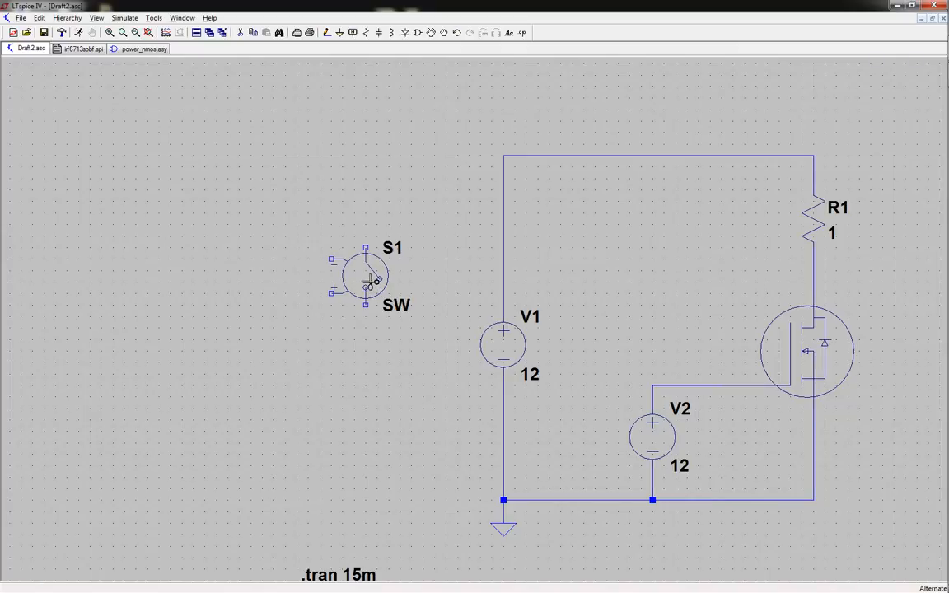
- Move S1 across V1 between the rail and ground, and select a PULSE function for V1
{"action": "left_click_drag", "start_coordinate": [366, 277], "coordinate": [593, 313]}
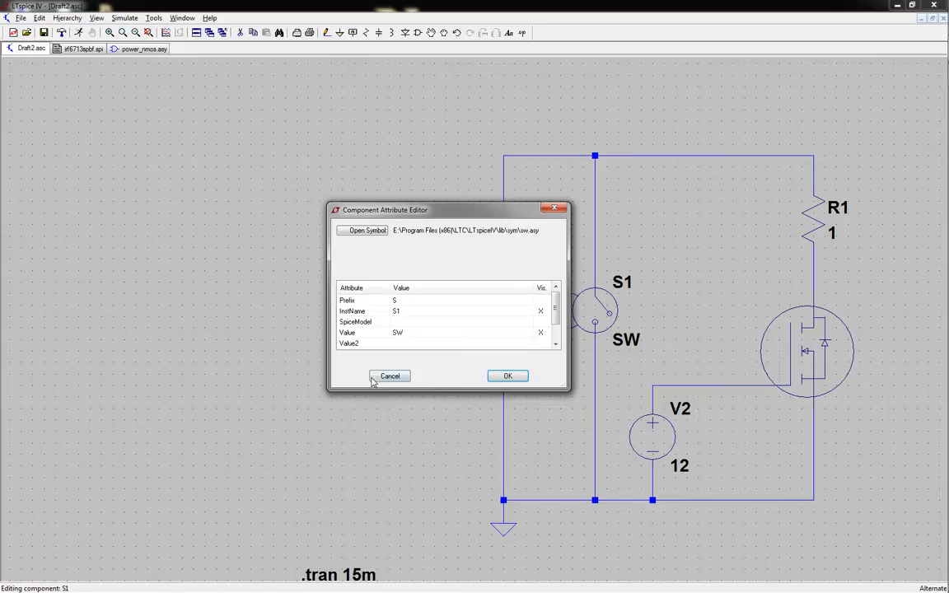
{"action": "left_click", "coordinate": [508, 376]}
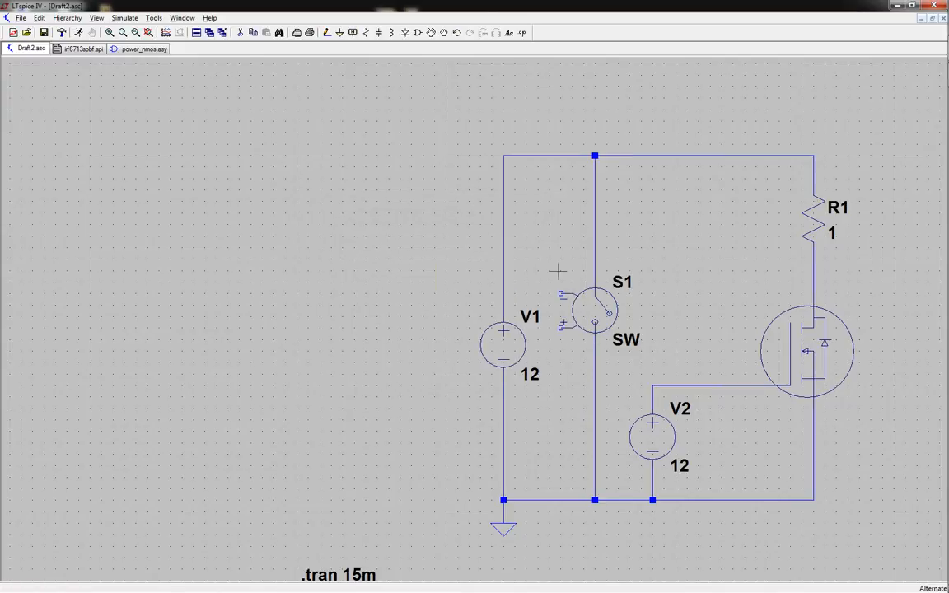
{"action": "double_click", "coordinate": [504, 333]}
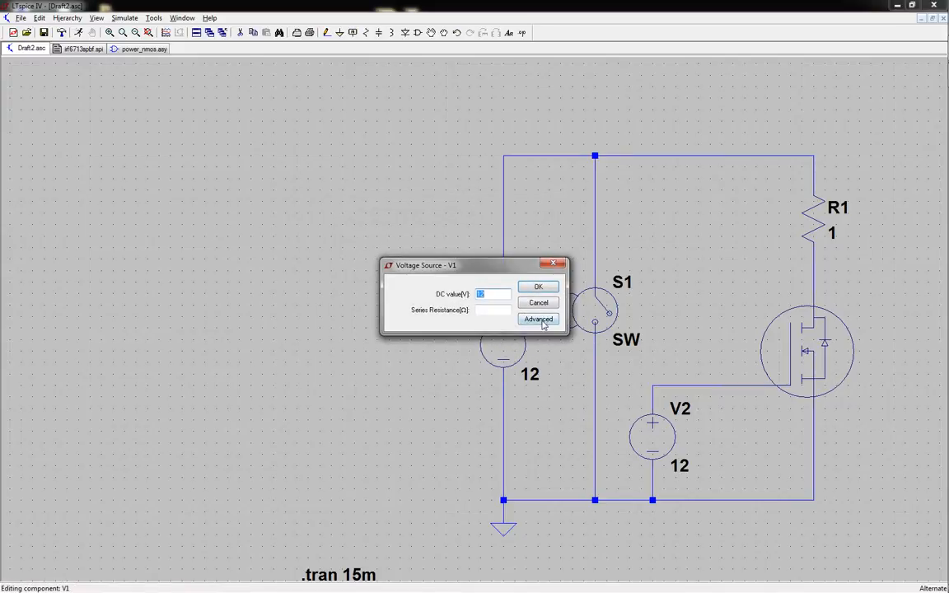
{"action": "left_click", "coordinate": [537, 319]}
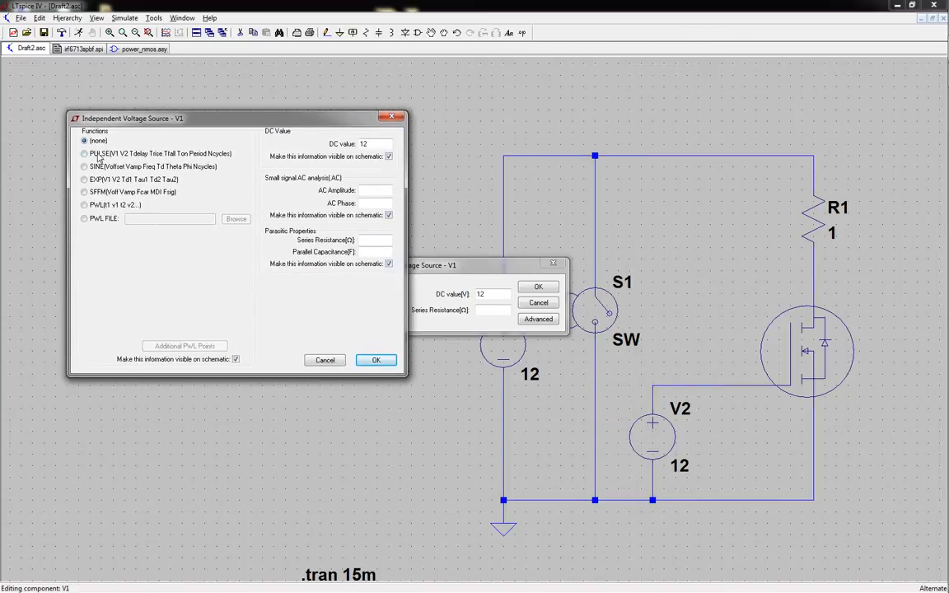
{"action": "left_click", "coordinate": [83, 153]}
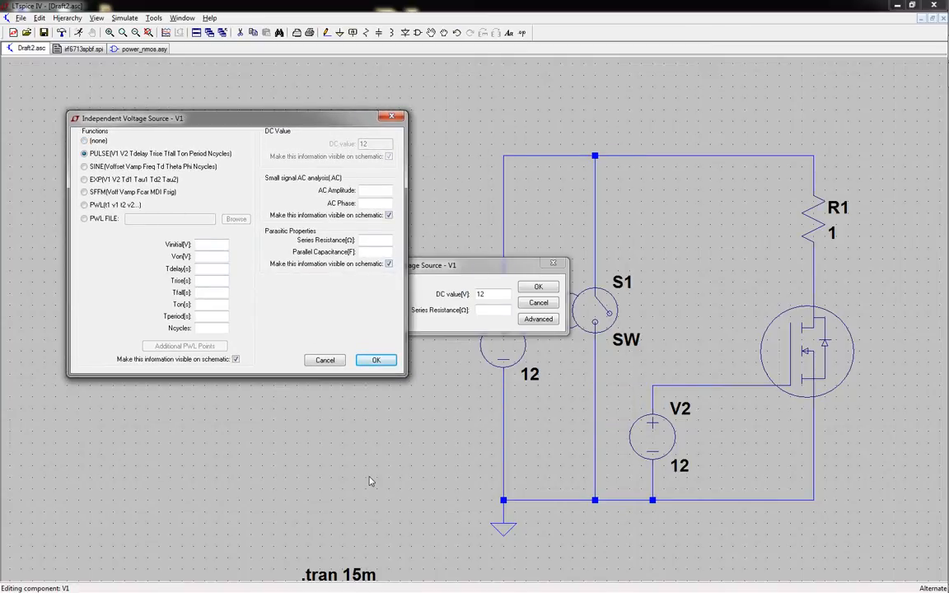
{"action": "mouse_move", "coordinate": [578, 369]}
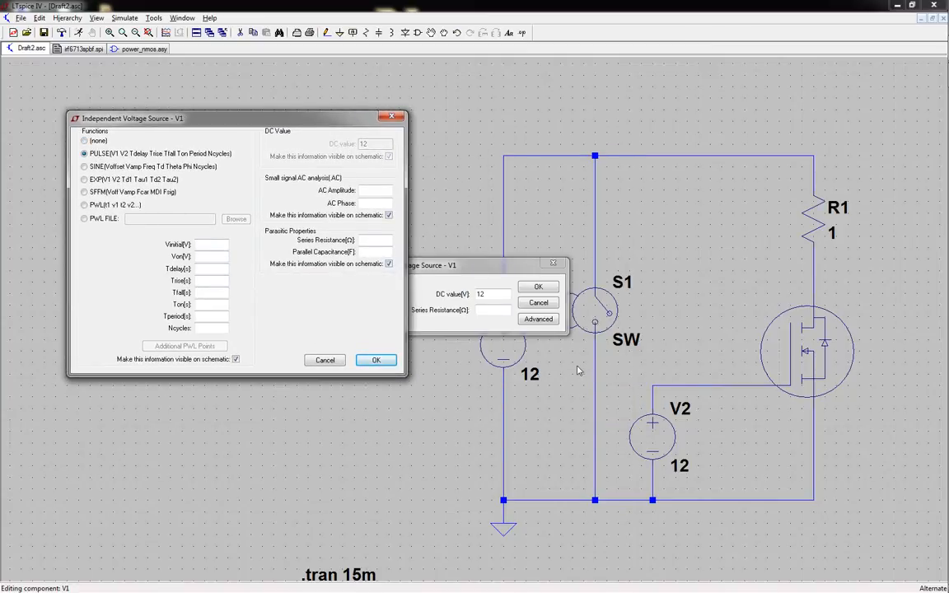
{"action": "mouse_move", "coordinate": [834, 294]}
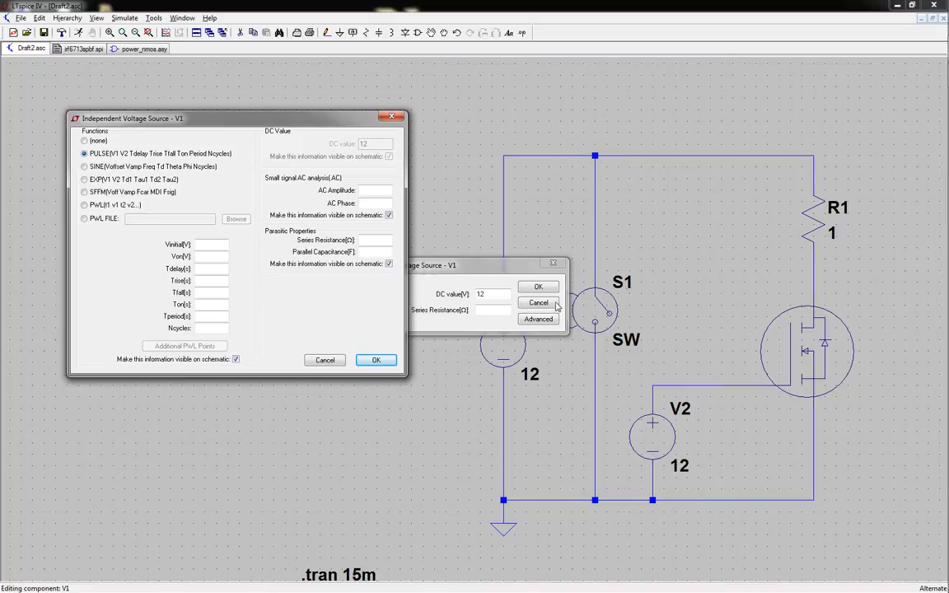
{"action": "mouse_move", "coordinate": [497, 454]}
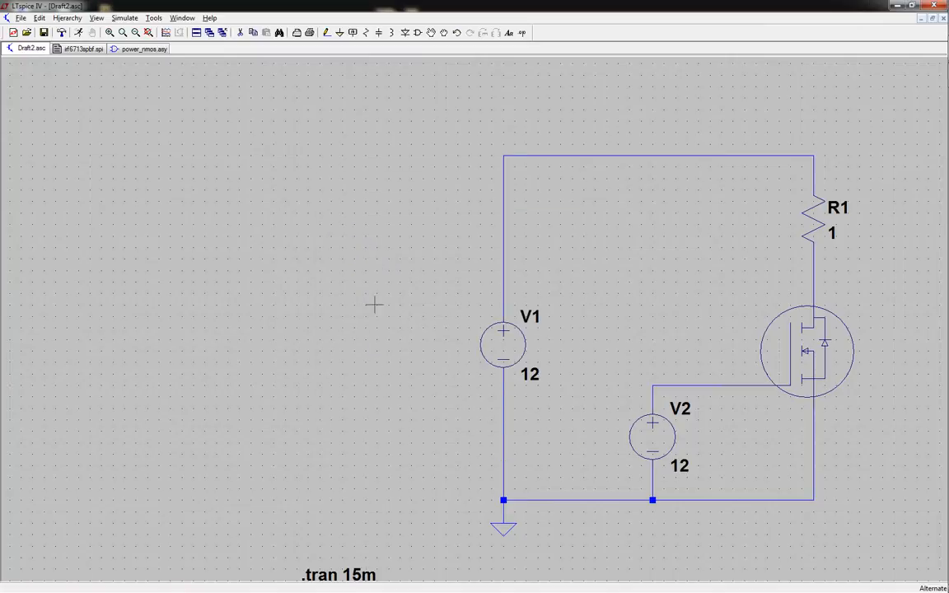
{"action": "mouse_move", "coordinate": [359, 257]}
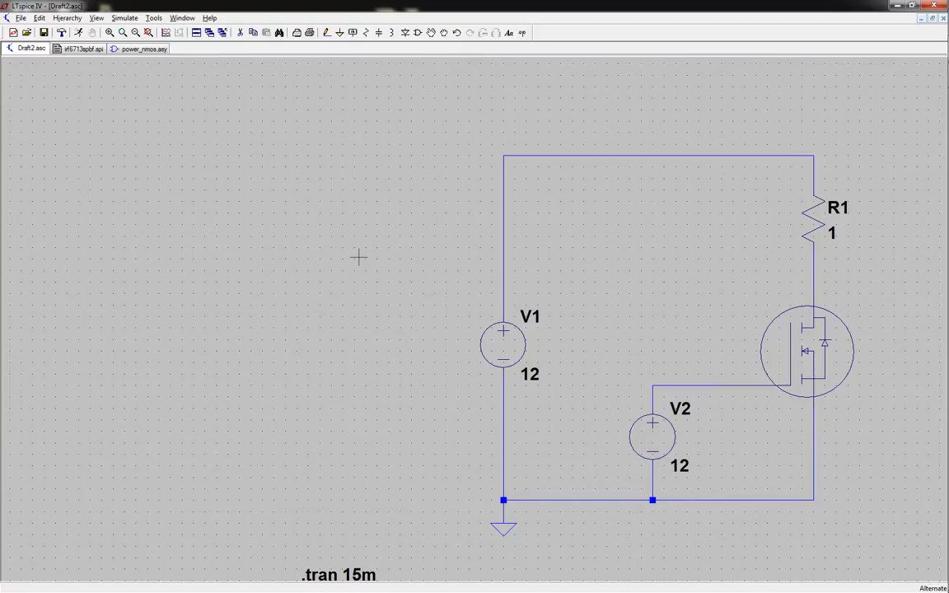
{"action": "mouse_move", "coordinate": [223, 247]}
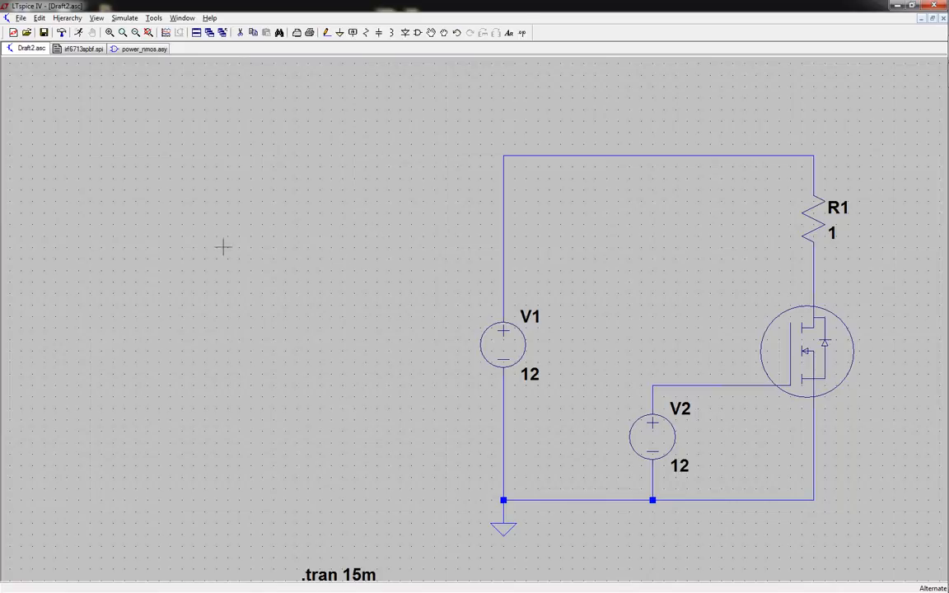
{"action": "mouse_move", "coordinate": [379, 356]}
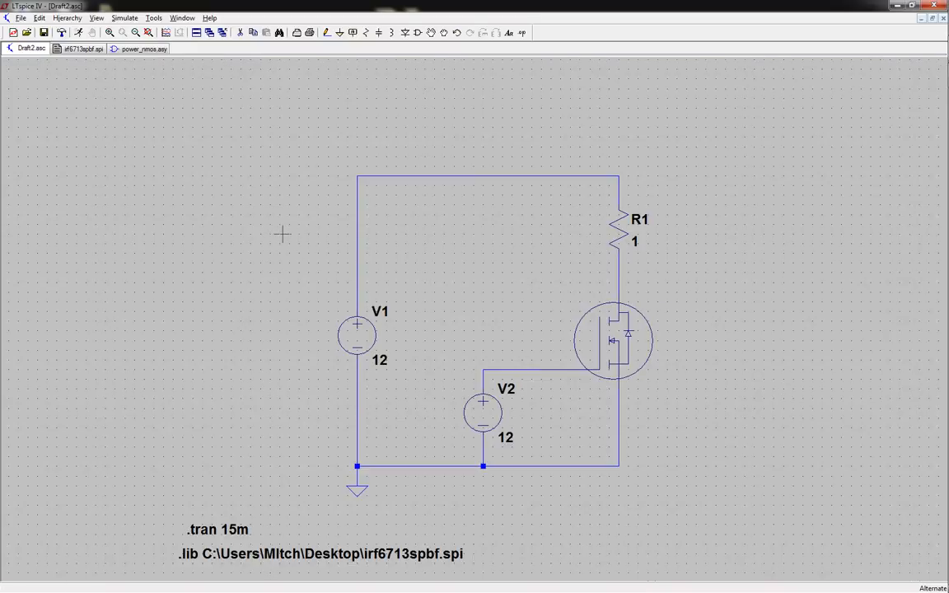
{"action": "mouse_move", "coordinate": [230, 211]}
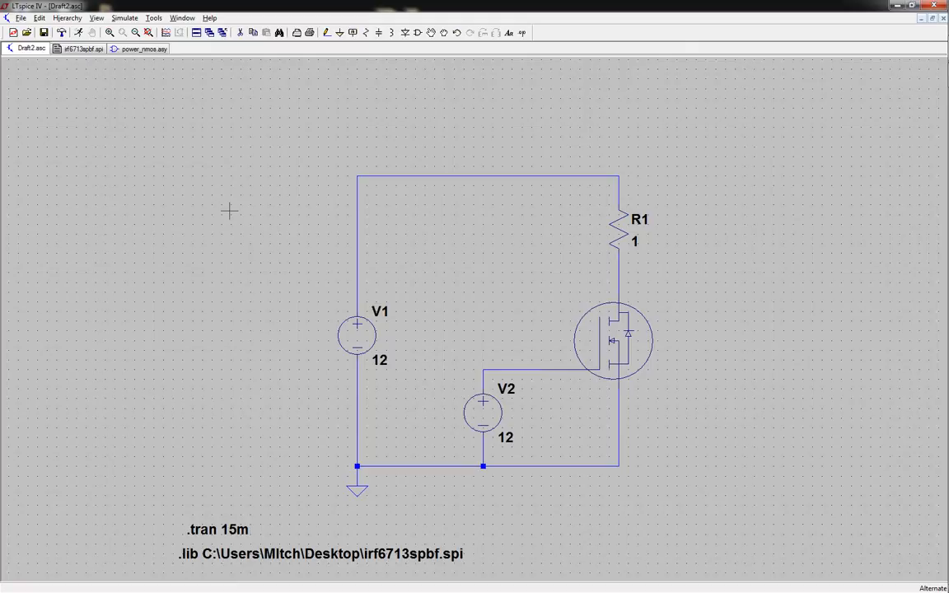
- Check R1's resistance is still 1 Ω and close its properties without changes
{"action": "right_click", "coordinate": [633, 241]}
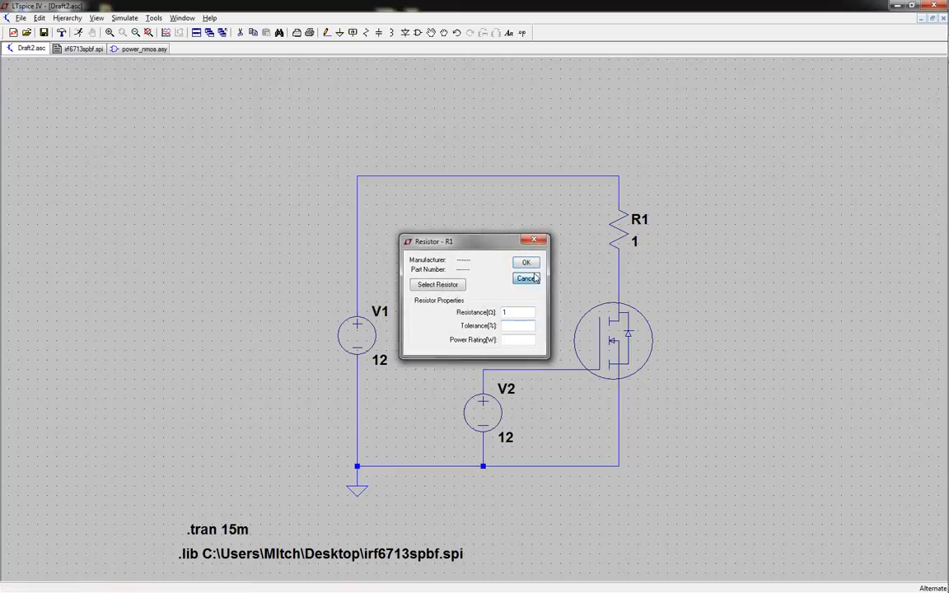
{"action": "left_click", "coordinate": [522, 279]}
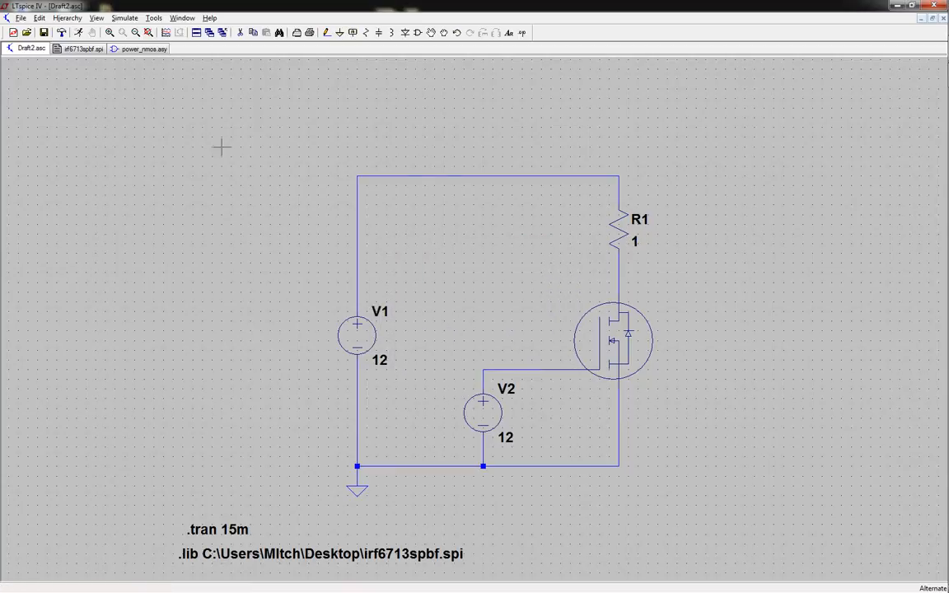
{"action": "mouse_move", "coordinate": [408, 293]}
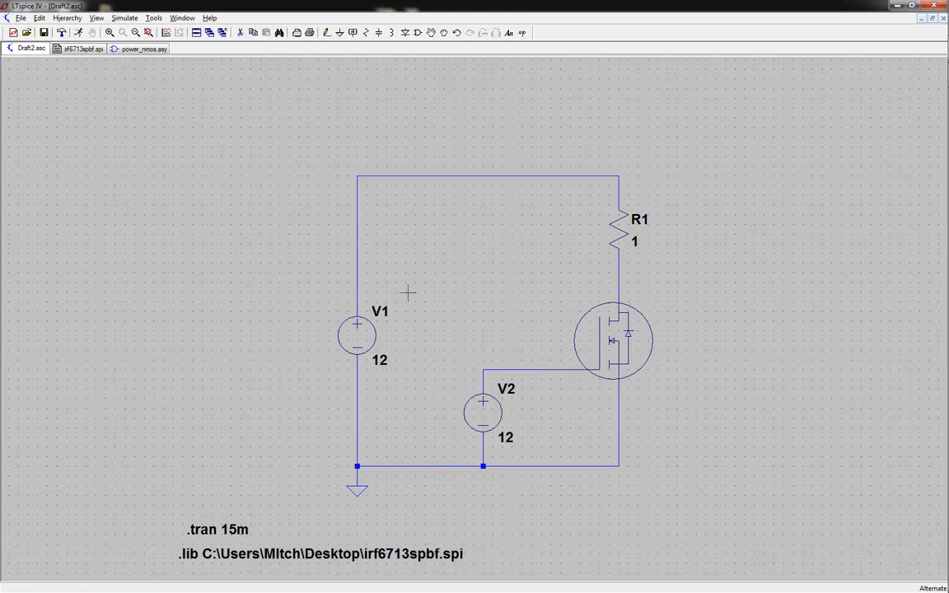
{"action": "mouse_move", "coordinate": [128, 275]}
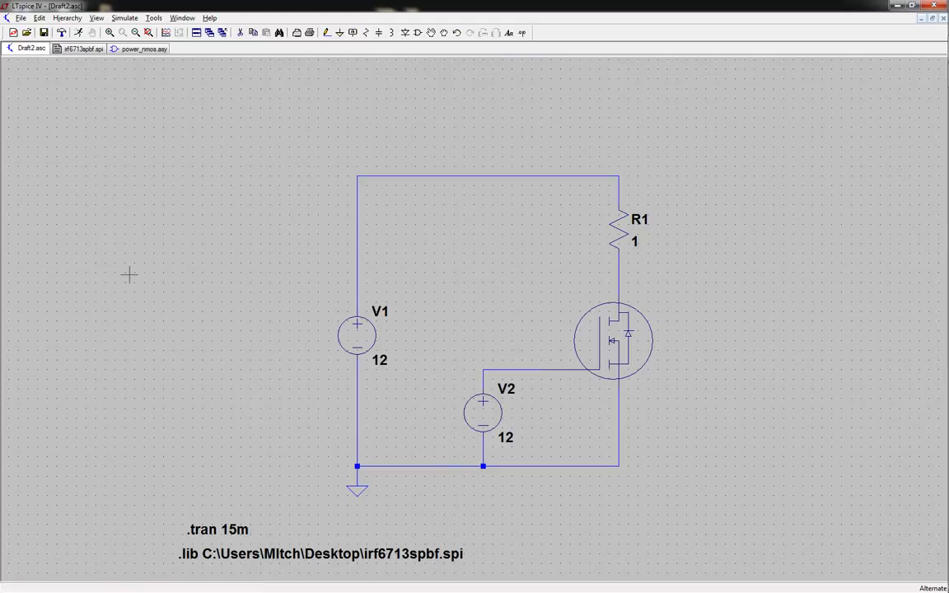
{"action": "mouse_move", "coordinate": [148, 287]}
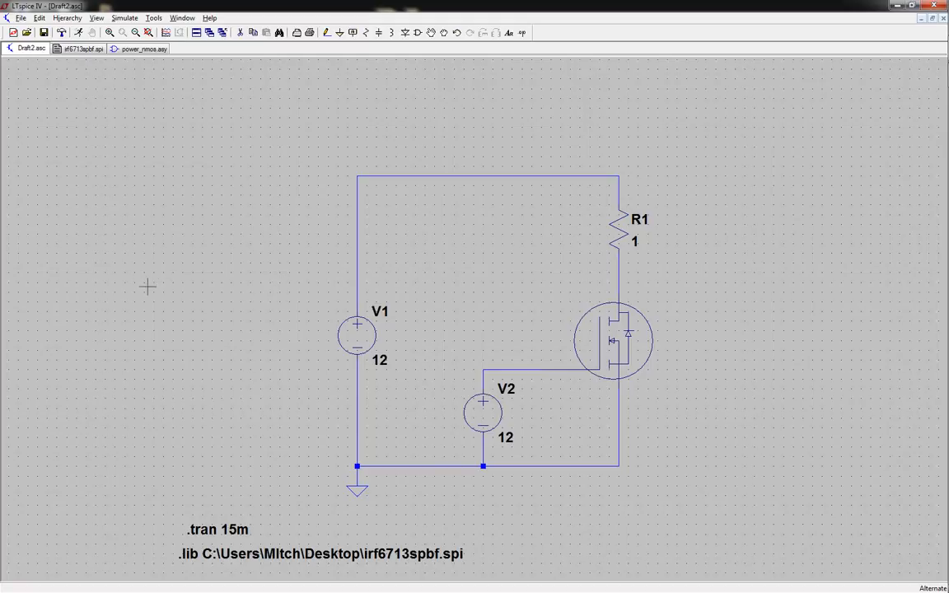
{"action": "mouse_move", "coordinate": [149, 278]}
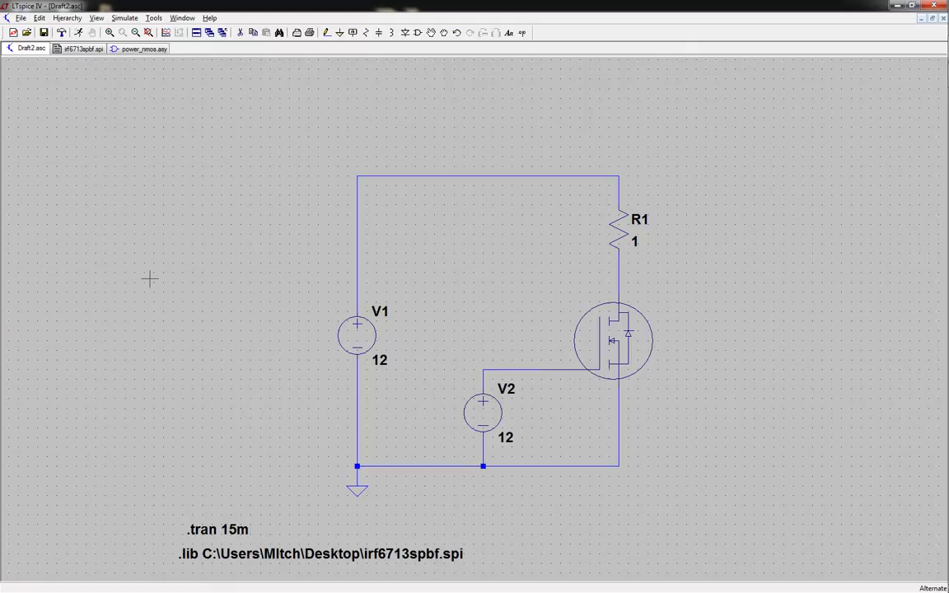
{"action": "mouse_move", "coordinate": [238, 324]}
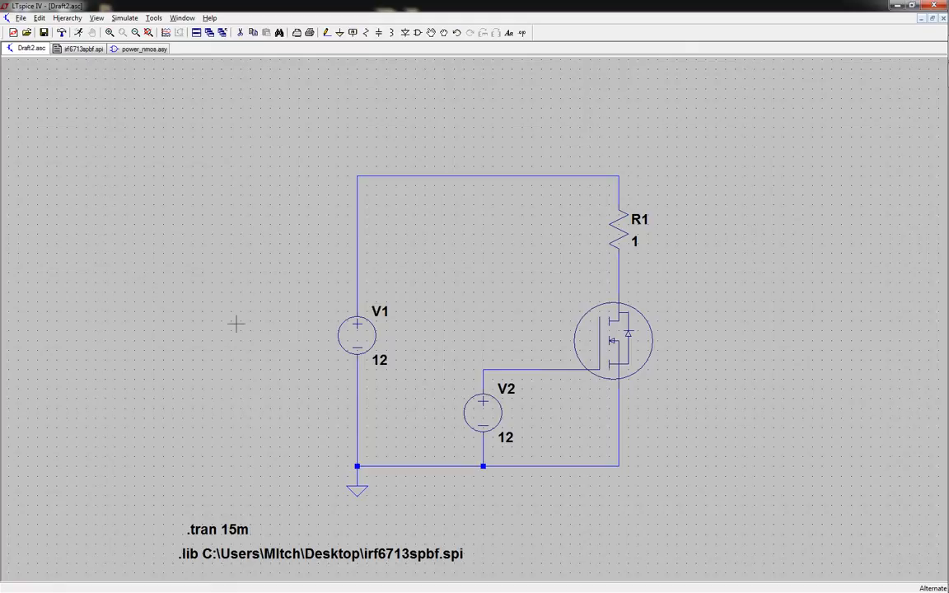
{"action": "mouse_move", "coordinate": [656, 260]}
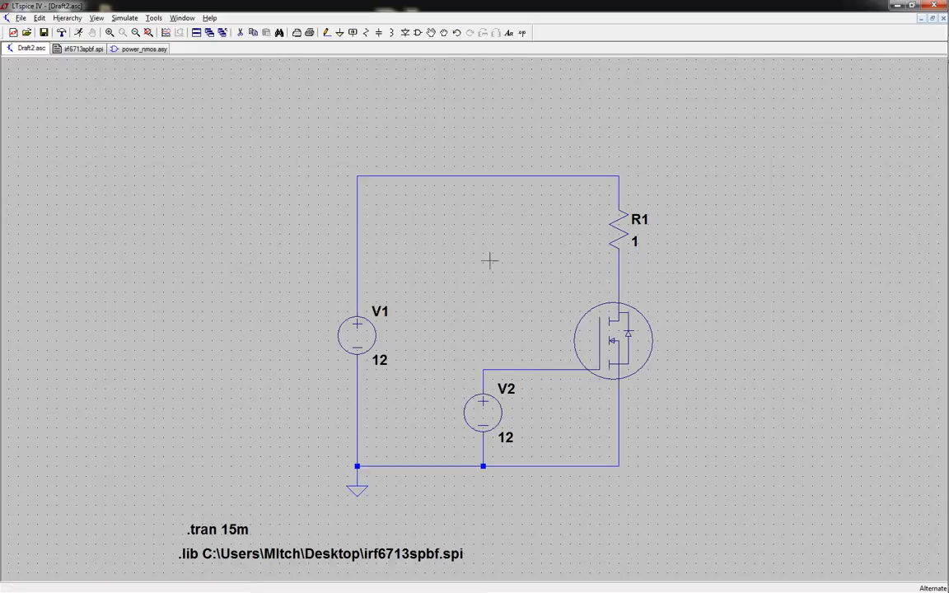
{"action": "mouse_move", "coordinate": [188, 316]}
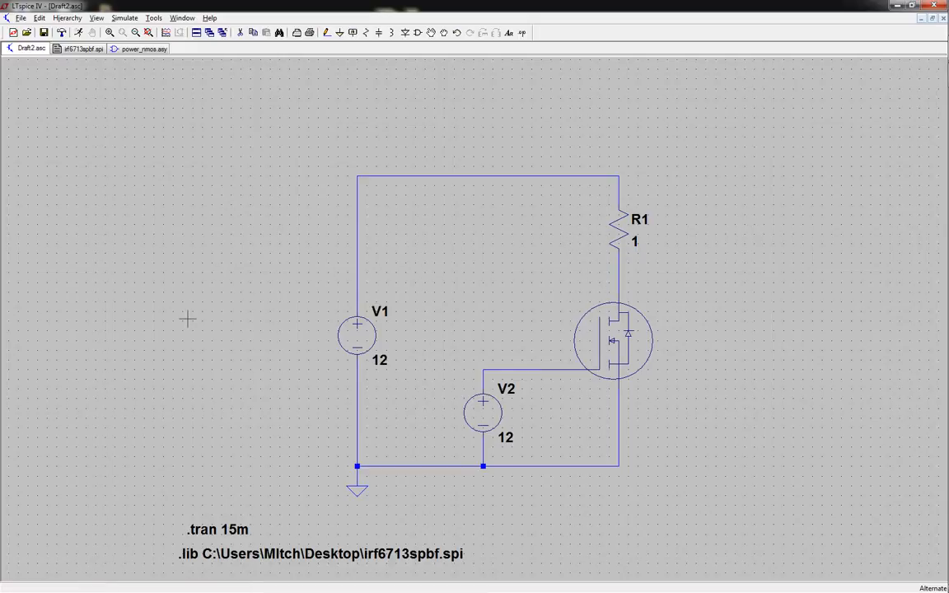
{"action": "mouse_move", "coordinate": [177, 308]}
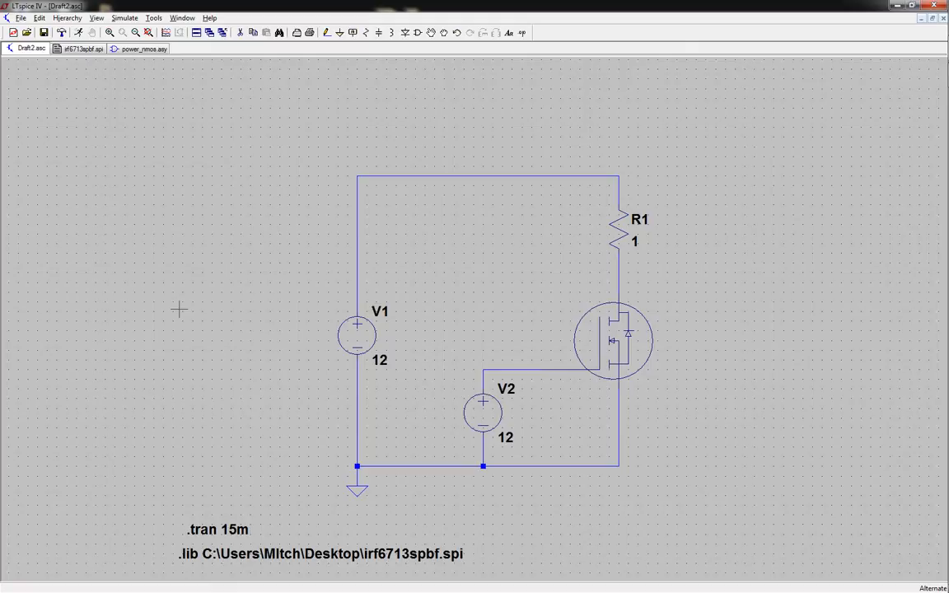
{"action": "mouse_move", "coordinate": [206, 336]}
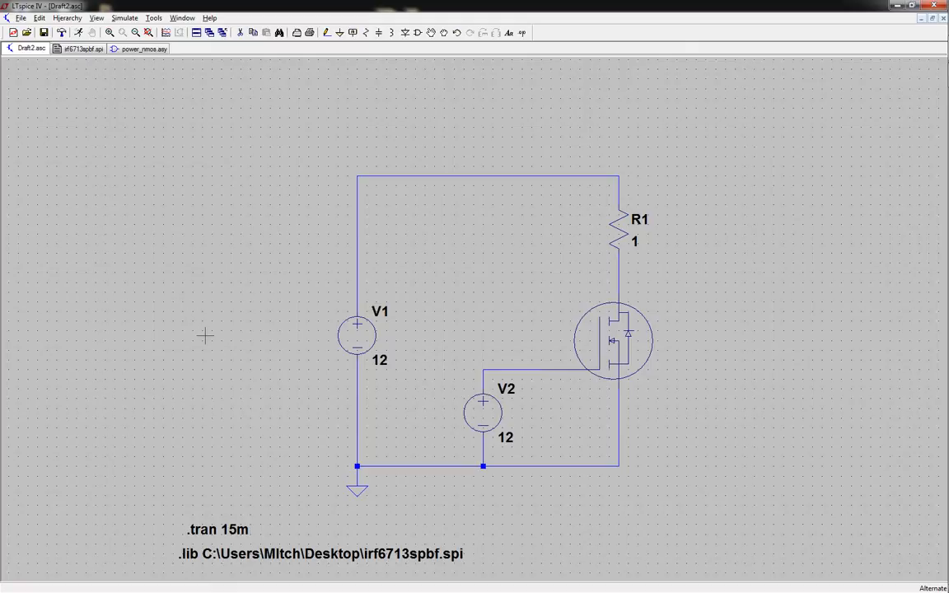
{"action": "mouse_move", "coordinate": [336, 286]}
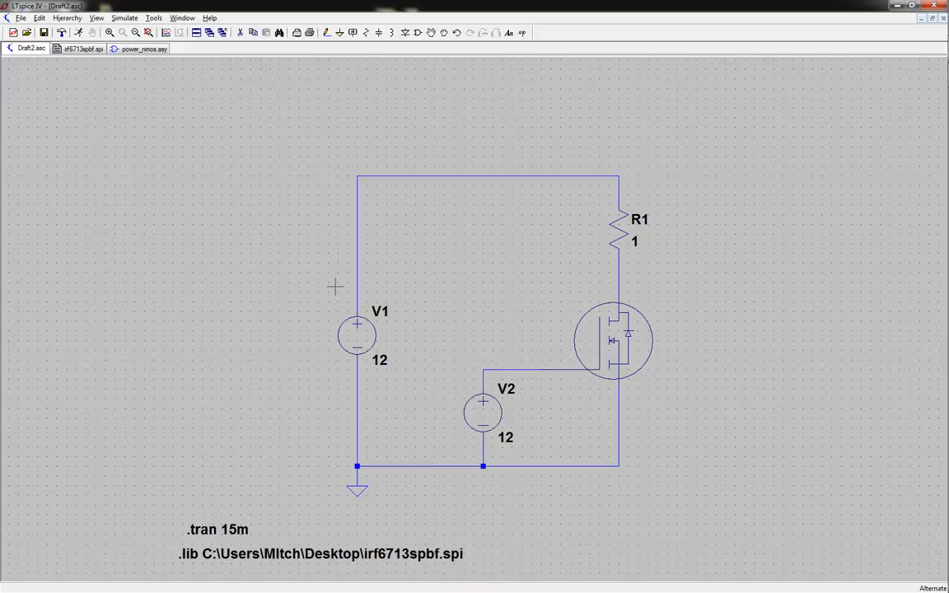
{"action": "mouse_move", "coordinate": [248, 259]}
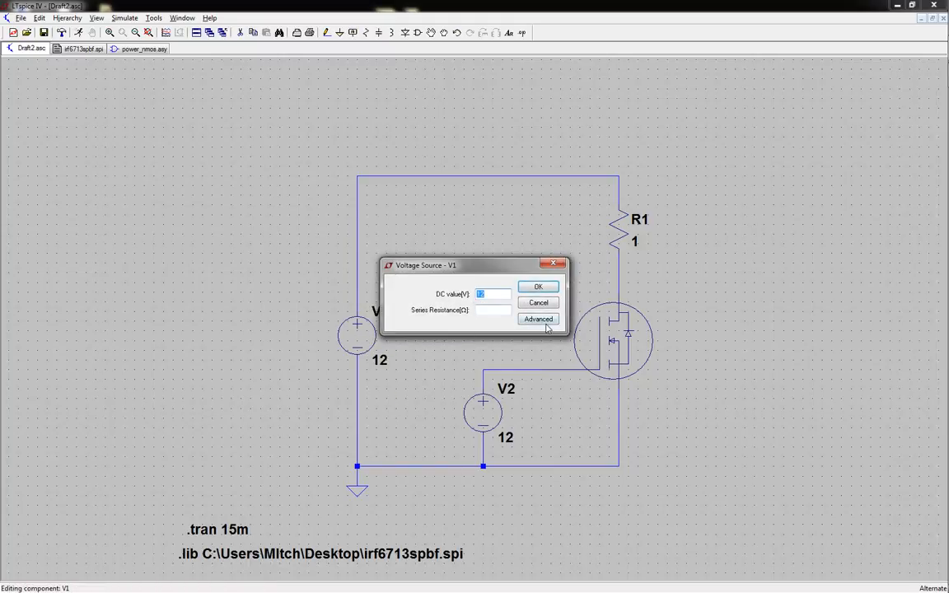
- View V1's 12 V DC source settings and cancel them without changes
{"action": "left_click", "coordinate": [537, 319]}
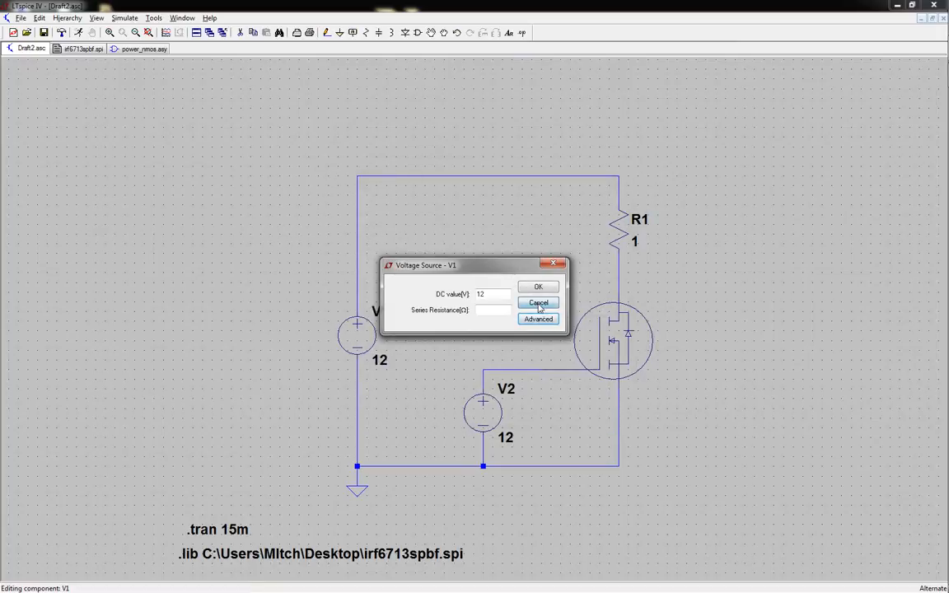
{"action": "left_click", "coordinate": [537, 303]}
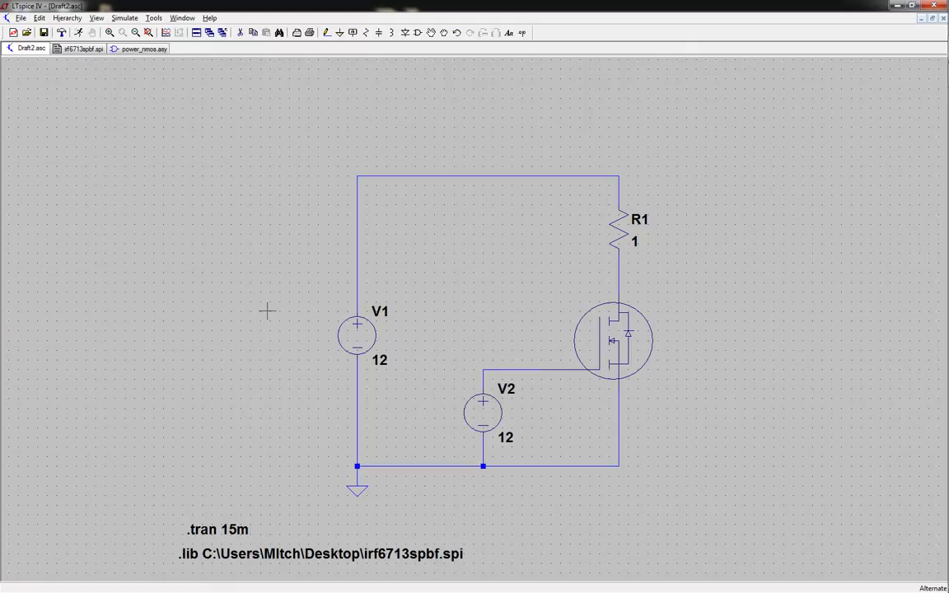
{"action": "mouse_move", "coordinate": [266, 239]}
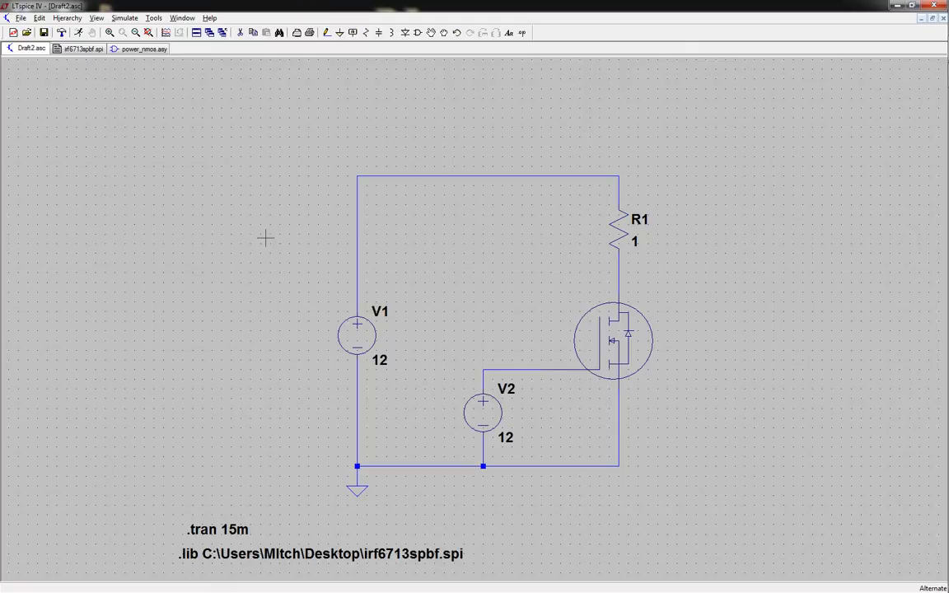
{"action": "mouse_move", "coordinate": [287, 277]}
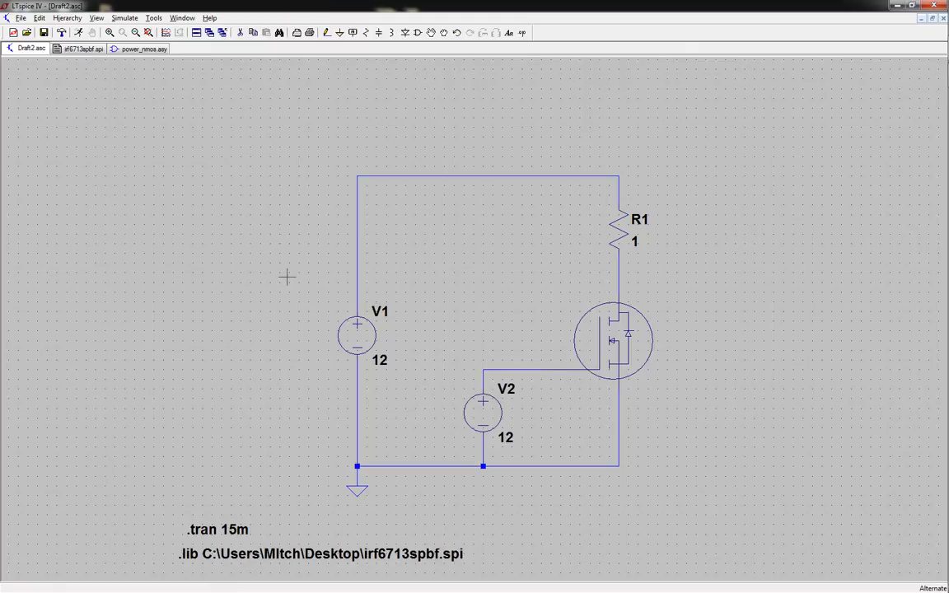
{"action": "mouse_move", "coordinate": [306, 231]}
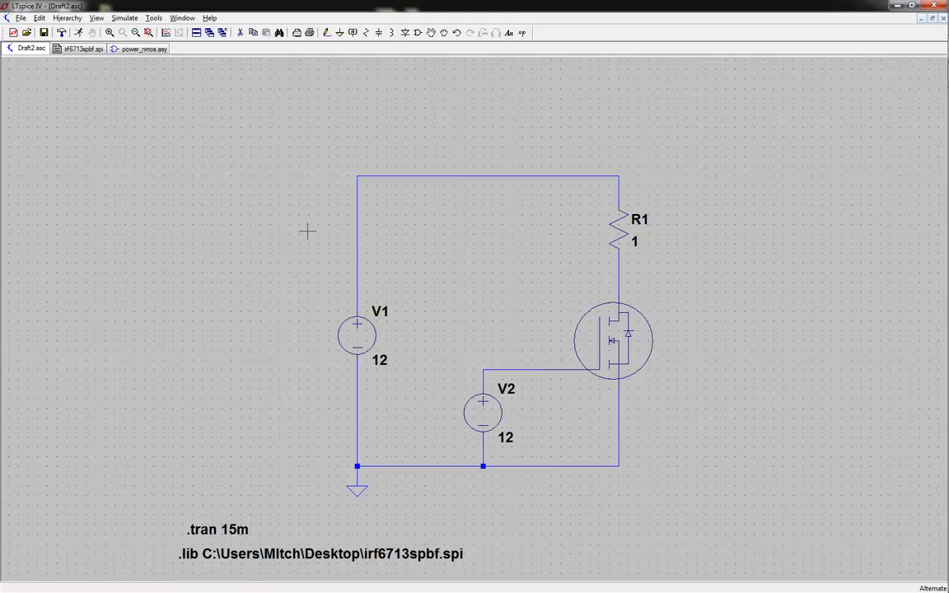